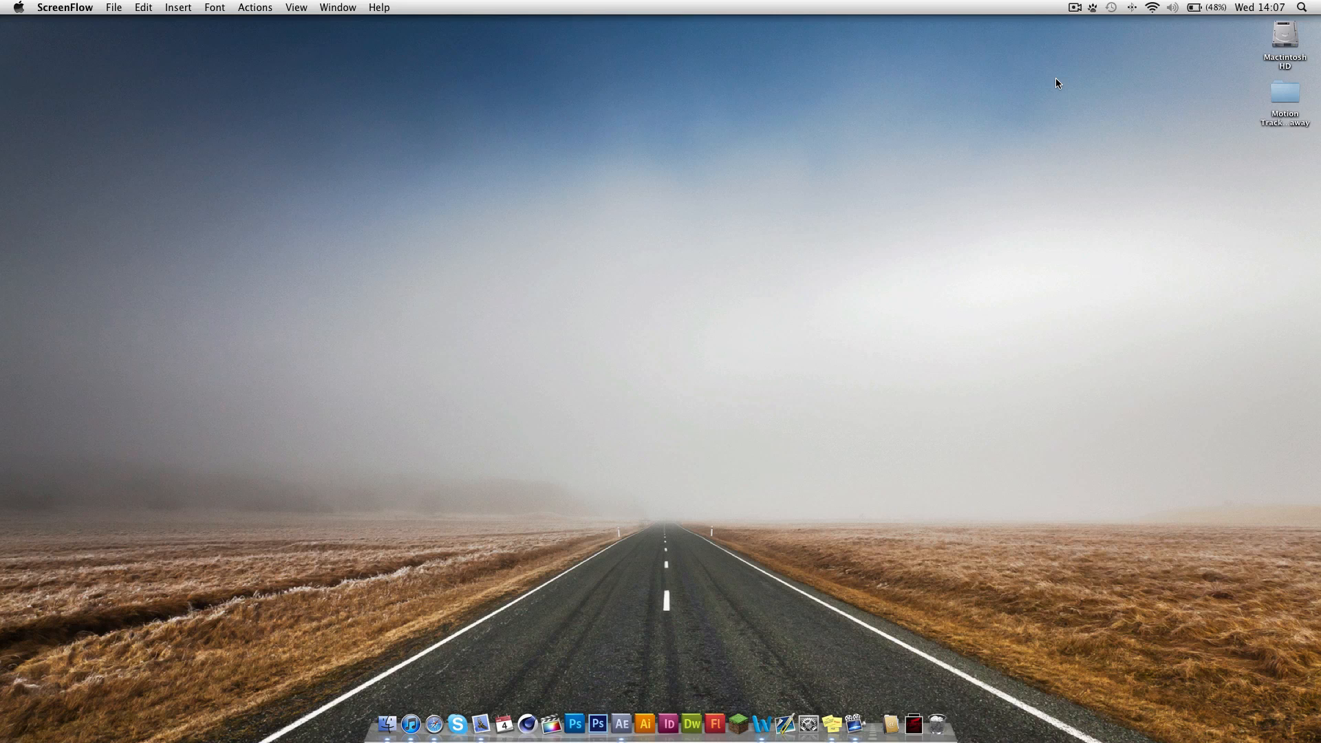
{"action": "mouse_move", "coordinate": [1201, 174]}
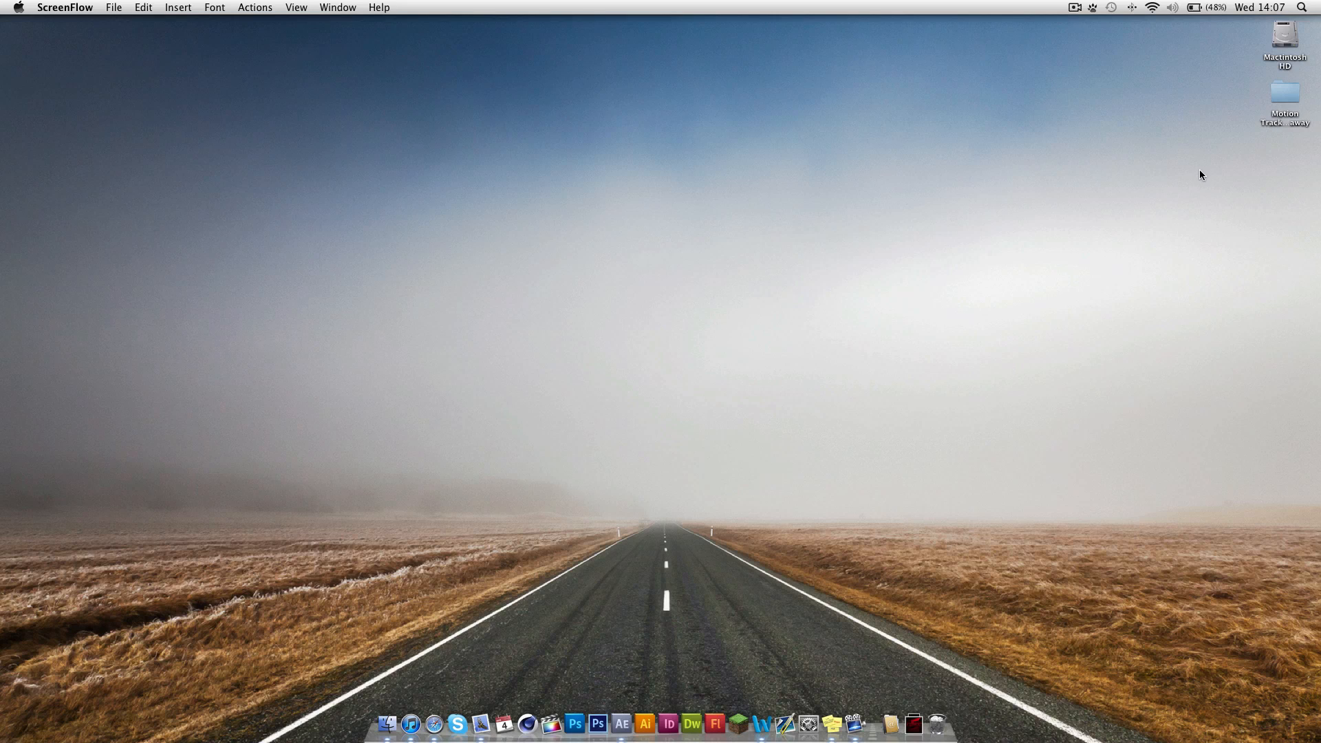
{"action": "mouse_move", "coordinate": [1178, 175]}
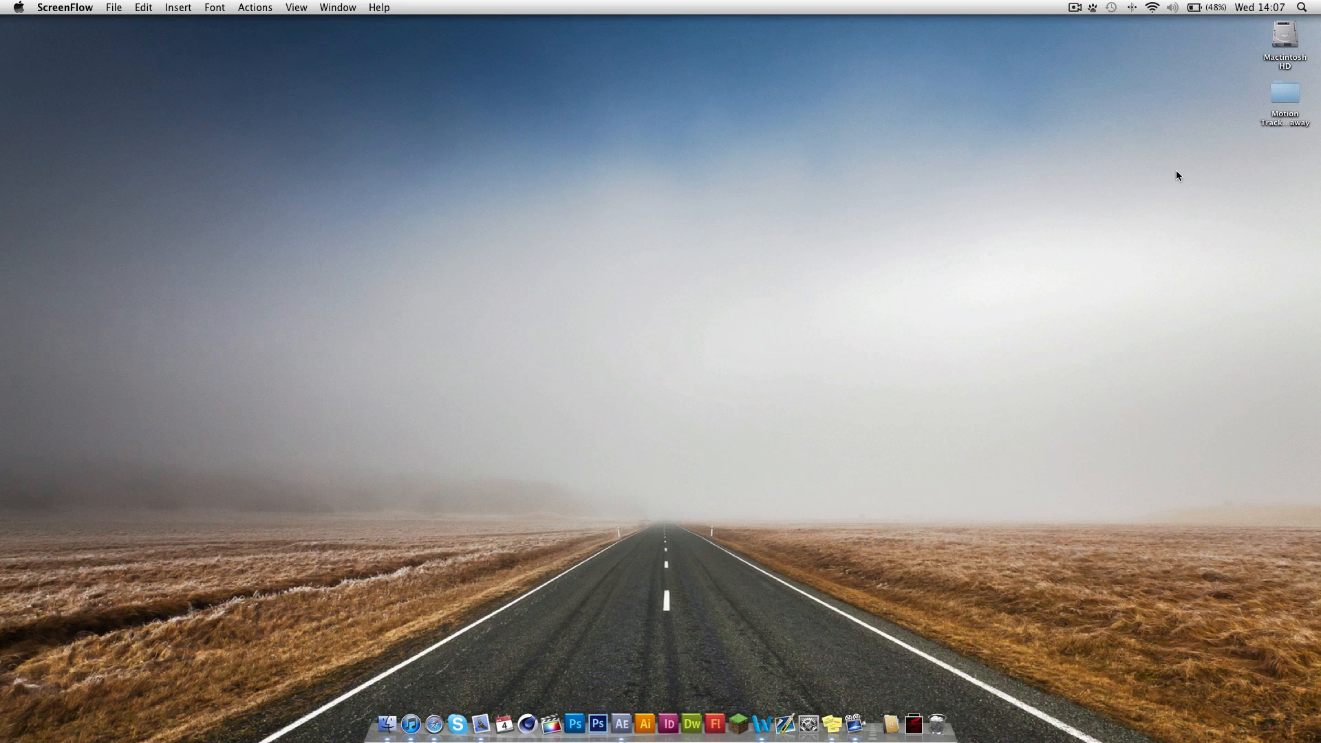
{"action": "mouse_move", "coordinate": [944, 232]}
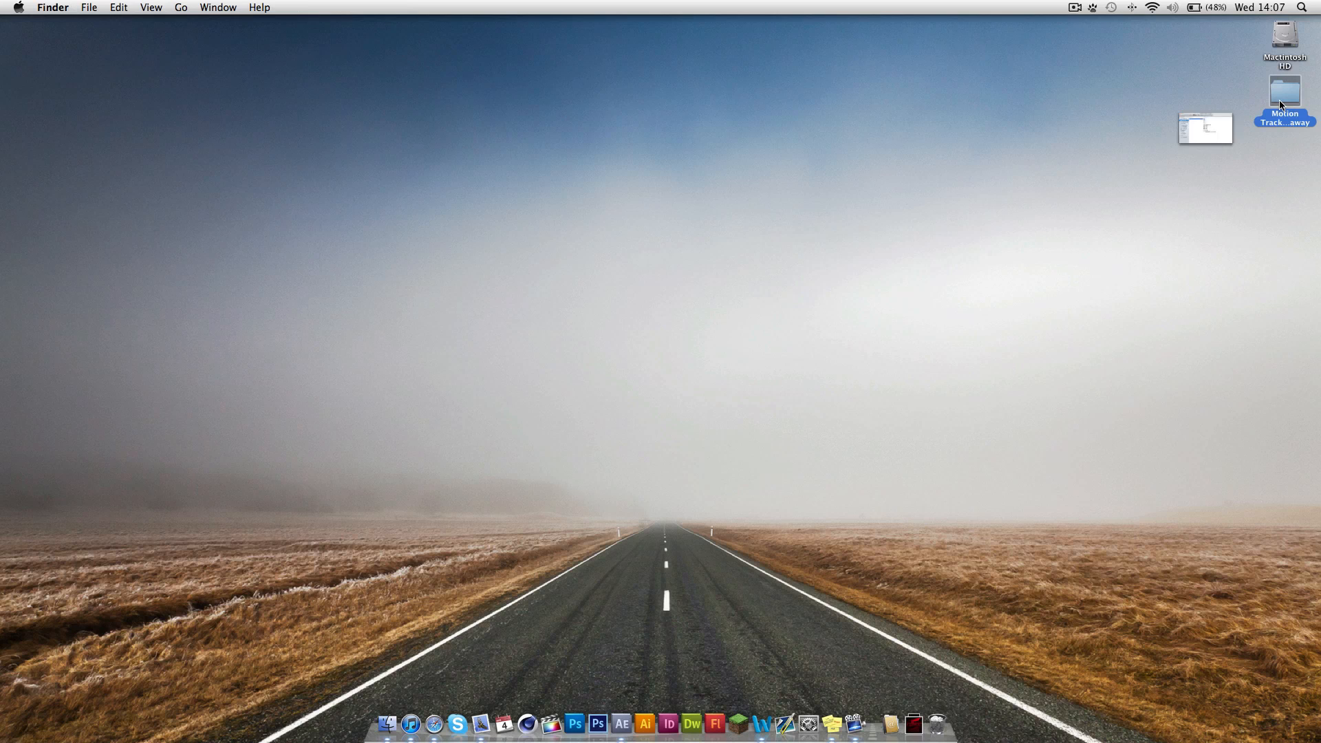
- Browse the Motion Tracked Giveaway folder, preview 1.mp4, then close the folder window
{"action": "double_click", "coordinate": [1284, 91]}
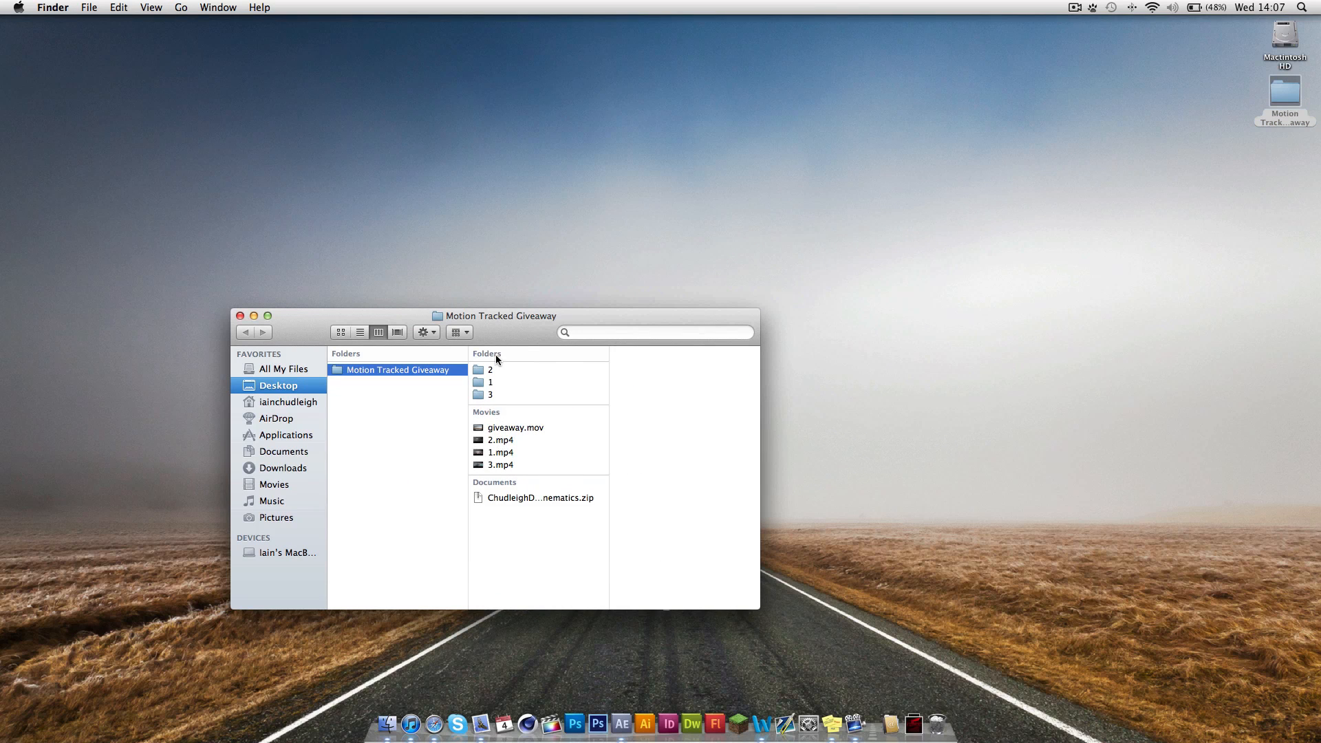
{"action": "left_click", "coordinate": [501, 453]}
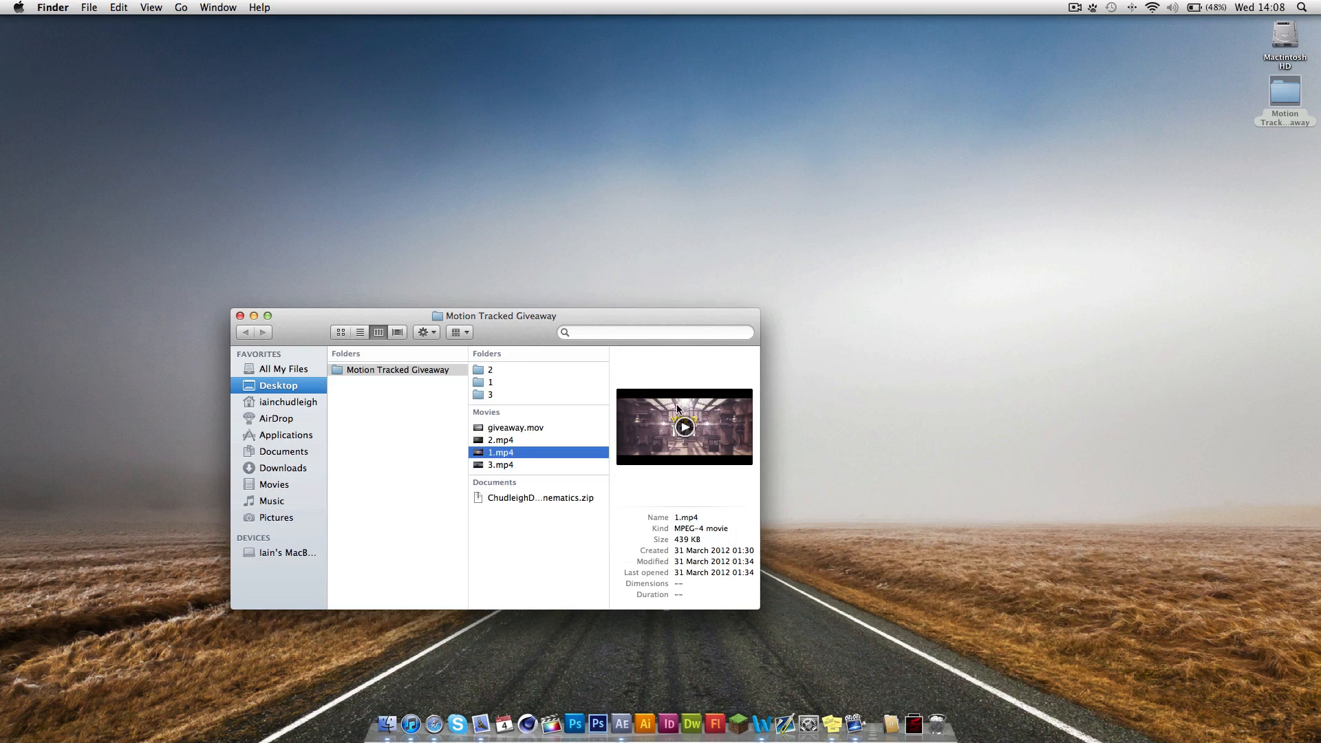
{"action": "left_click", "coordinate": [240, 316]}
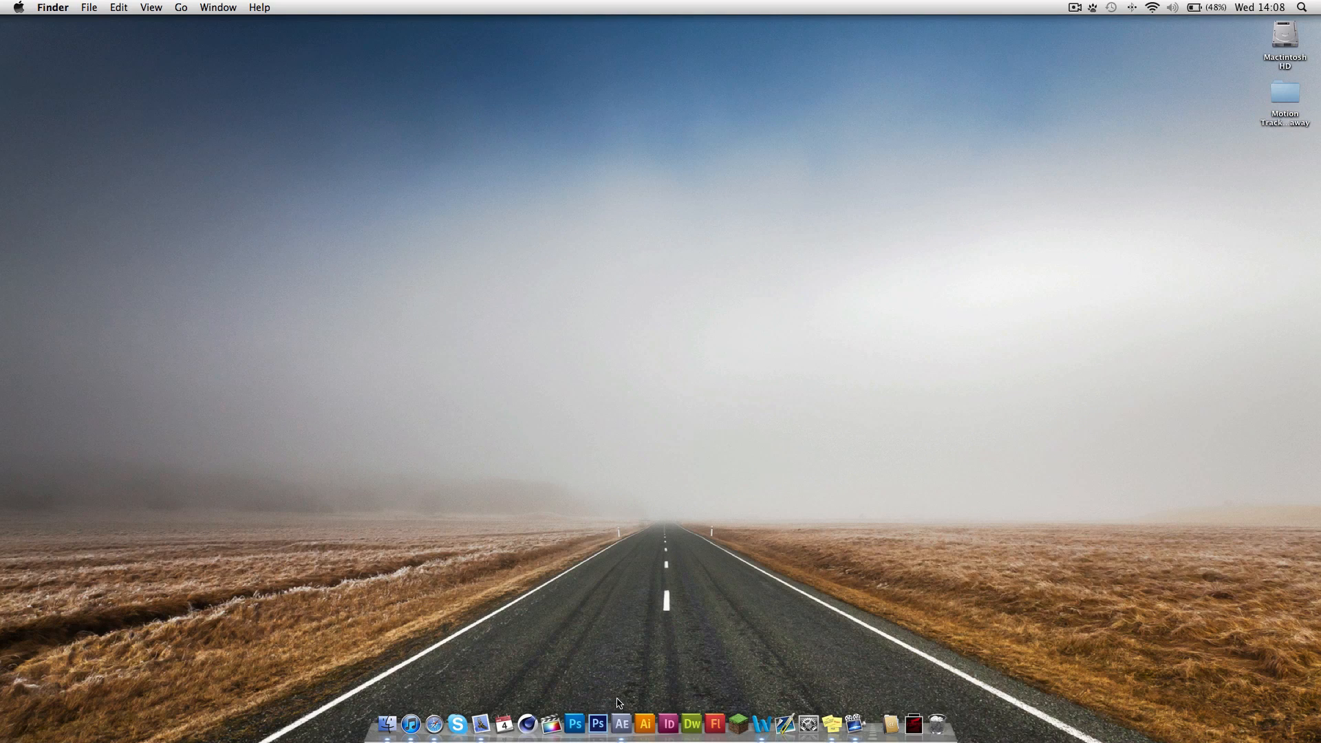
{"action": "mouse_move", "coordinate": [620, 722]}
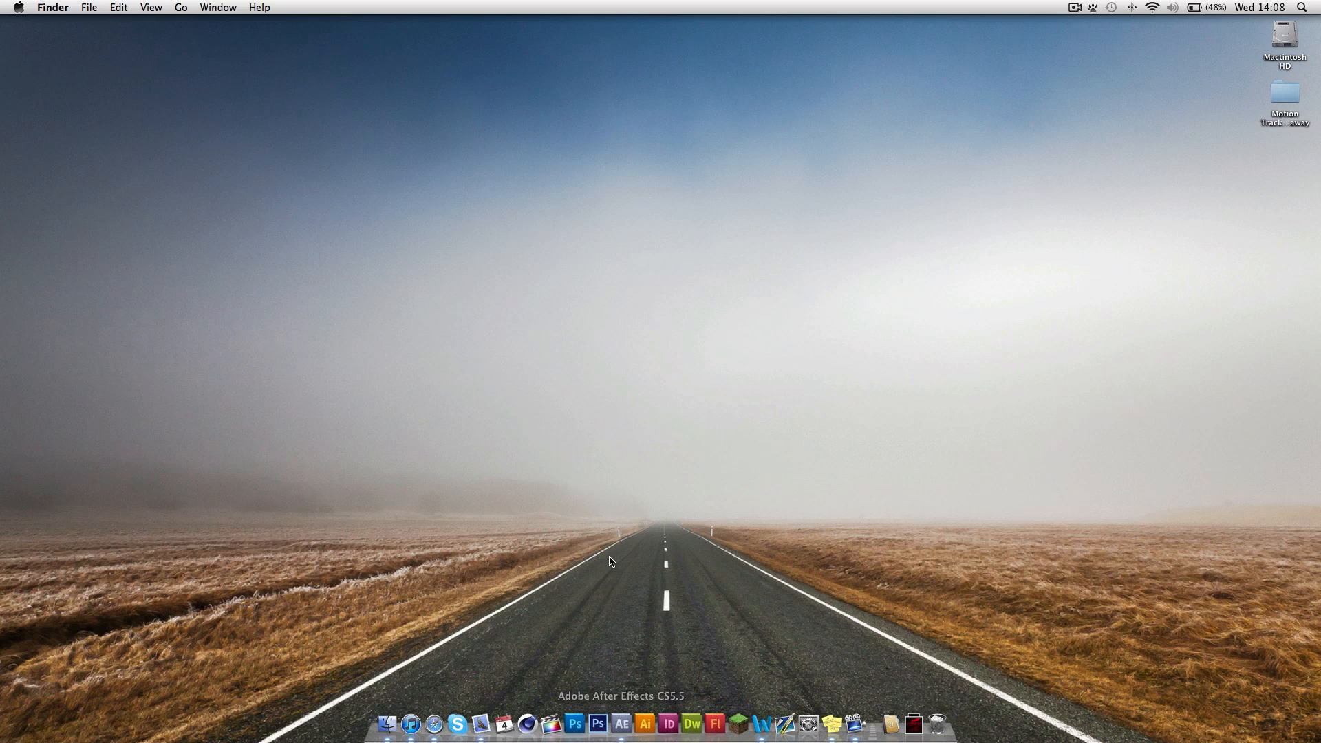
{"action": "mouse_move", "coordinate": [802, 586]}
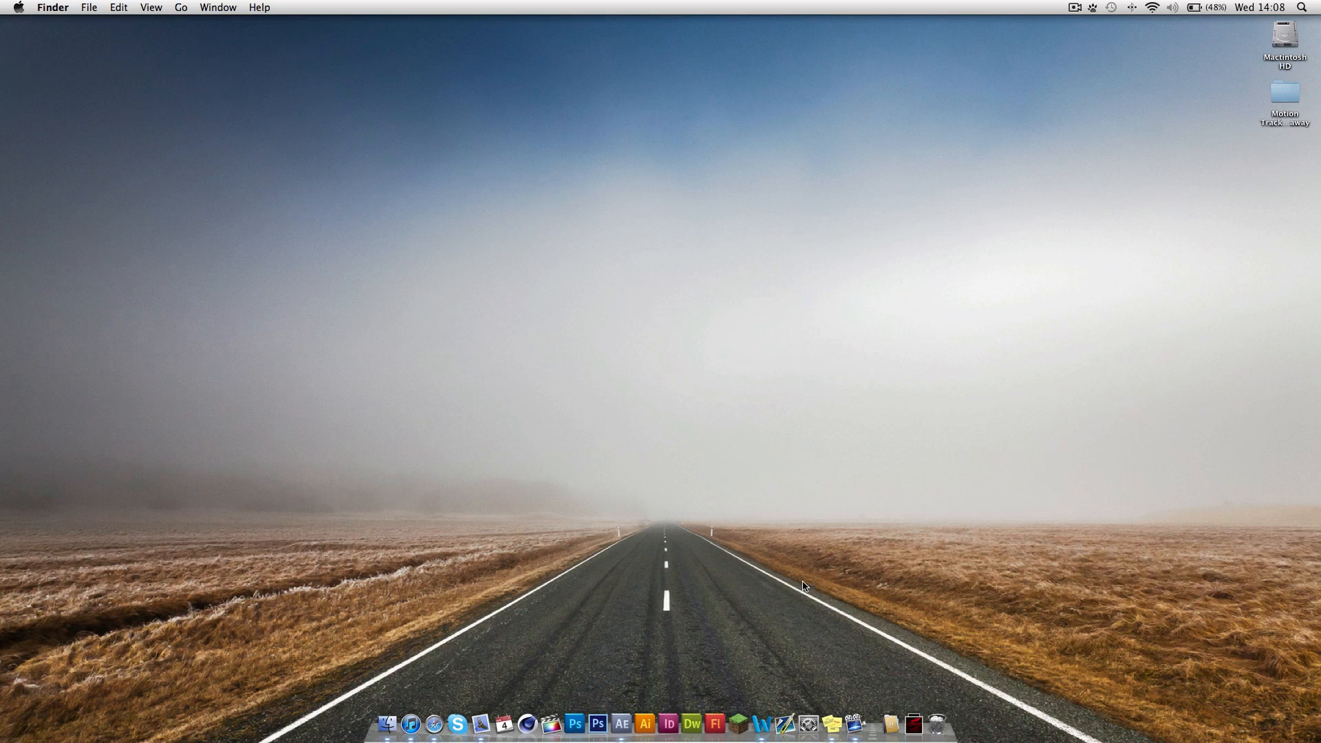
{"action": "mouse_move", "coordinate": [633, 555]}
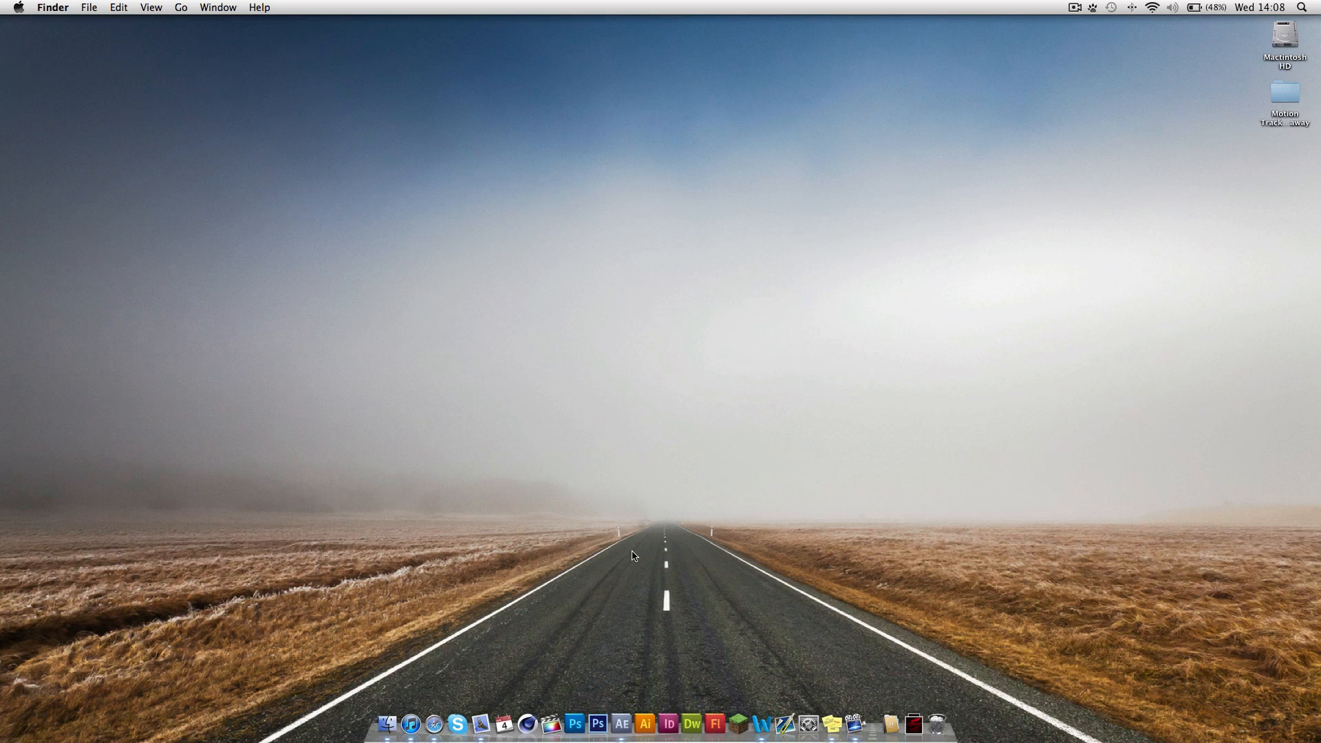
{"action": "mouse_move", "coordinate": [665, 534]}
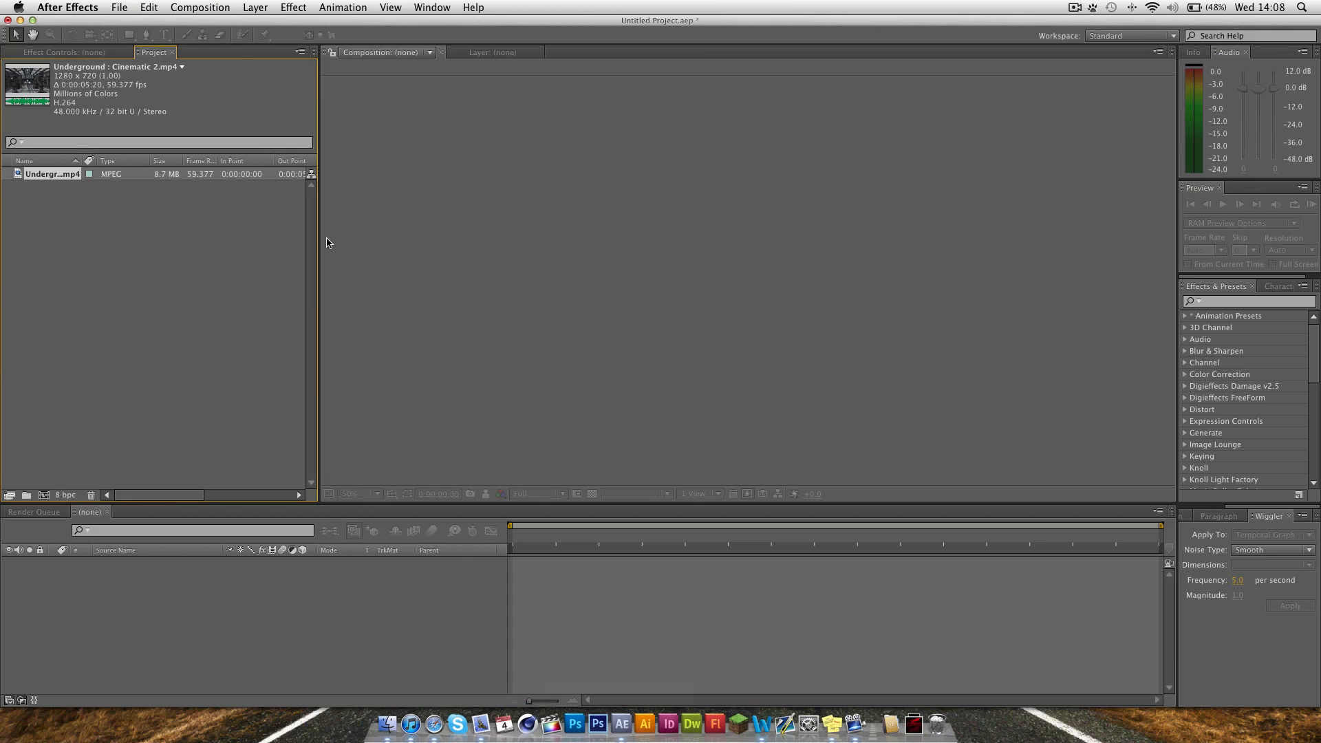
{"action": "mouse_move", "coordinate": [250, 260]}
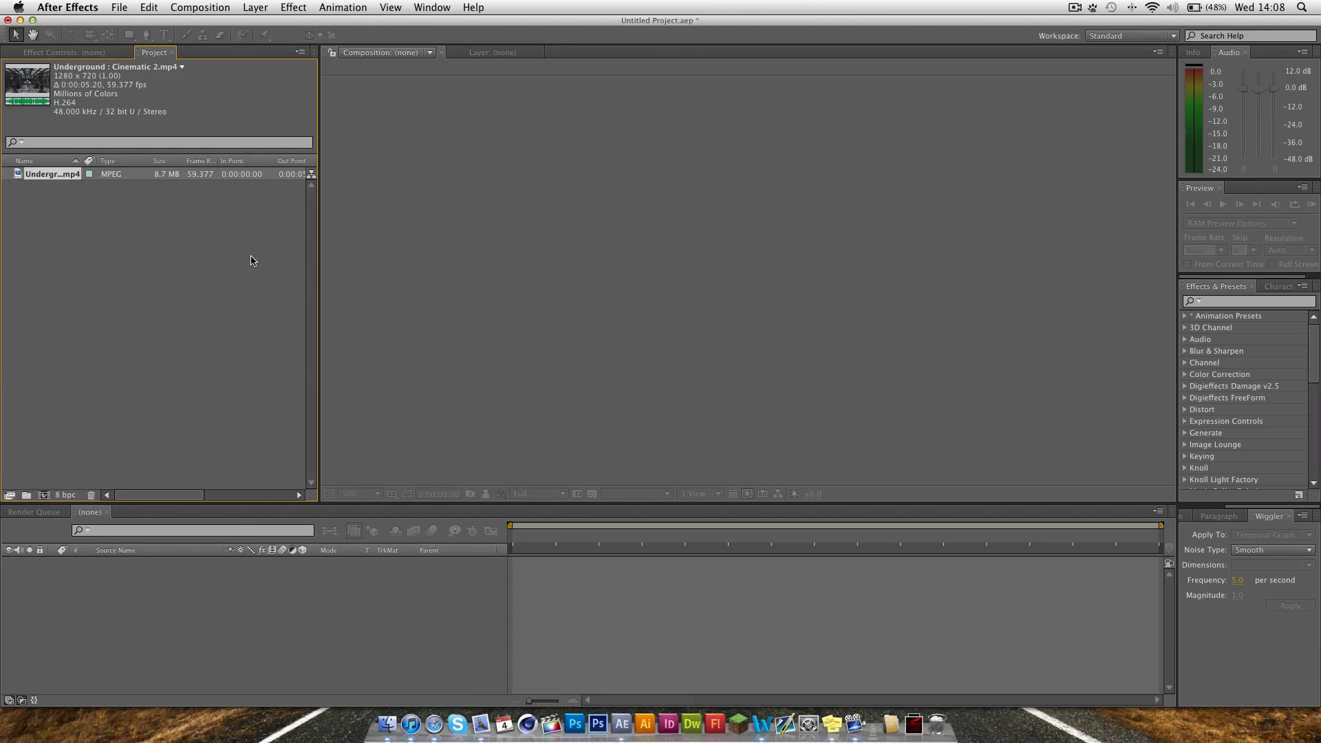
{"action": "mouse_move", "coordinate": [60, 99]}
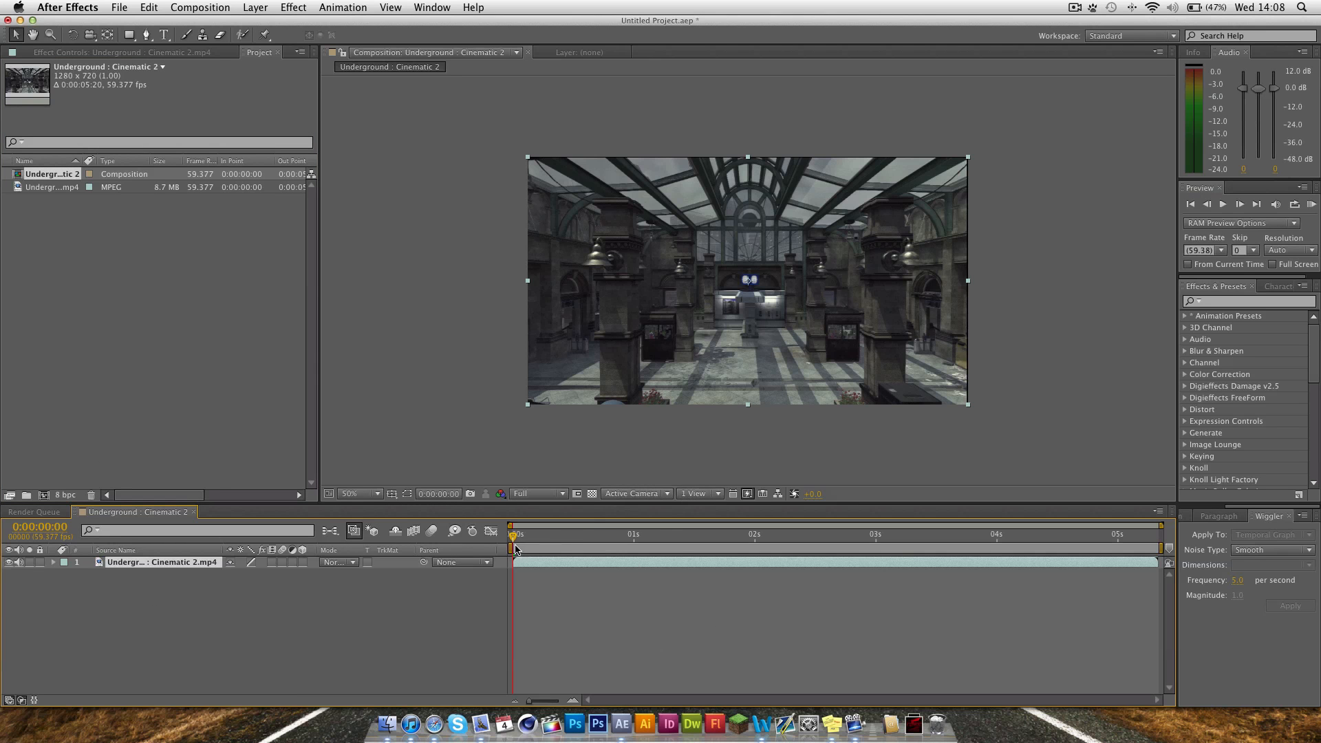
{"action": "left_click", "coordinate": [964, 548]}
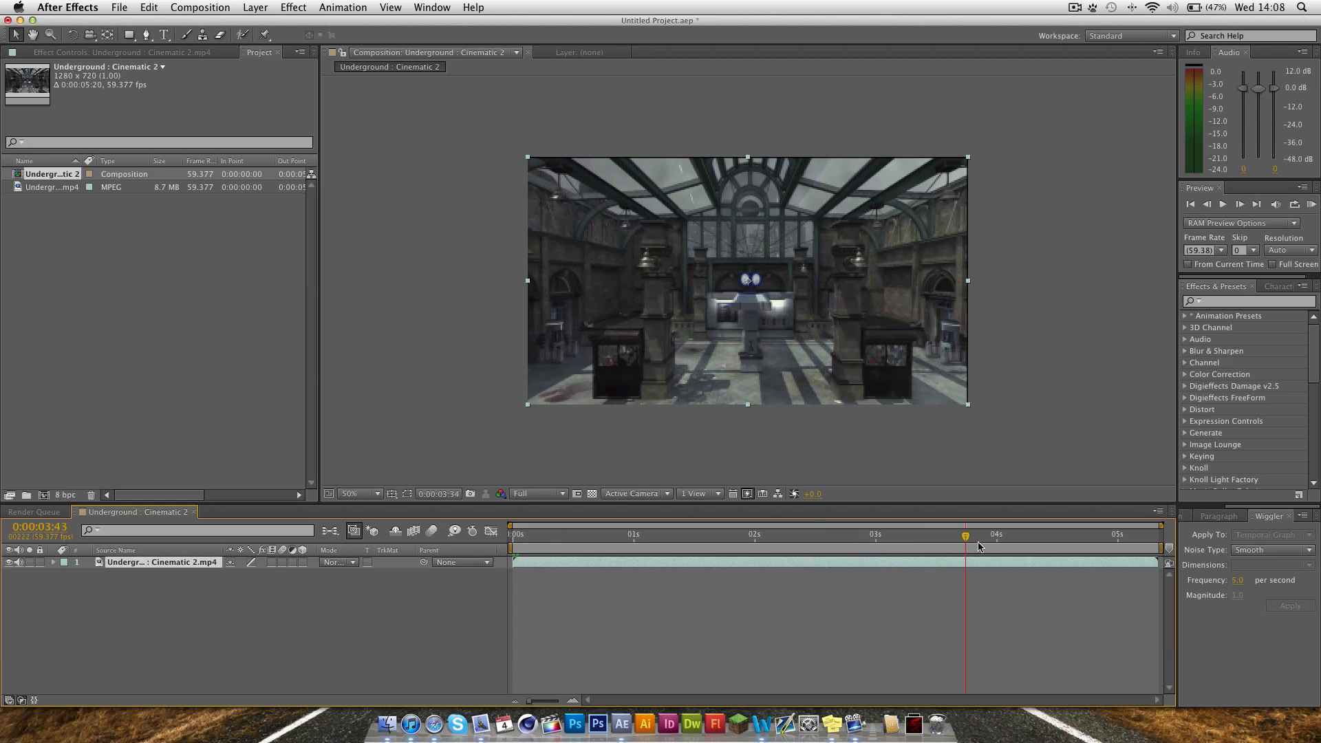
{"action": "left_click", "coordinate": [618, 534]}
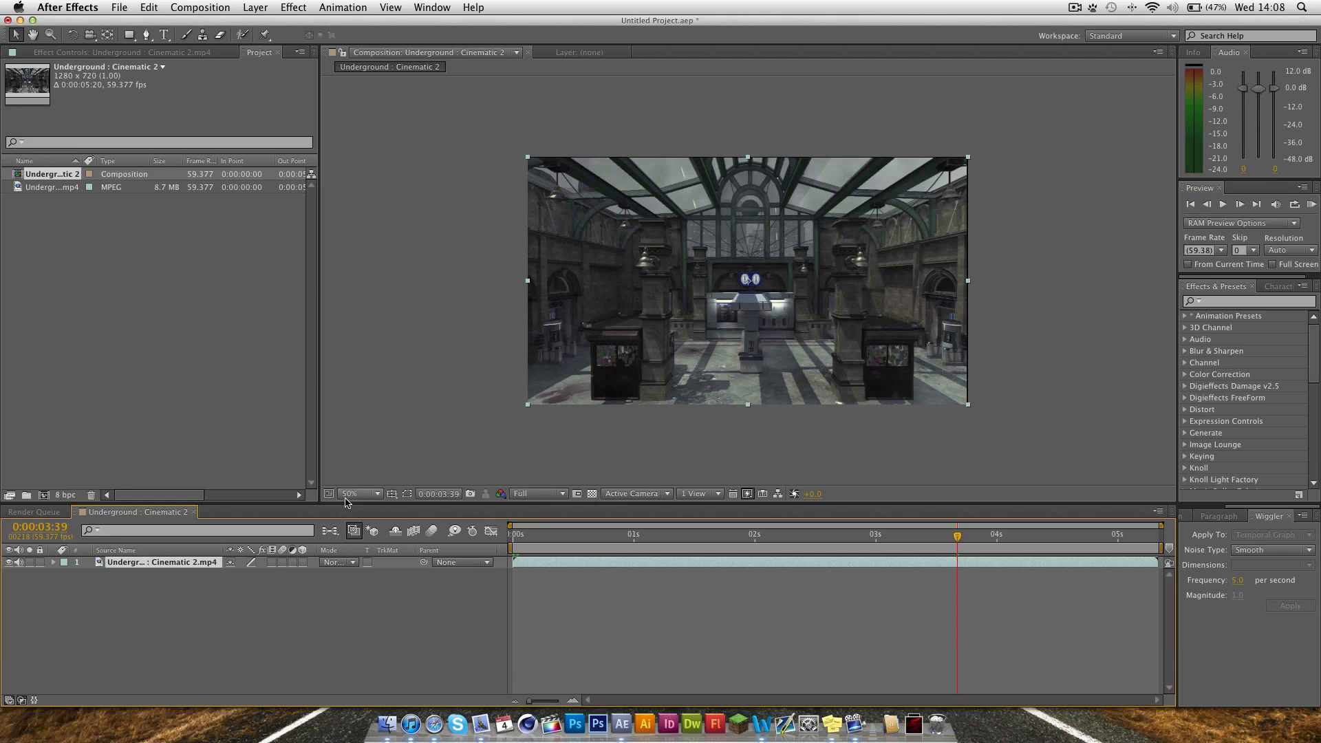
{"action": "left_click", "coordinate": [354, 494]}
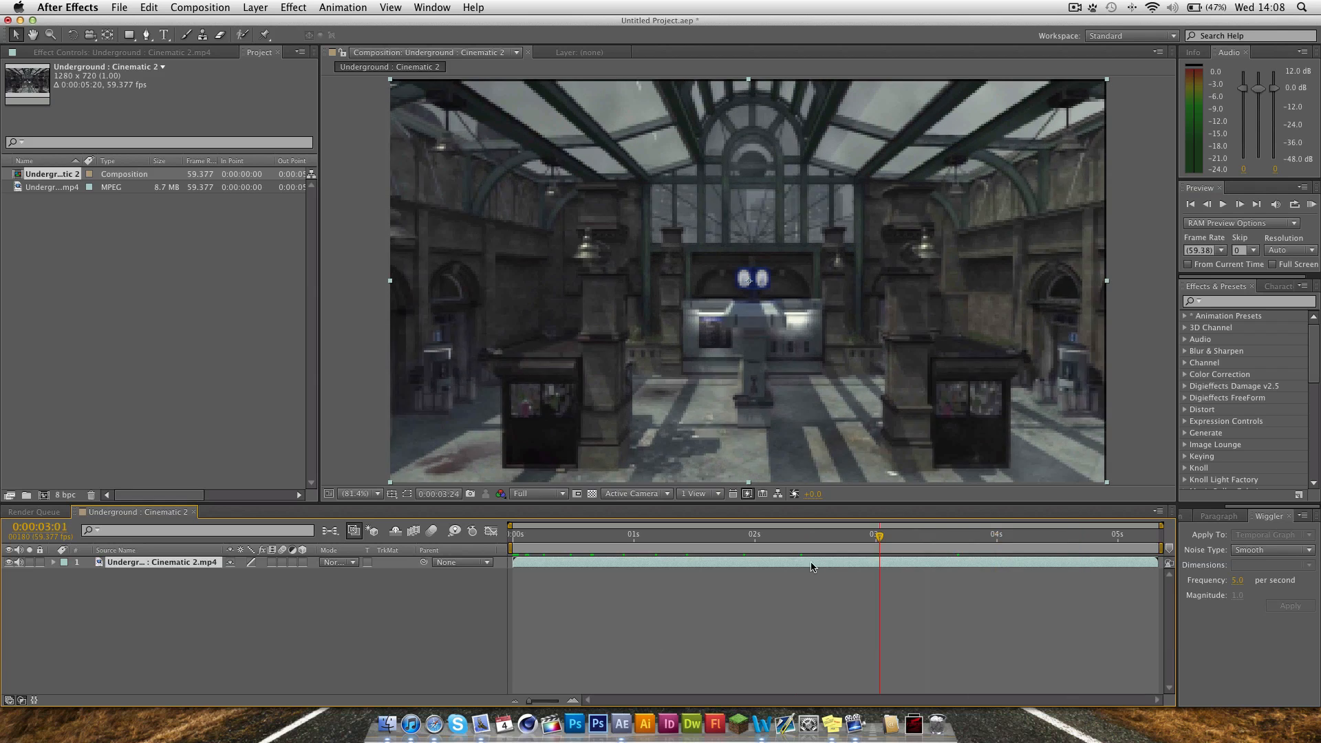
{"action": "left_click", "coordinate": [675, 534]}
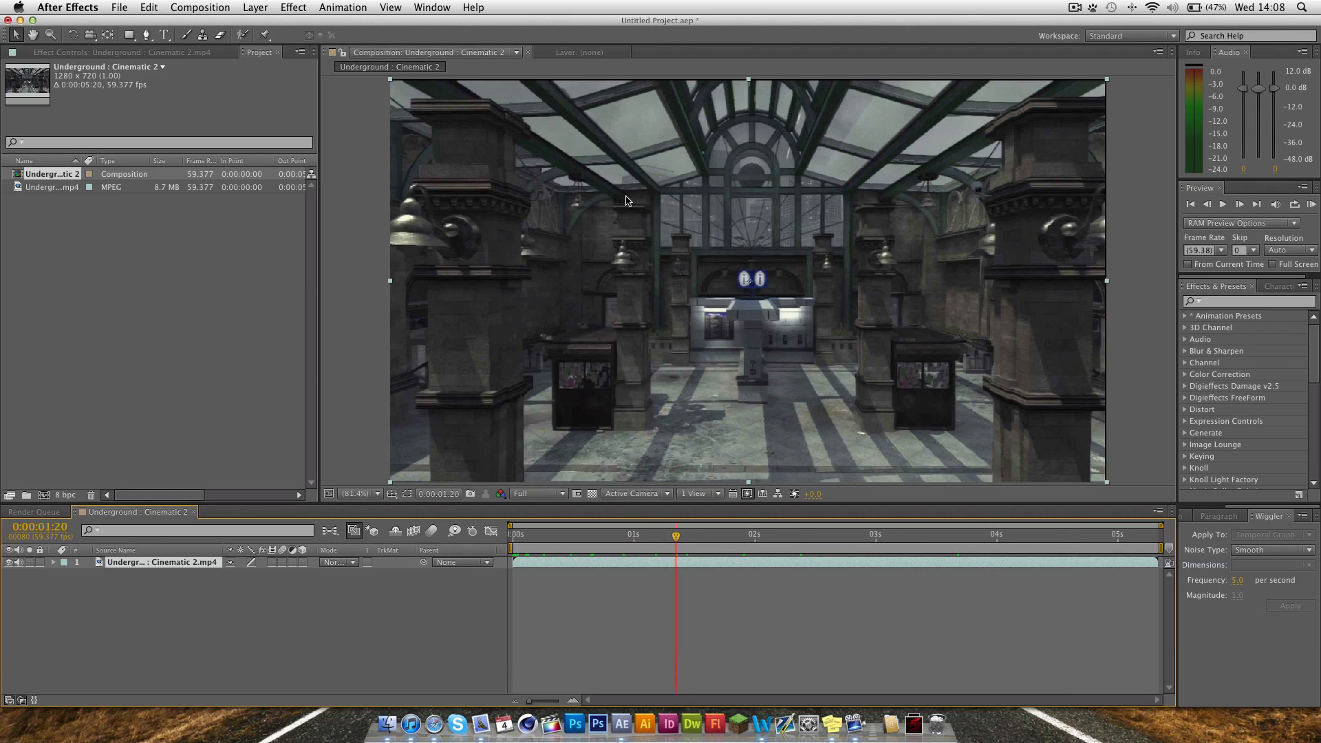
{"action": "mouse_move", "coordinate": [668, 550]}
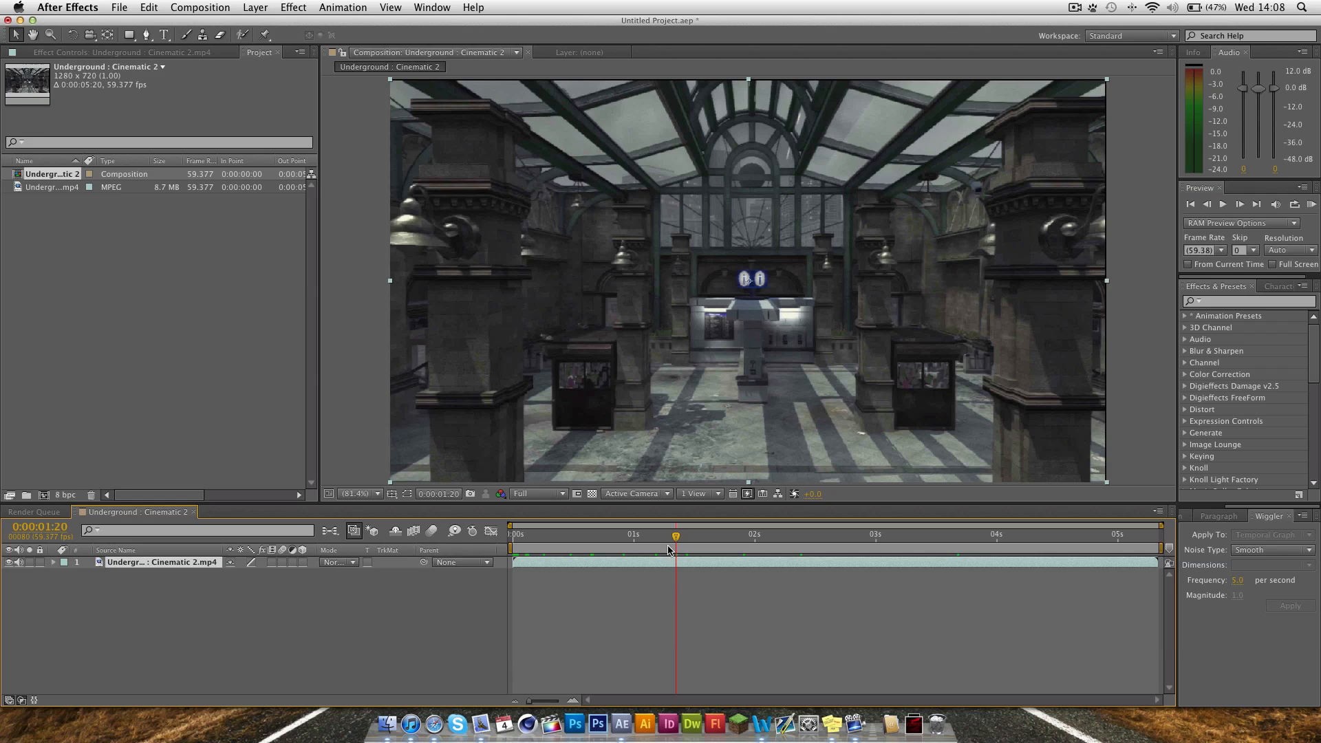
{"action": "mouse_move", "coordinate": [634, 268]}
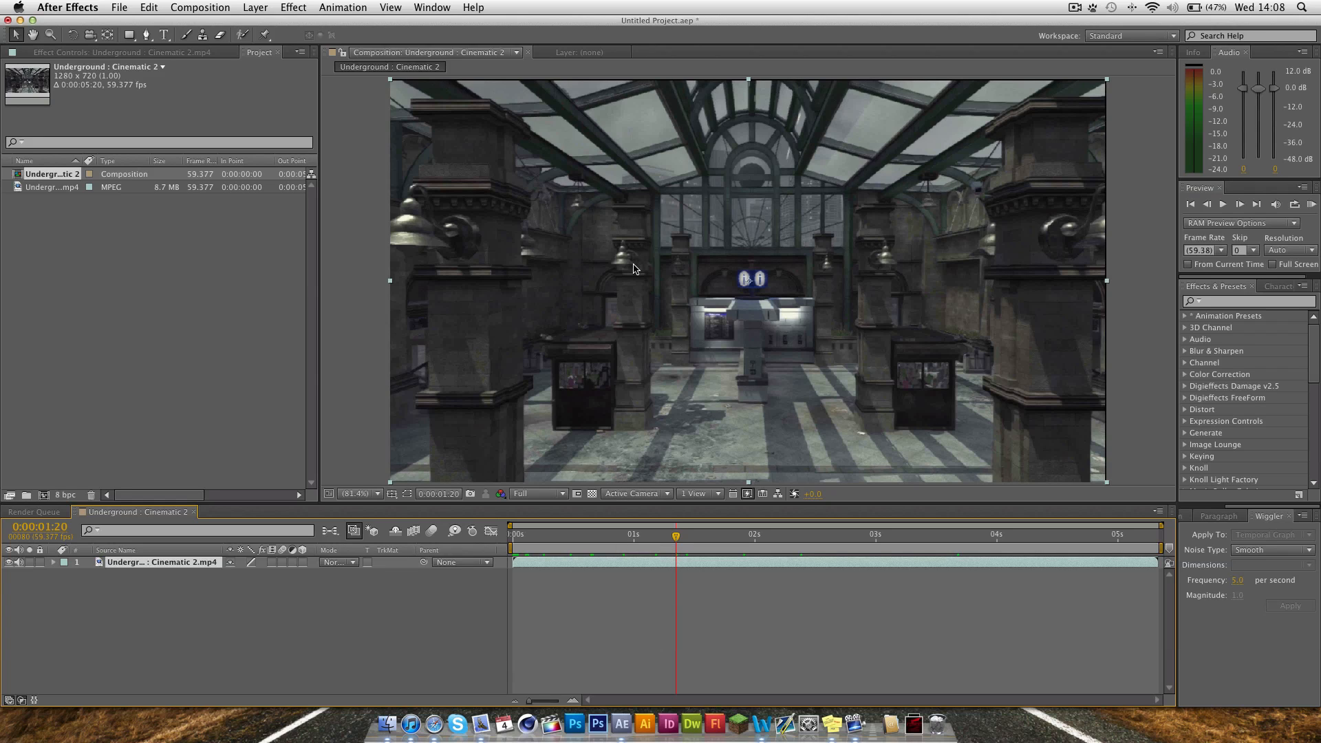
{"action": "mouse_move", "coordinate": [634, 282]}
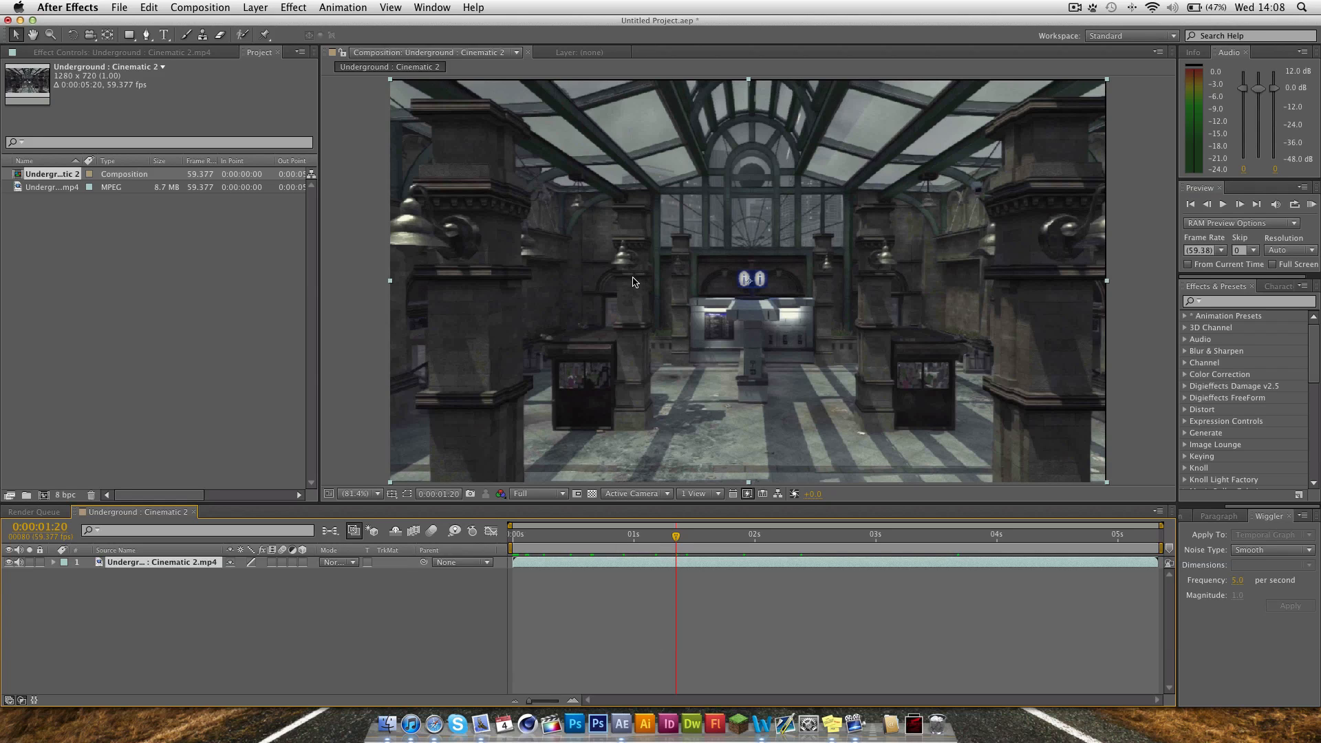
{"action": "mouse_move", "coordinate": [637, 544]}
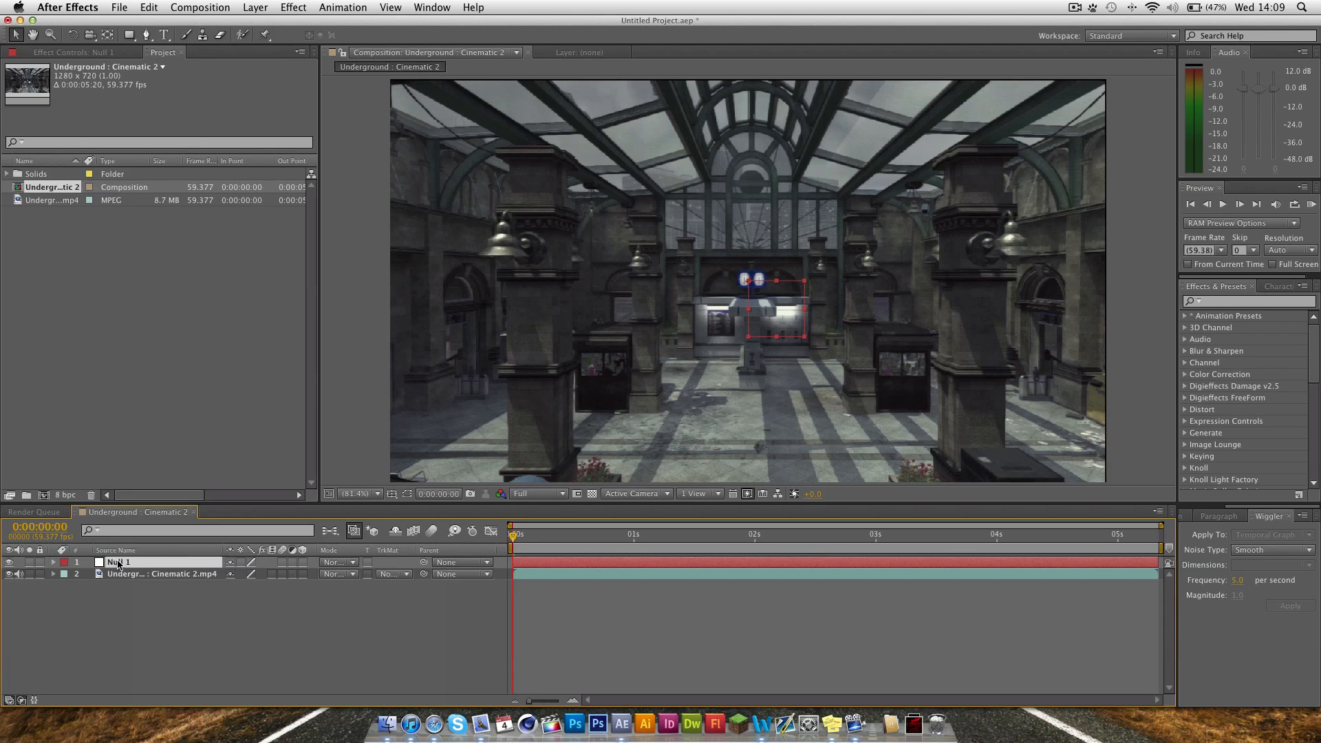
- Name the null 'Tracking Data', select the footage layer and bring up the Tracker panel
{"action": "type", "text": "Da"}
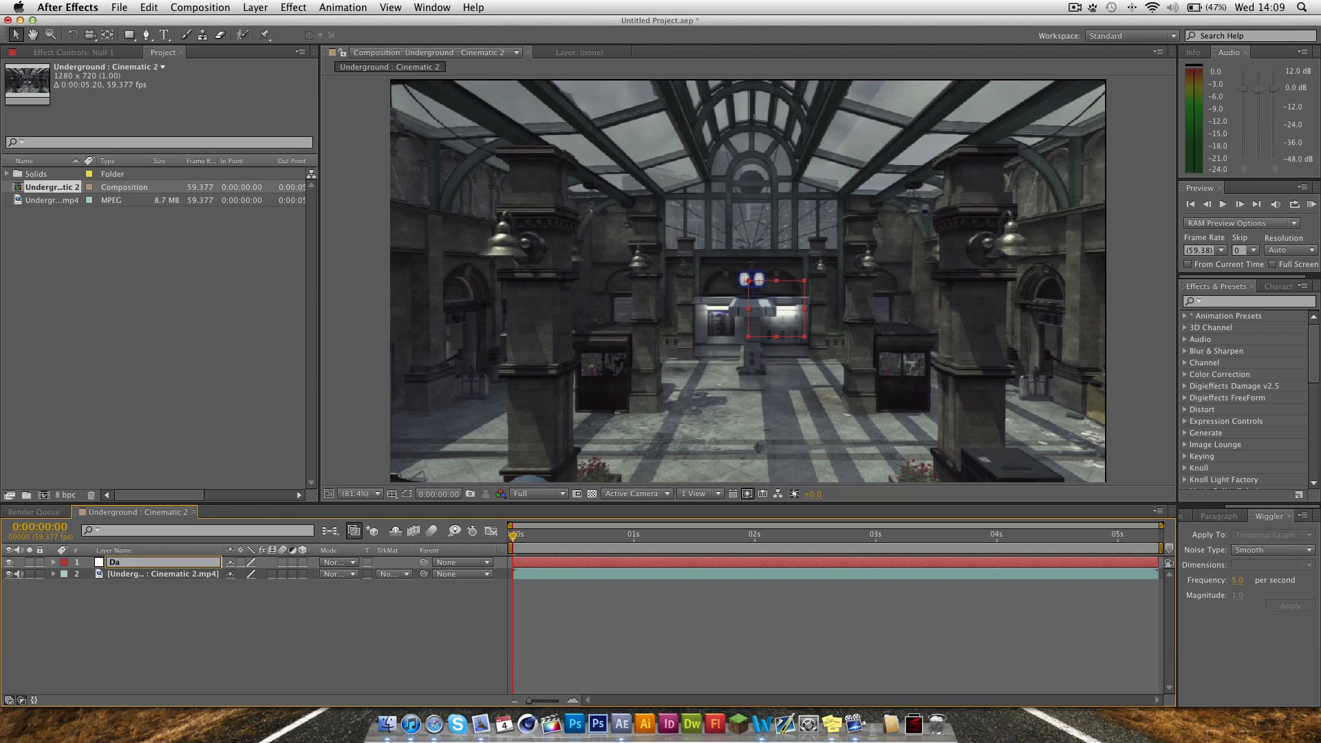
{"action": "type", "text": "Tracking Data"}
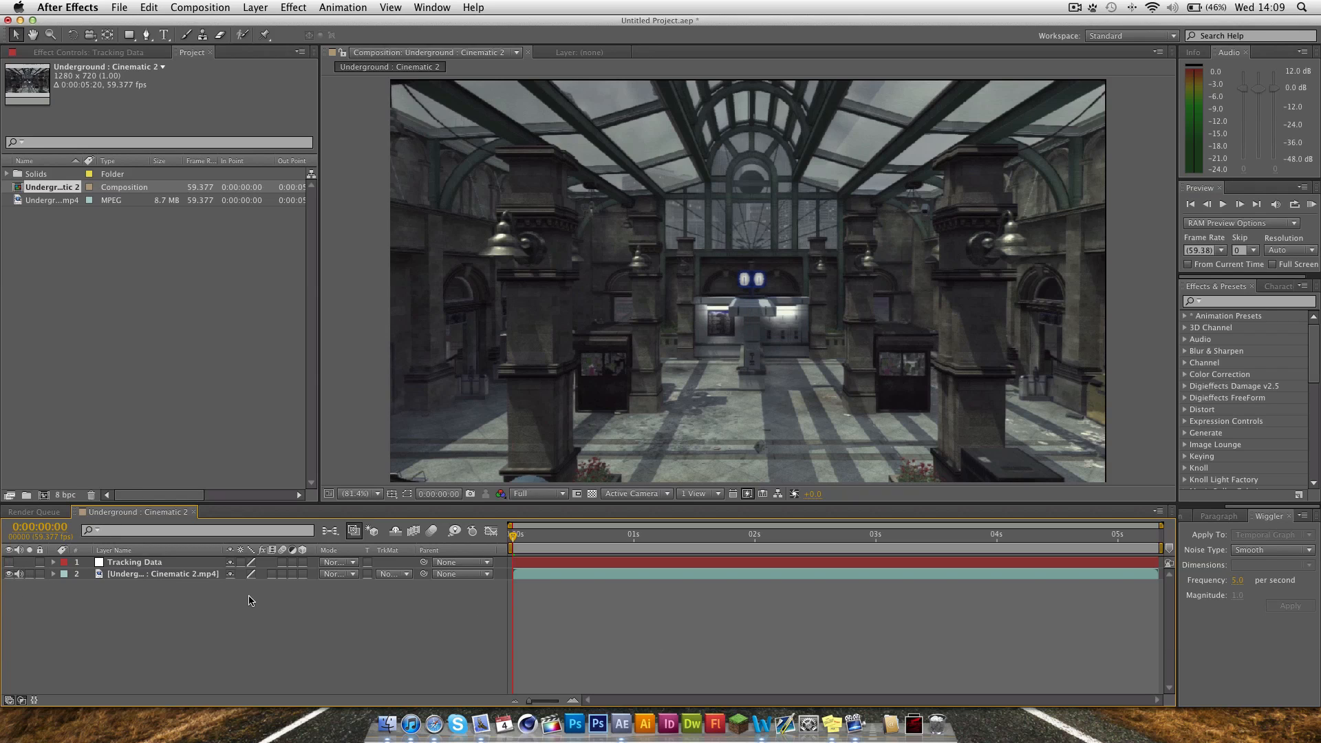
{"action": "left_click", "coordinate": [163, 573]}
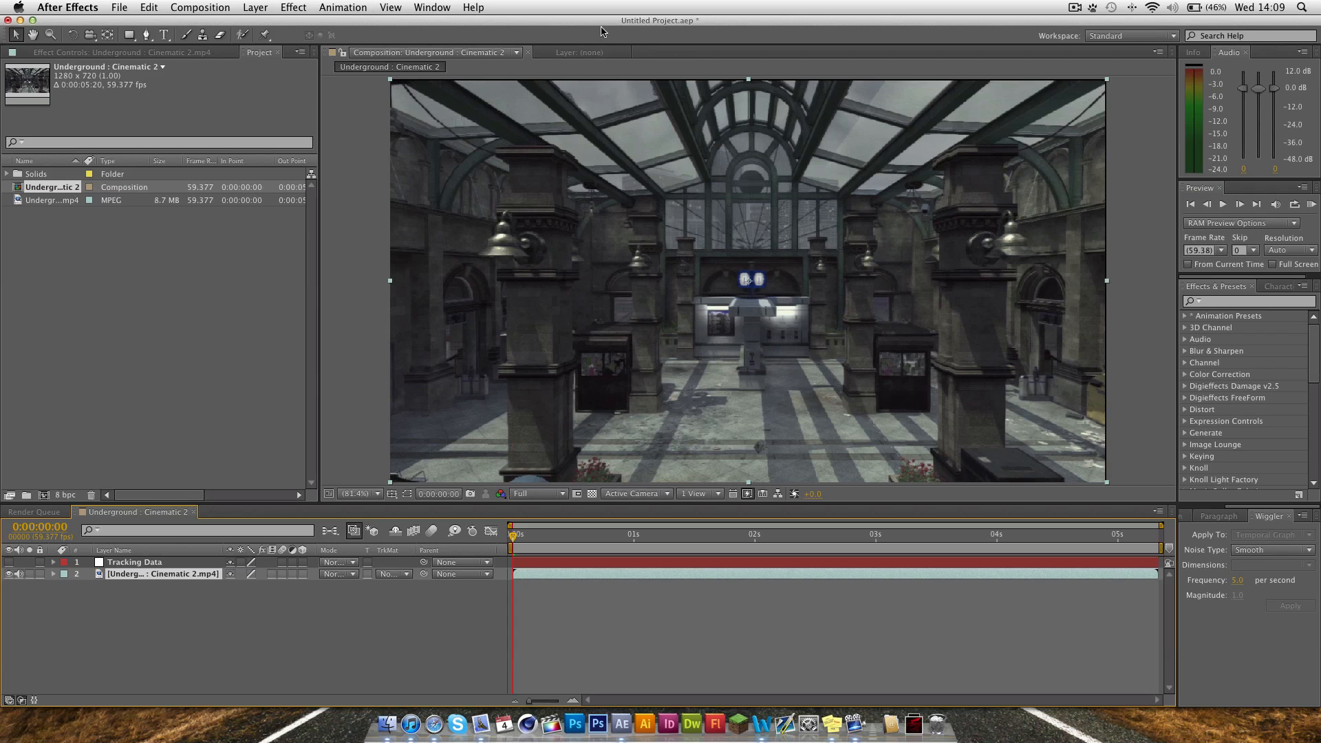
{"action": "left_click", "coordinate": [430, 7]}
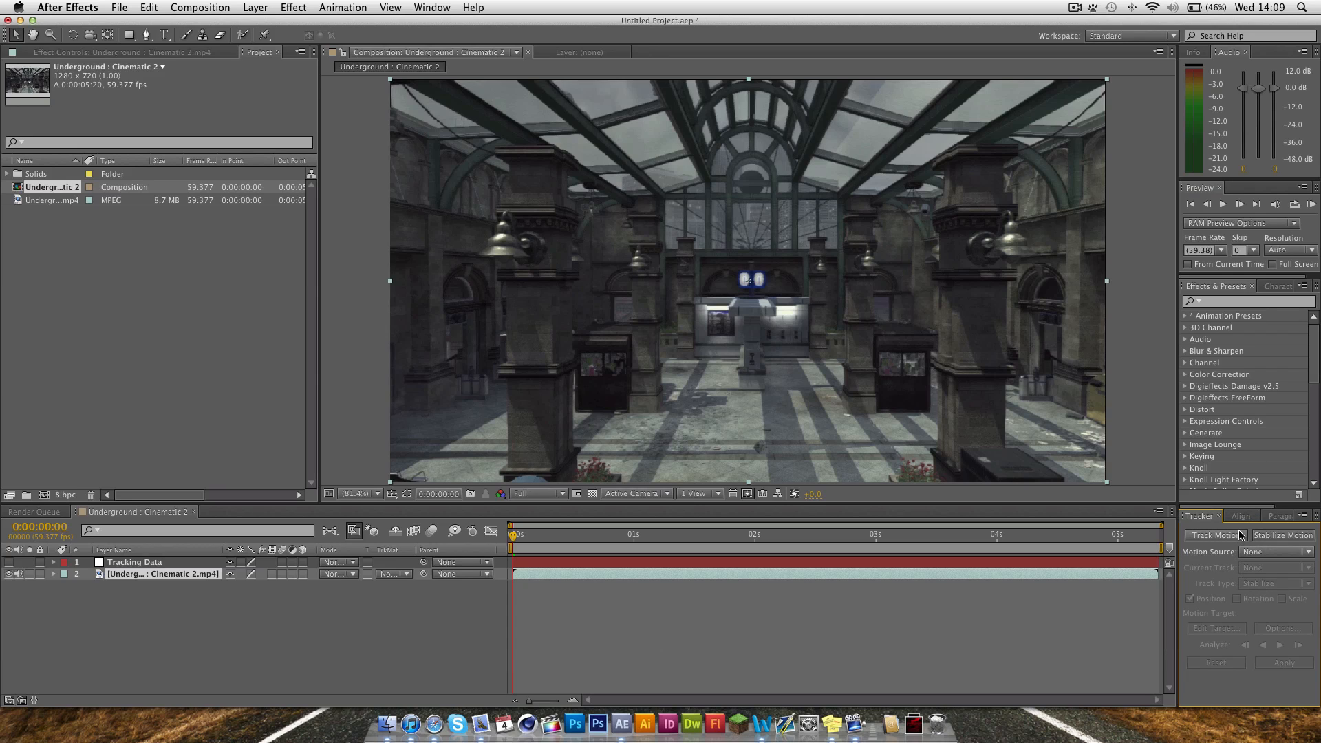
{"action": "mouse_move", "coordinate": [1226, 539]}
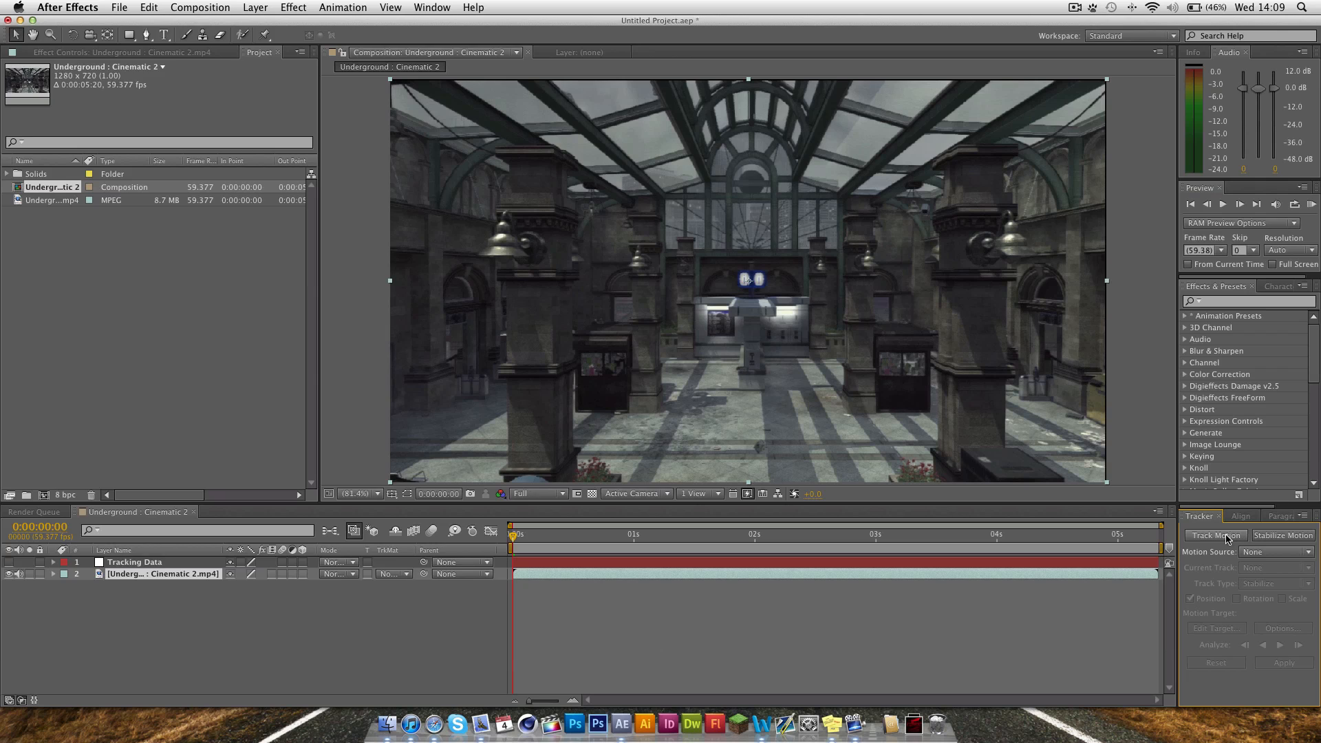
- Start Track Motion on the footage and enable Scale, adding a second track point
{"action": "left_click", "coordinate": [1213, 535]}
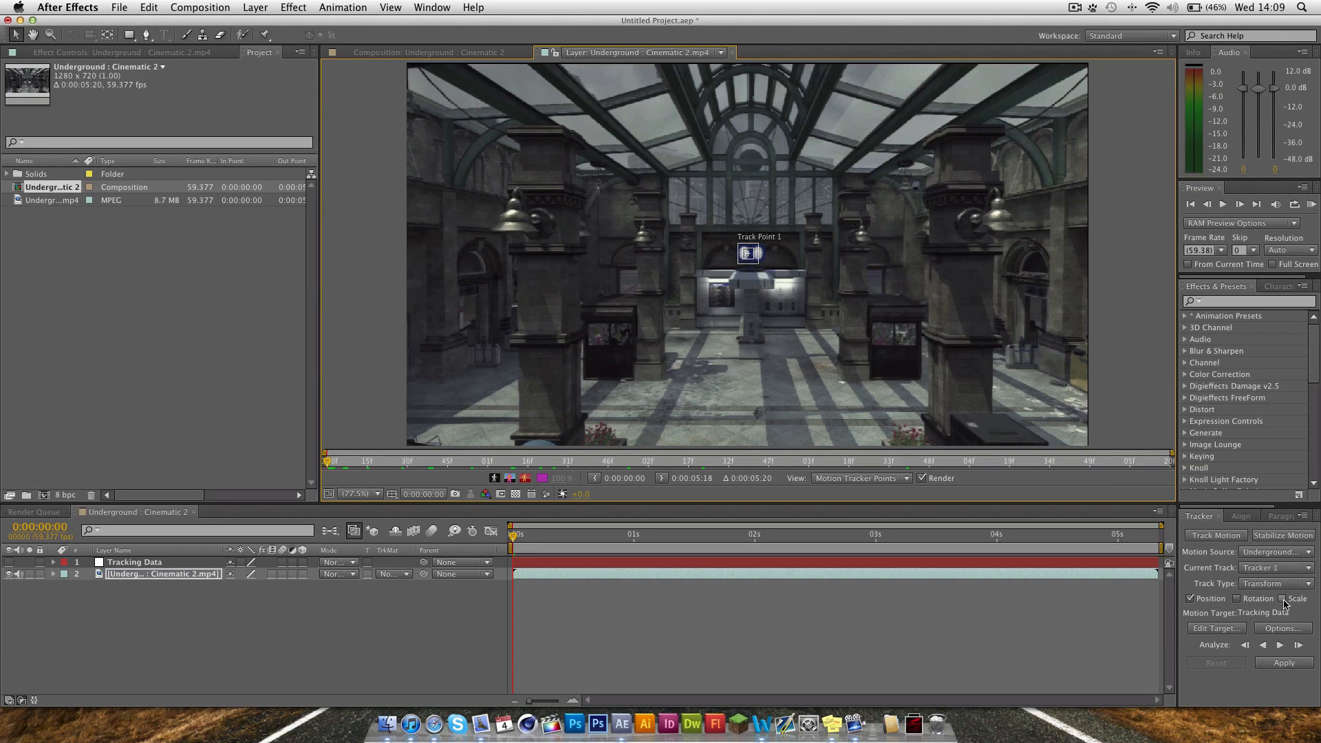
{"action": "left_click", "coordinate": [1280, 598]}
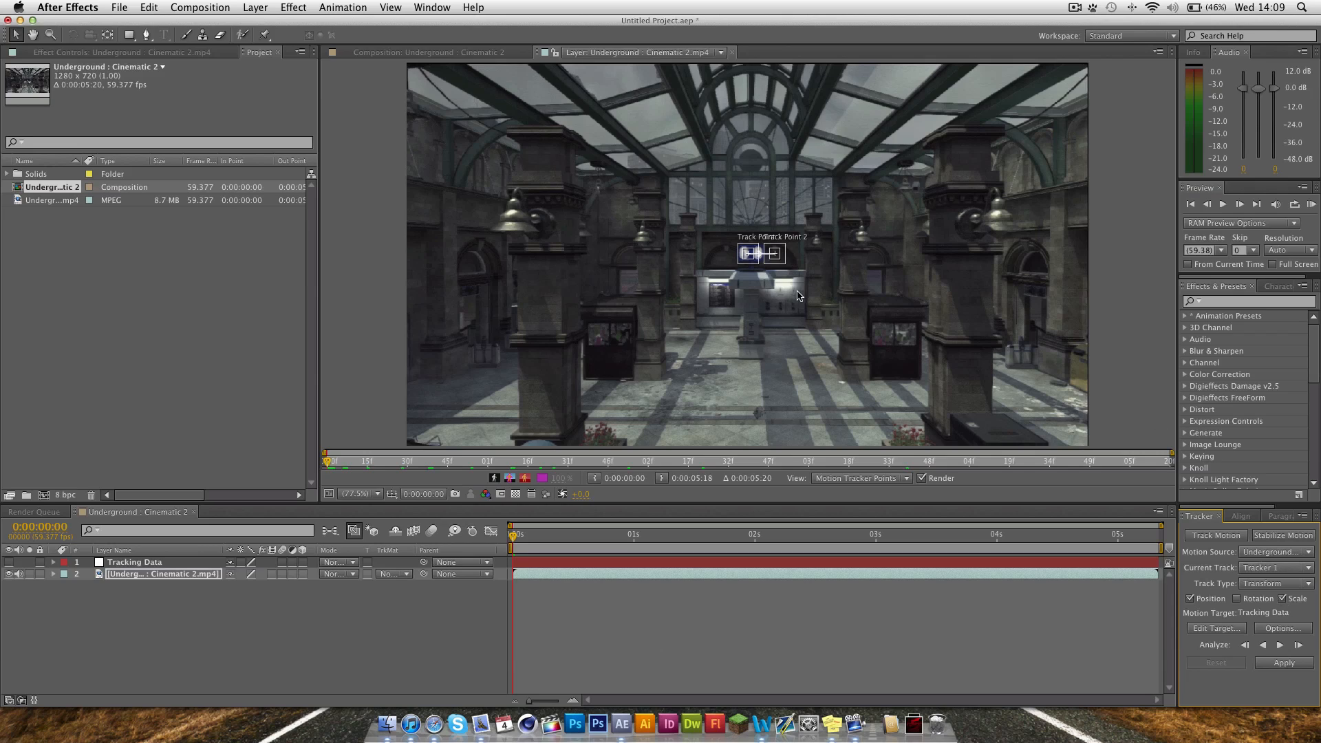
{"action": "mouse_move", "coordinate": [726, 250]}
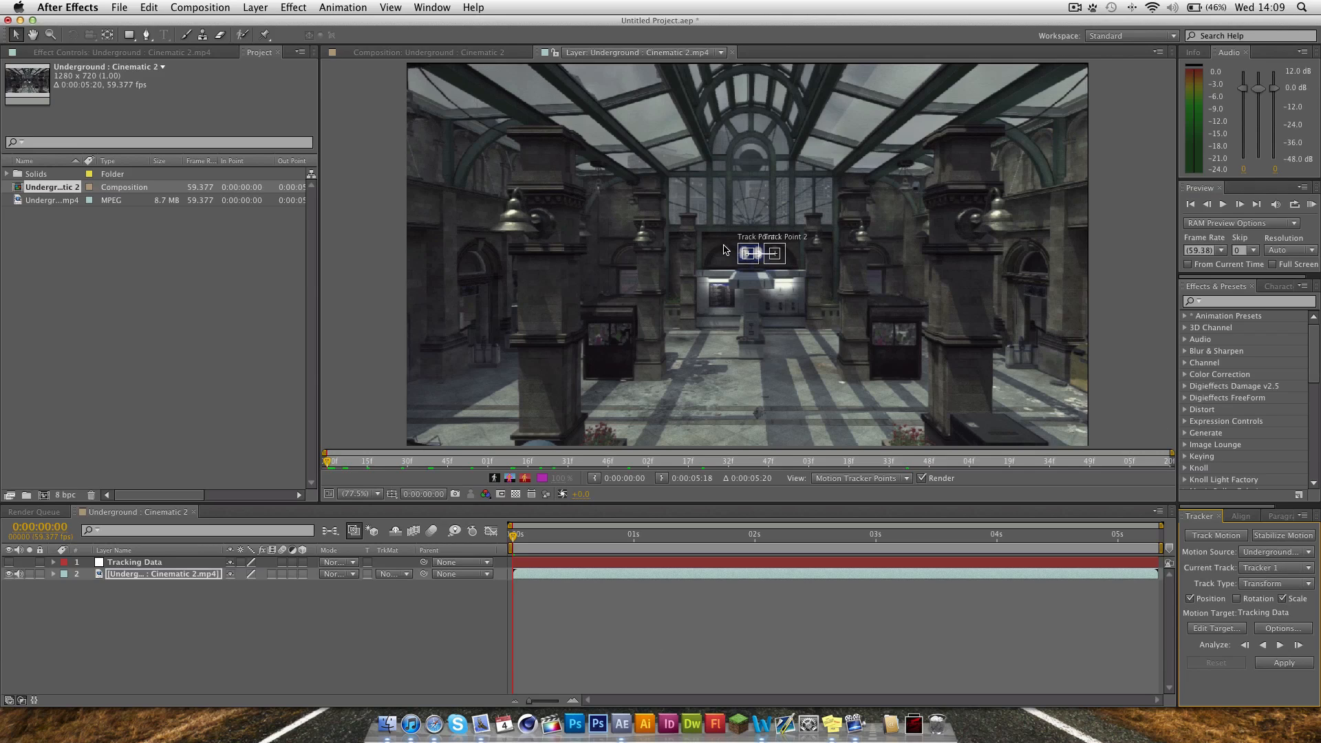
{"action": "mouse_move", "coordinate": [532, 212]}
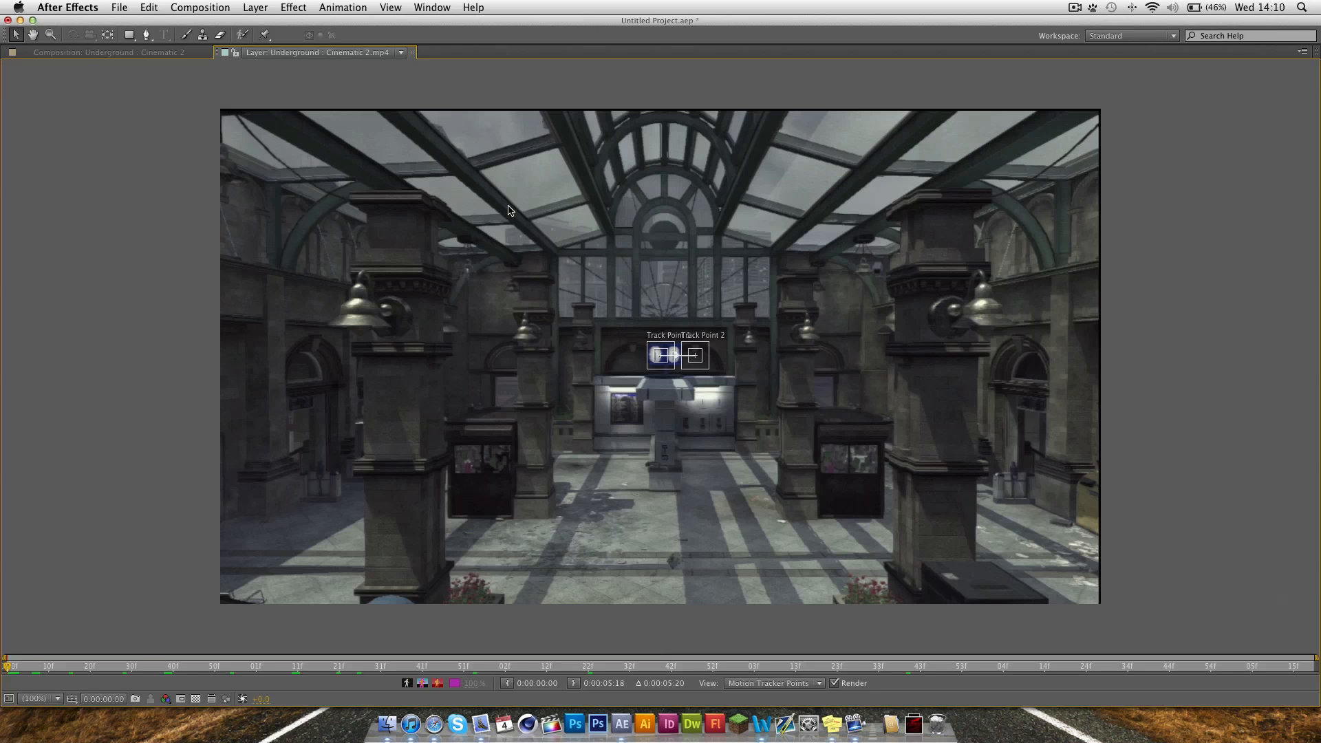
{"action": "mouse_move", "coordinate": [328, 383]}
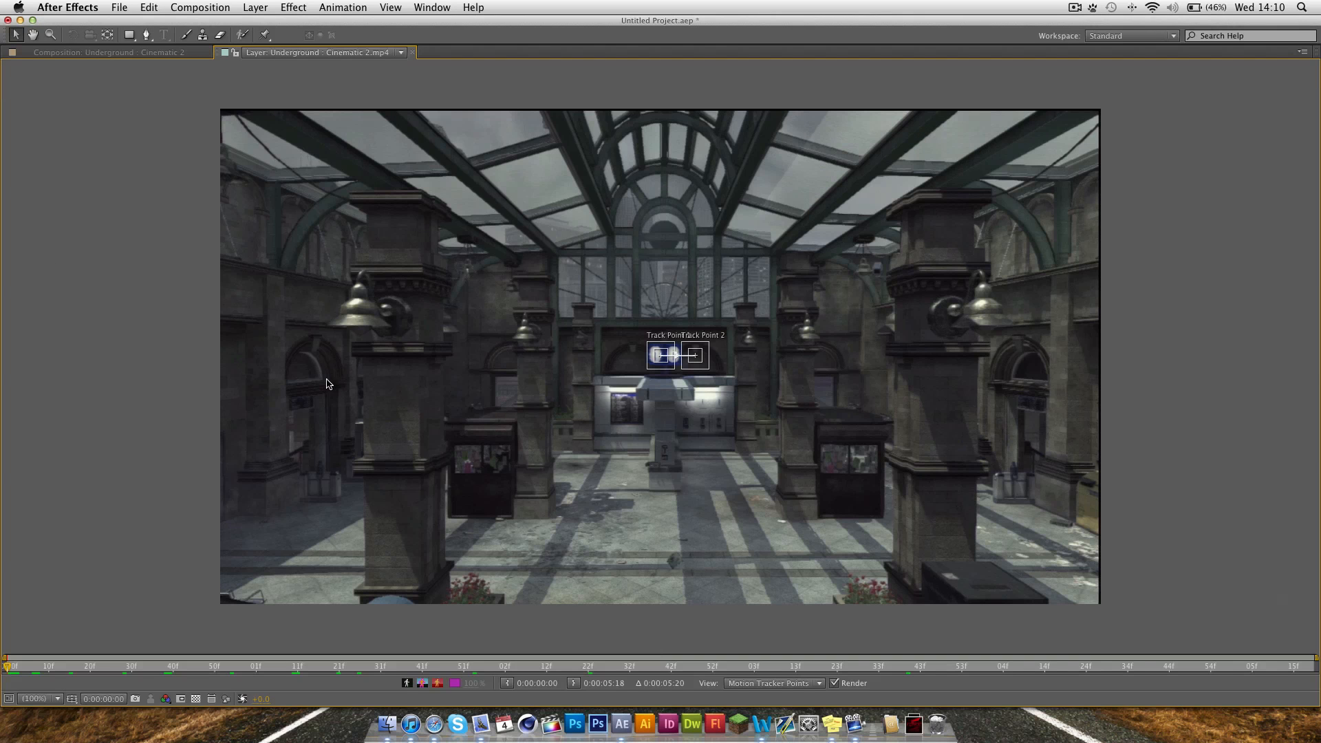
{"action": "mouse_move", "coordinate": [13, 740]}
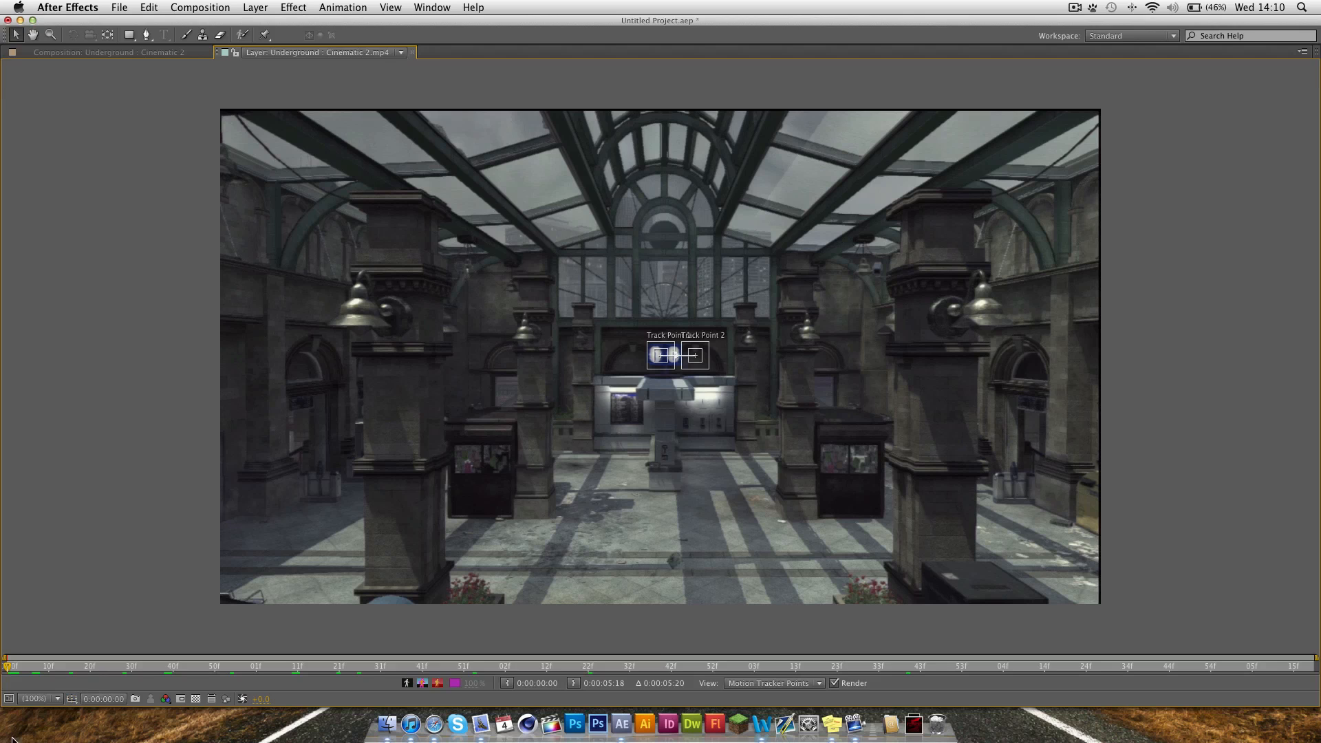
- Set the Layer panel magnification to 200%
{"action": "left_click", "coordinate": [39, 699]}
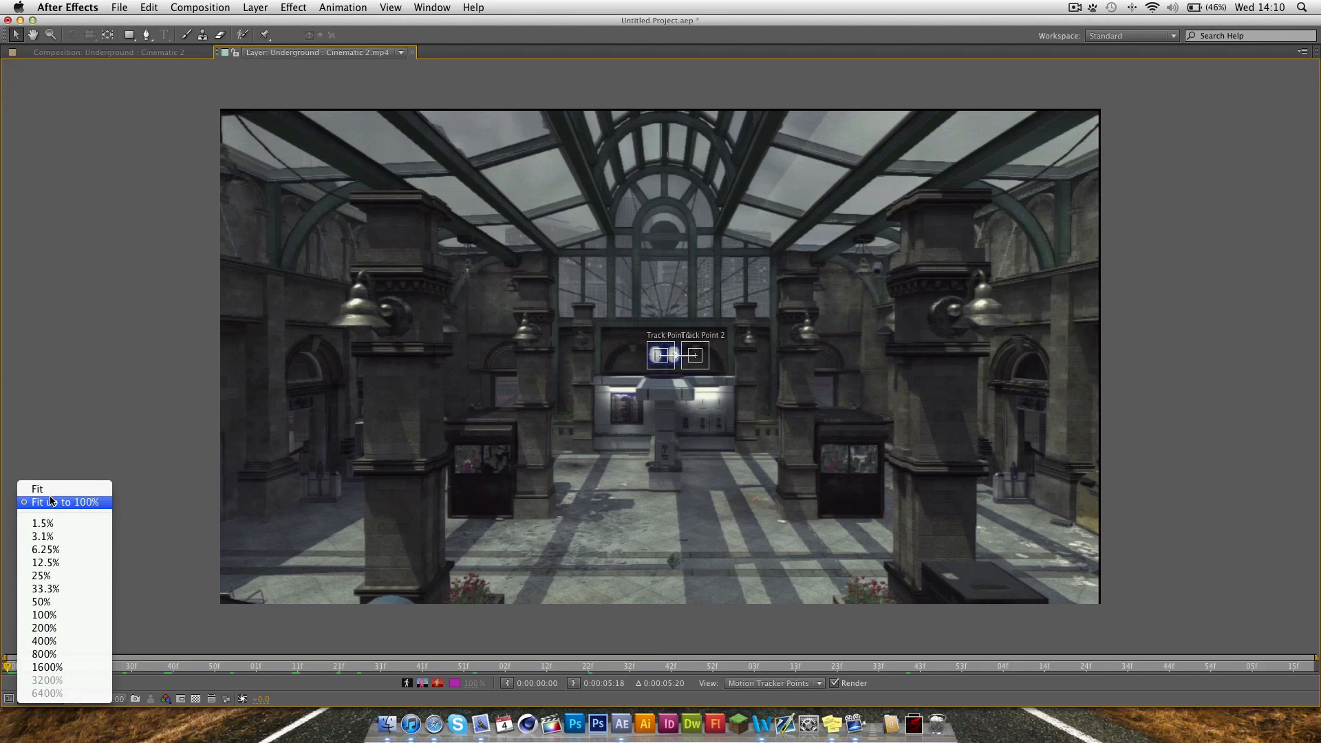
{"action": "left_click", "coordinate": [66, 500]}
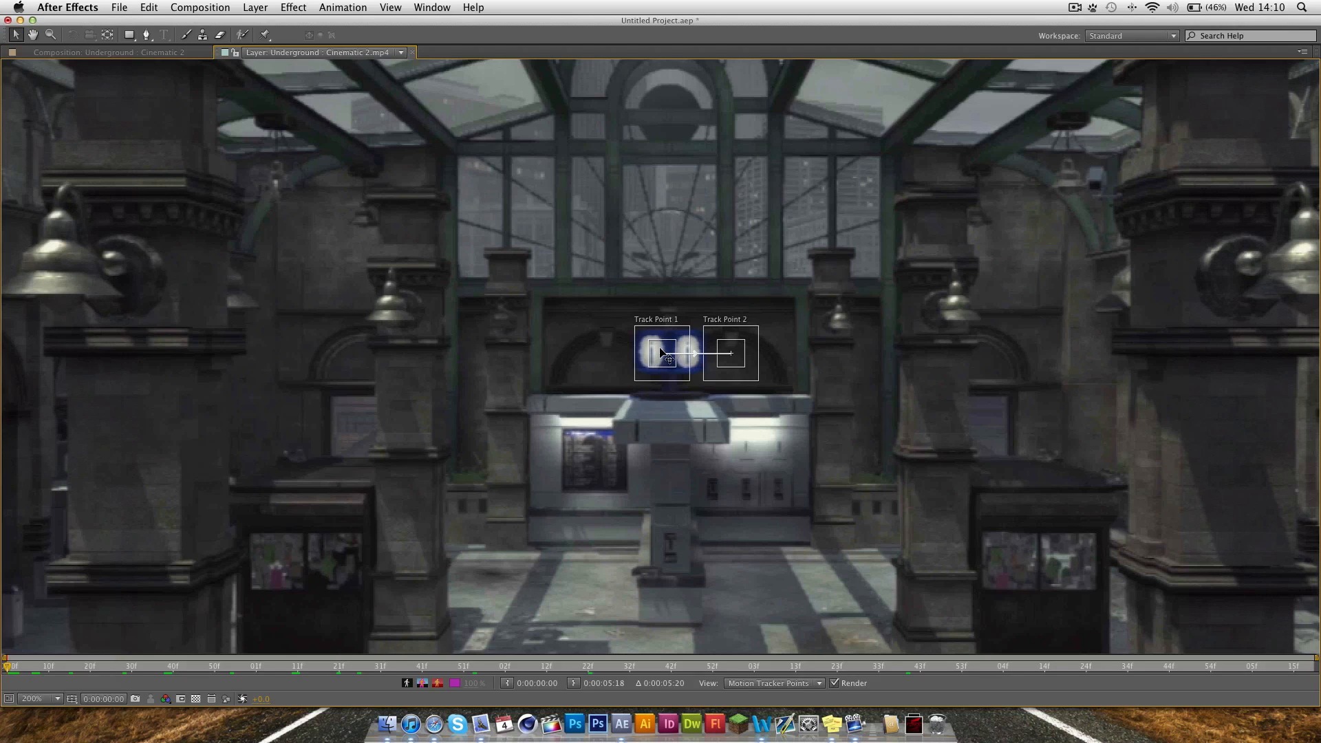
{"action": "mouse_move", "coordinate": [414, 313]}
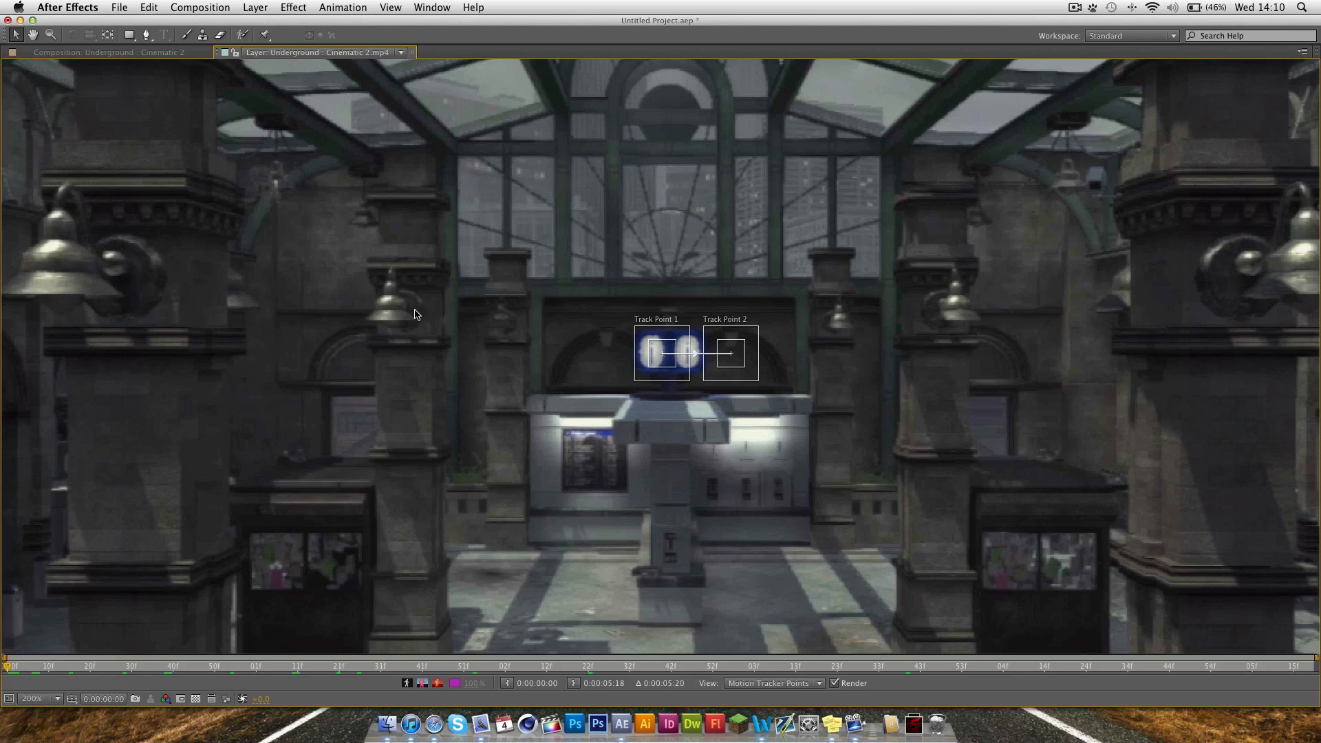
{"action": "mouse_move", "coordinate": [354, 337]}
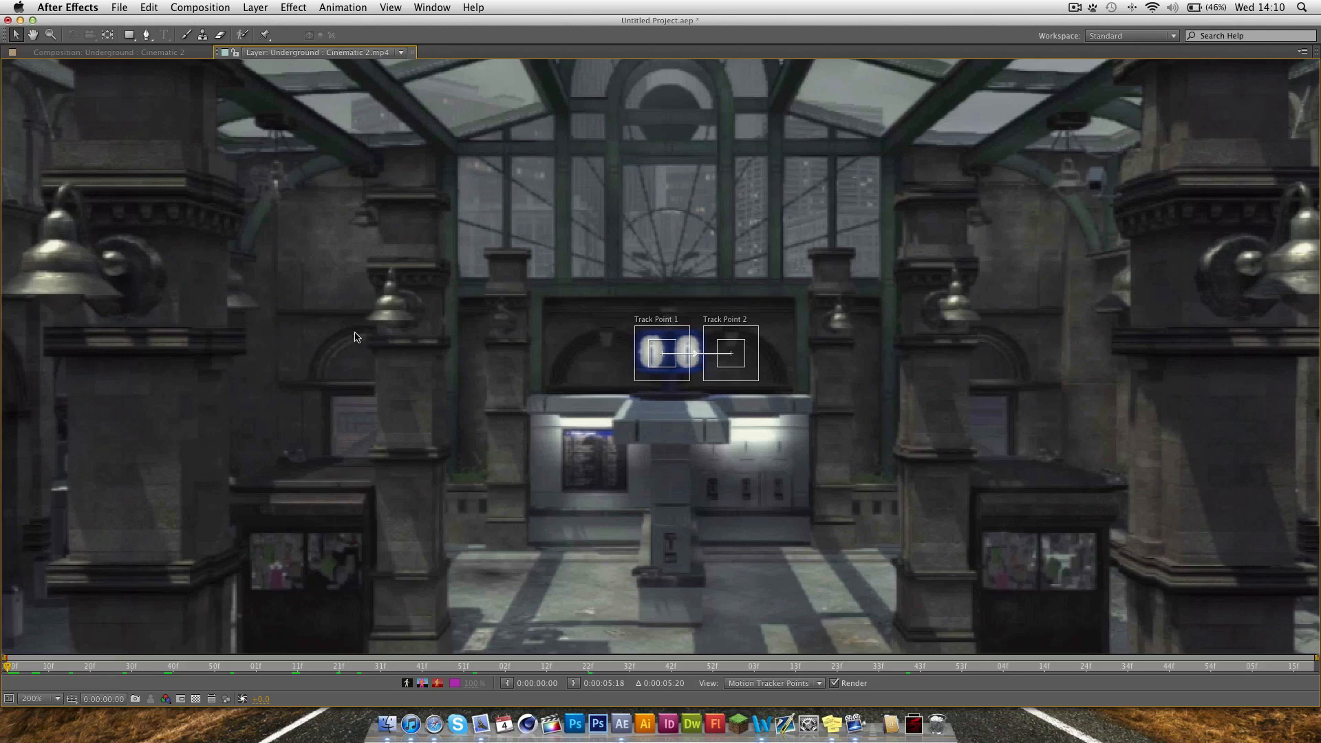
{"action": "mouse_move", "coordinate": [610, 340]}
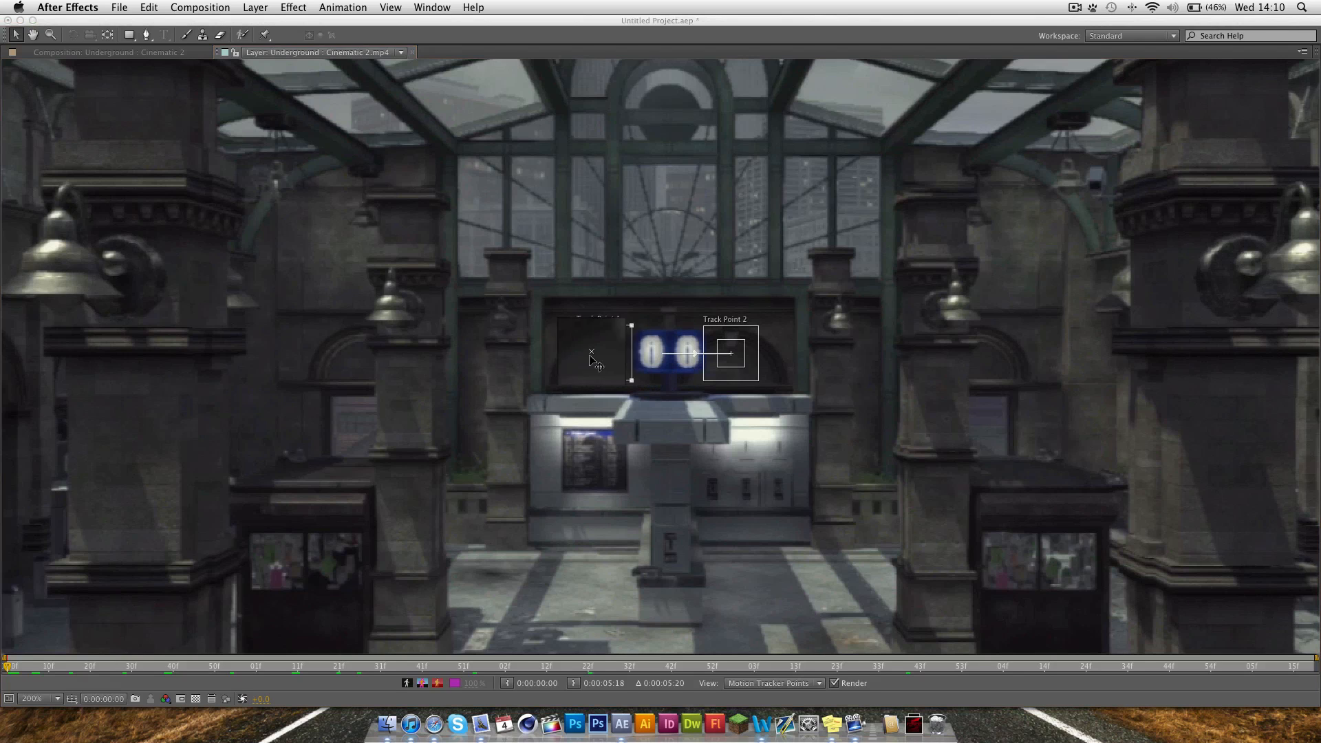
- Move Track Point 1 onto the left pillar's lamp and tighten its boxes around it
{"action": "left_click_drag", "start_coordinate": [591, 352], "coordinate": [389, 294]}
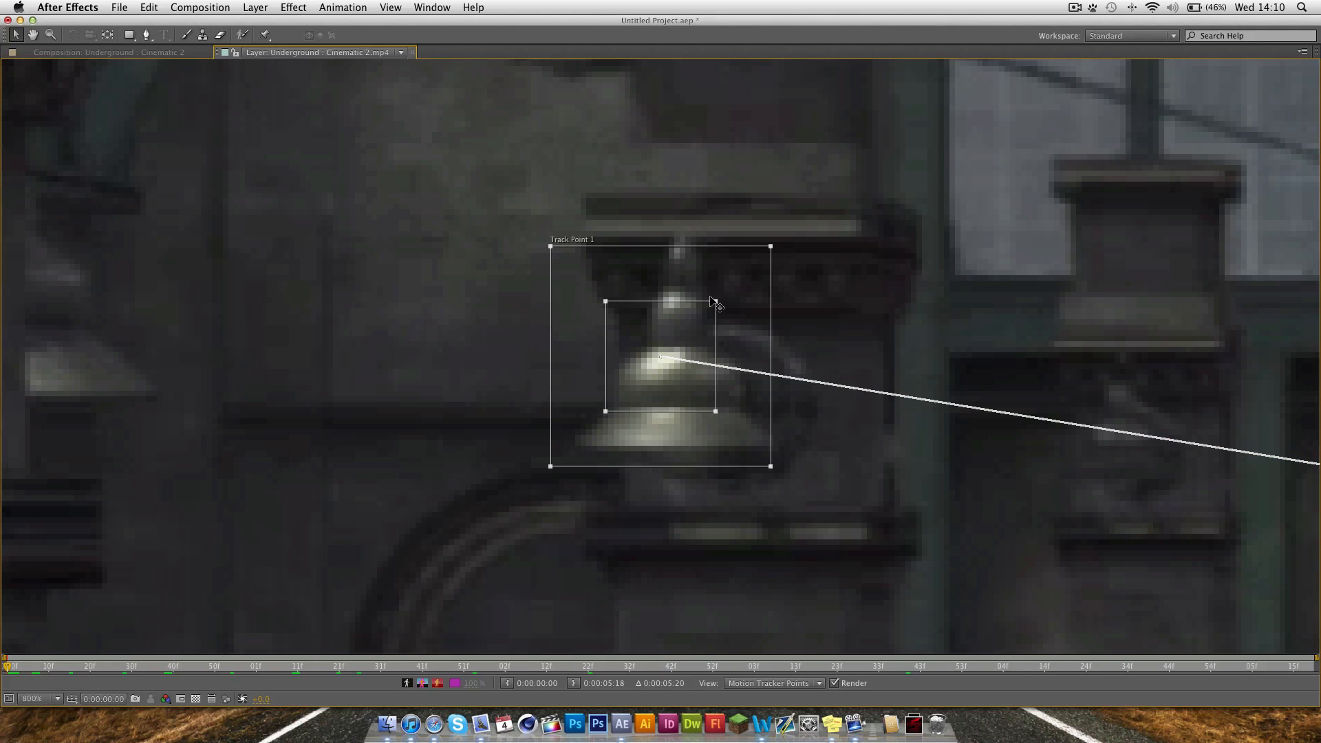
{"action": "left_click_drag", "start_coordinate": [712, 301], "coordinate": [695, 337]}
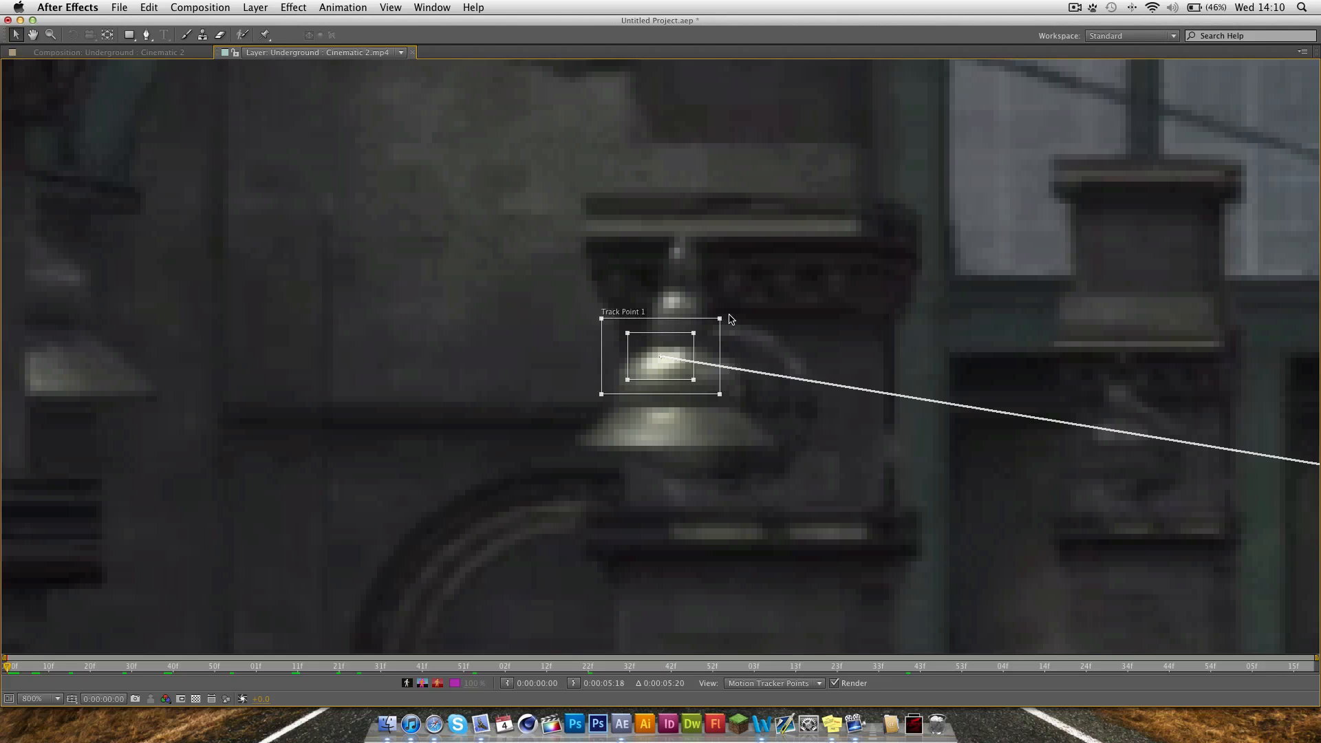
{"action": "mouse_move", "coordinate": [699, 320]}
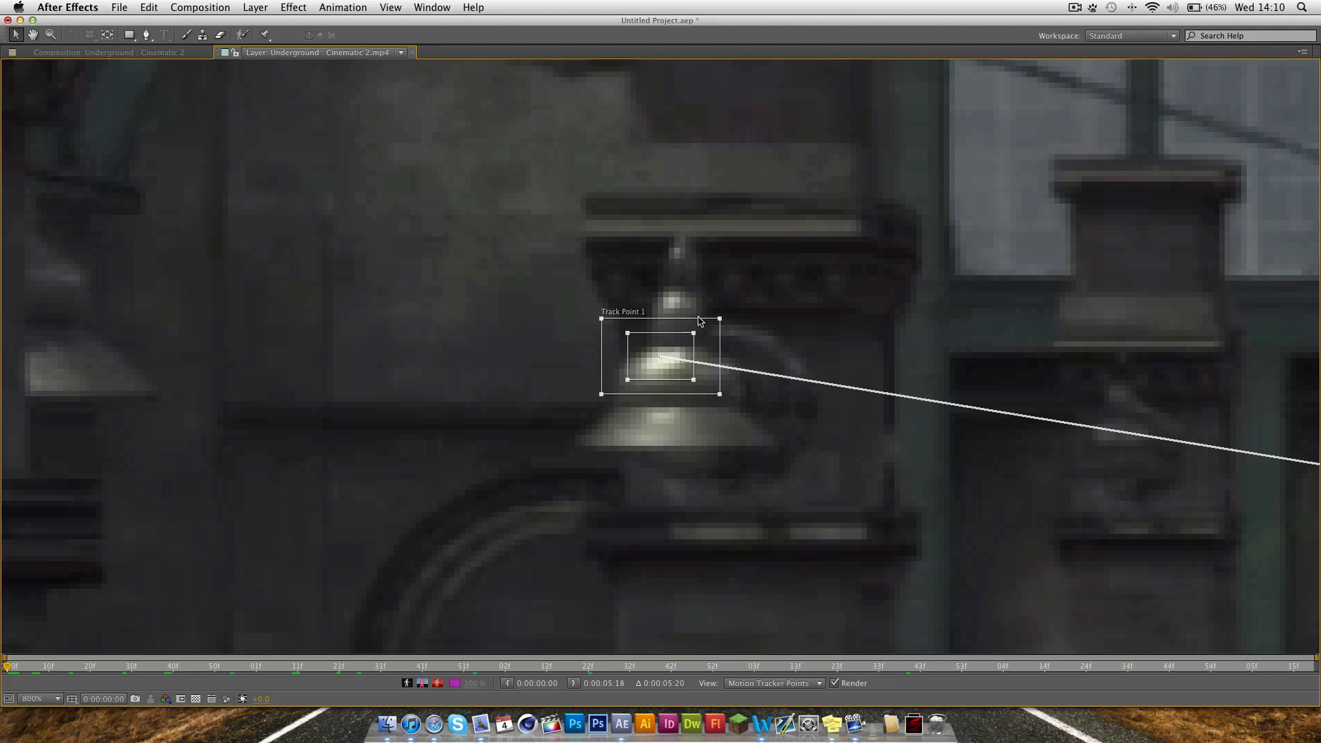
{"action": "mouse_move", "coordinate": [622, 375]}
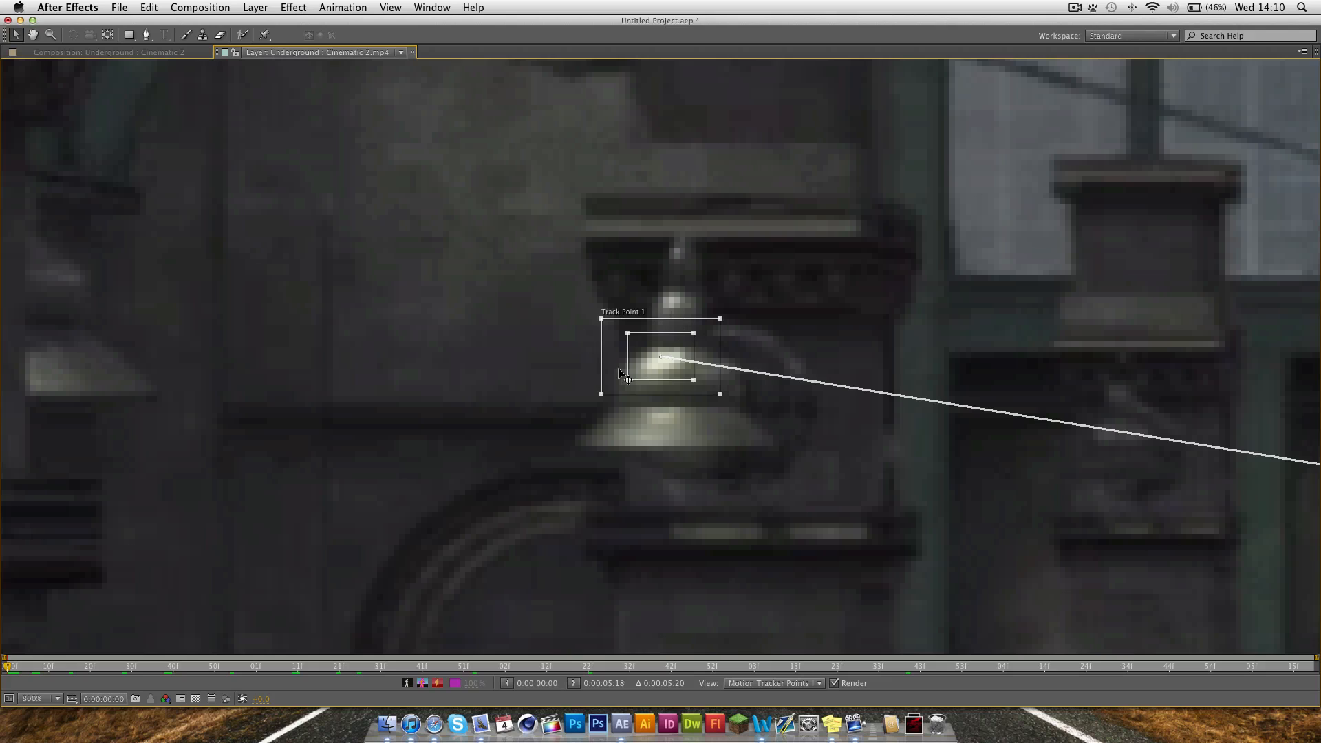
{"action": "mouse_move", "coordinate": [655, 384]}
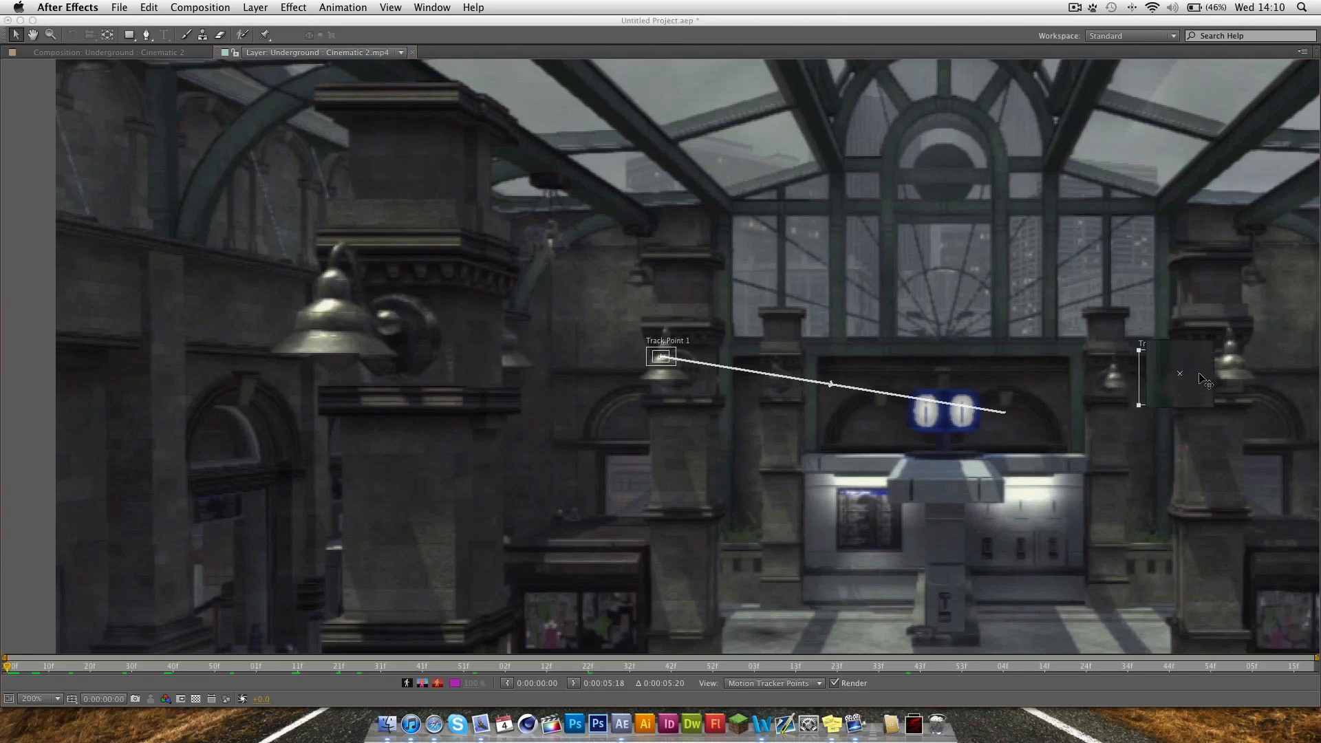
- Move Track Point 2 onto the right pillar's lamp and size its feature and search boxes around the glow
{"action": "left_click_drag", "start_coordinate": [1183, 374], "coordinate": [1230, 353]}
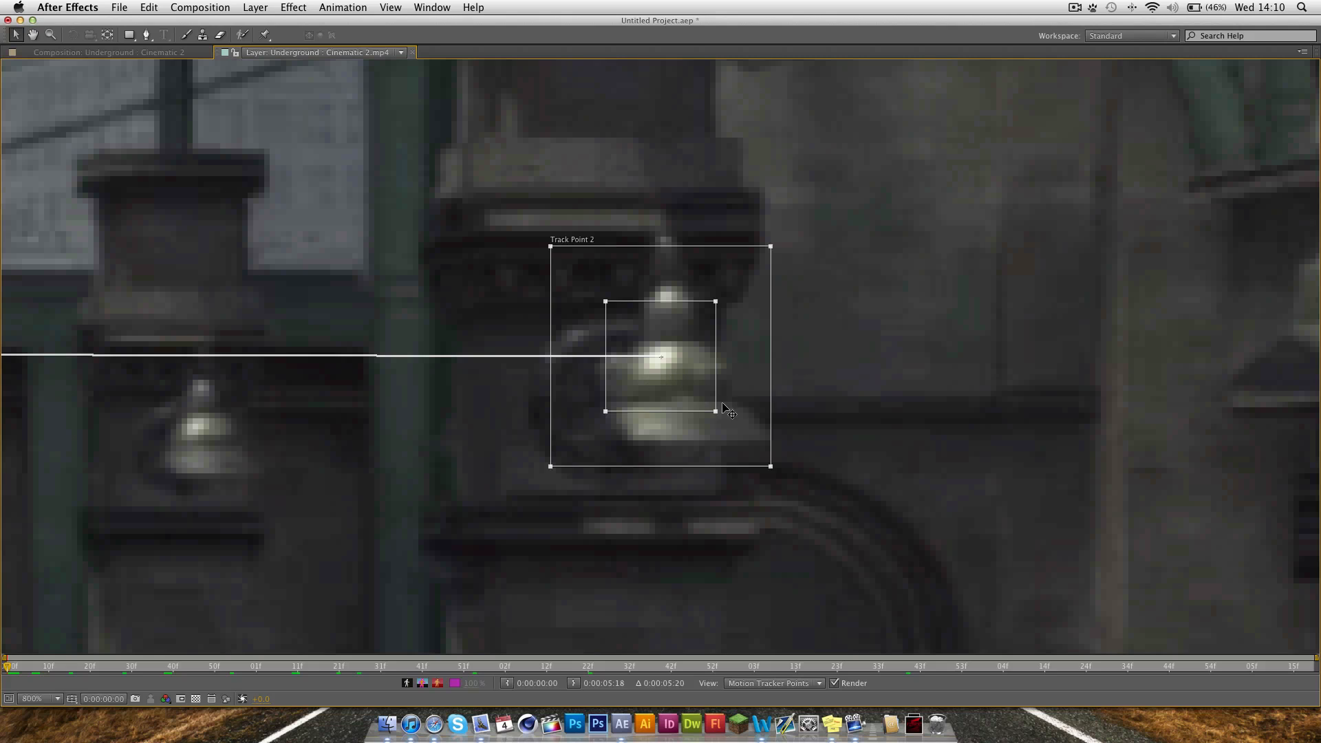
{"action": "left_click_drag", "start_coordinate": [726, 410], "coordinate": [696, 396]}
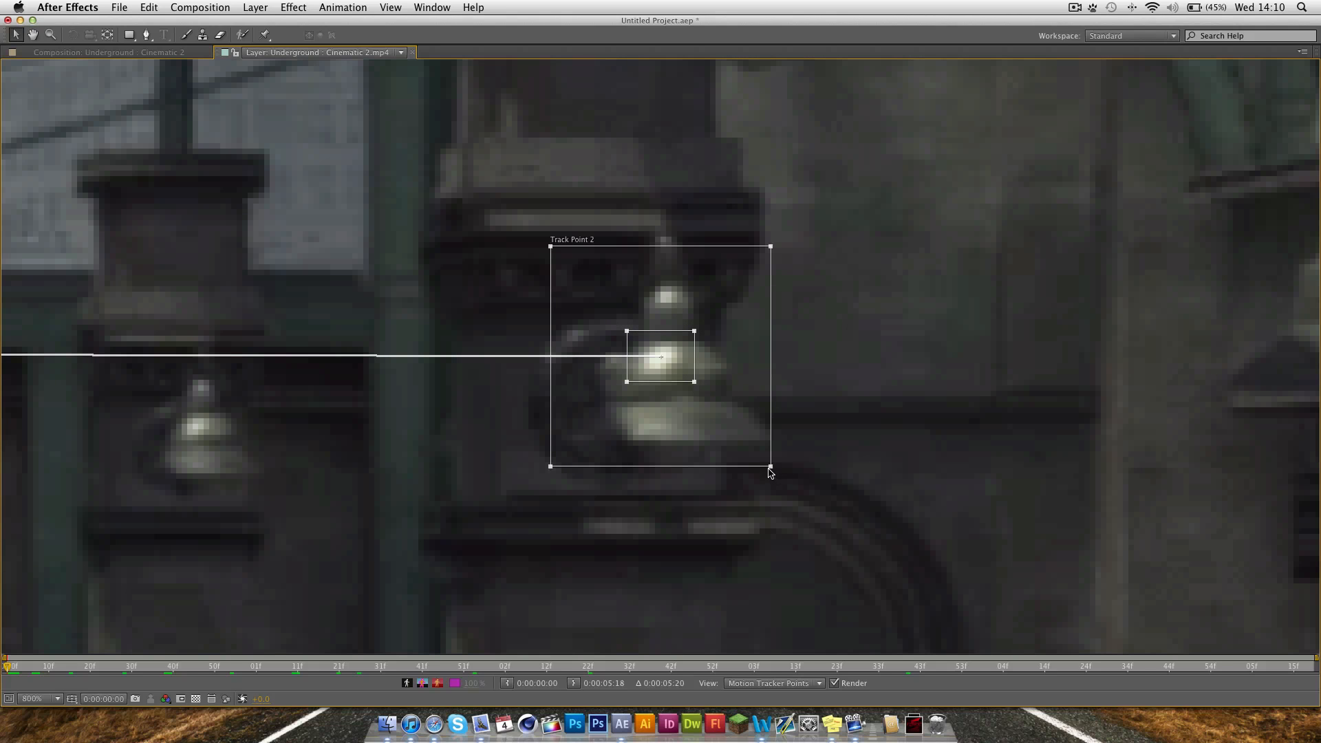
{"action": "left_click_drag", "start_coordinate": [768, 468], "coordinate": [714, 395]}
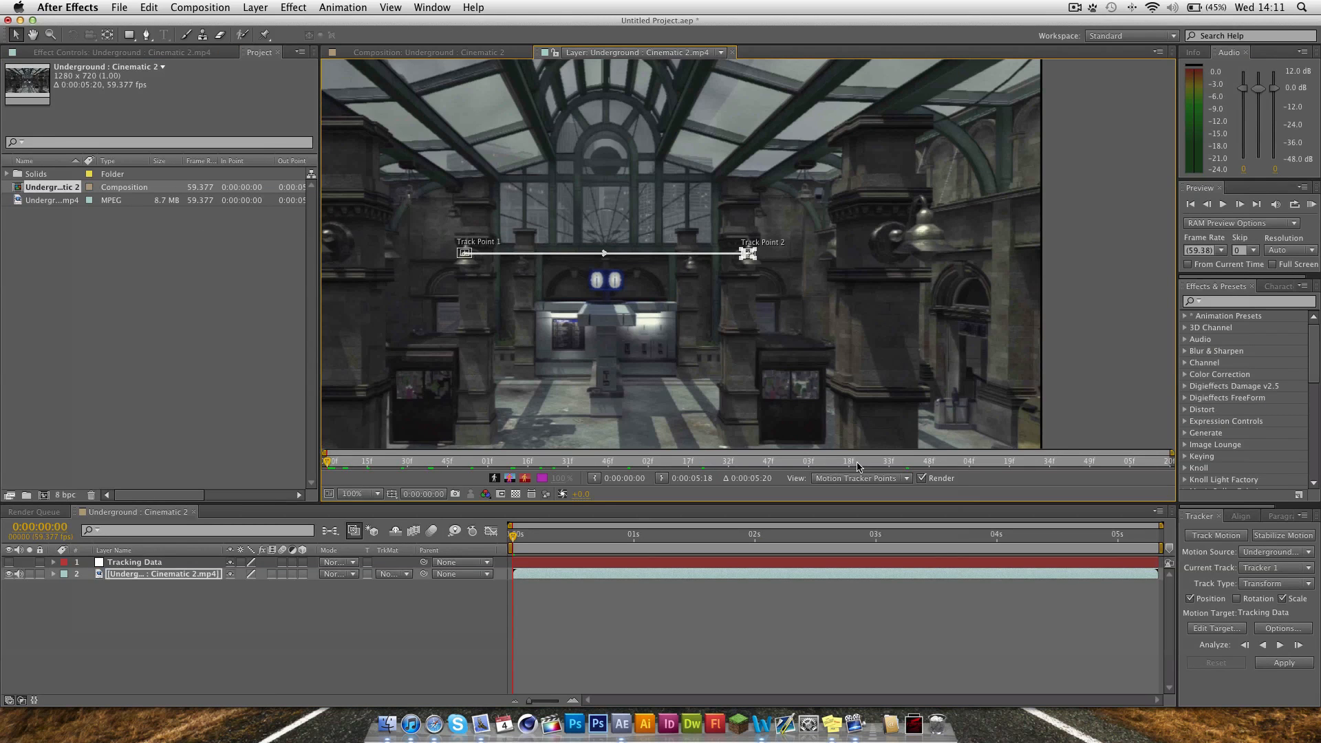
{"action": "mouse_move", "coordinate": [924, 477]}
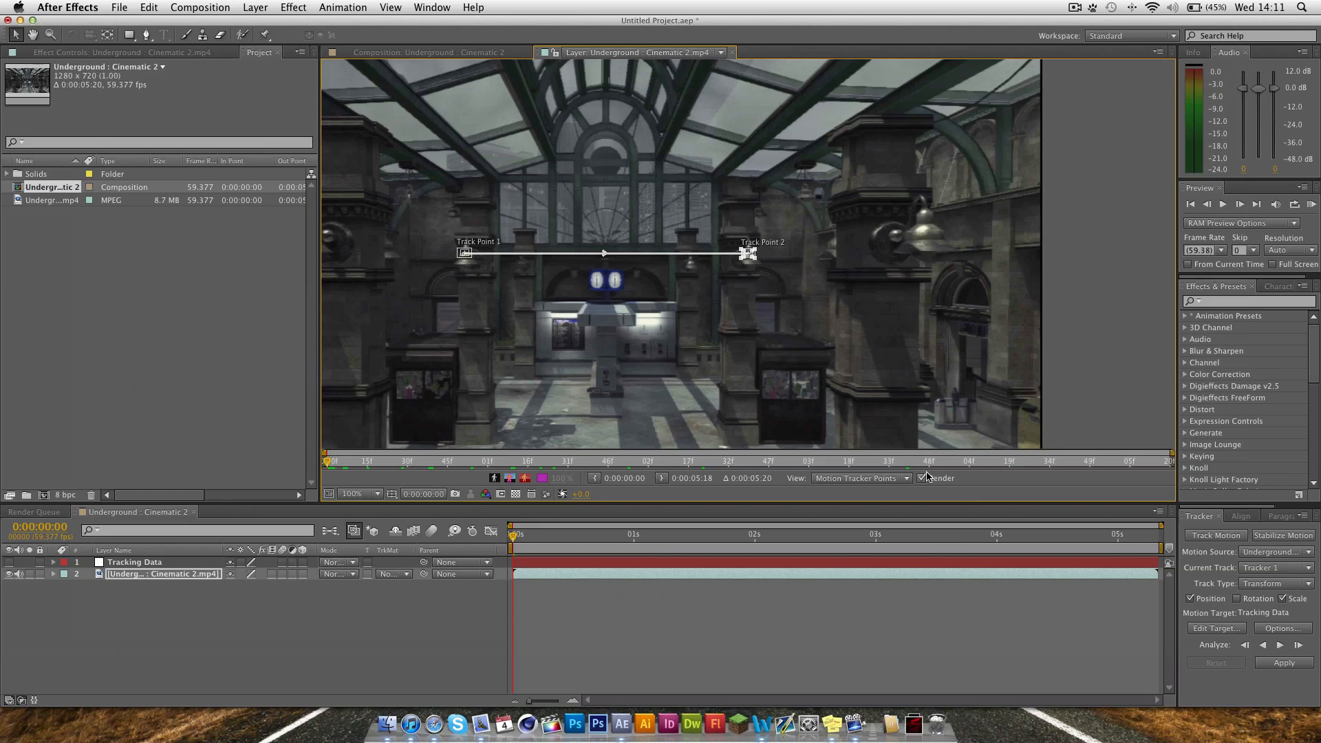
- Analyze both track points forward through the clip, then step back to review the track
{"action": "left_click", "coordinate": [349, 494]}
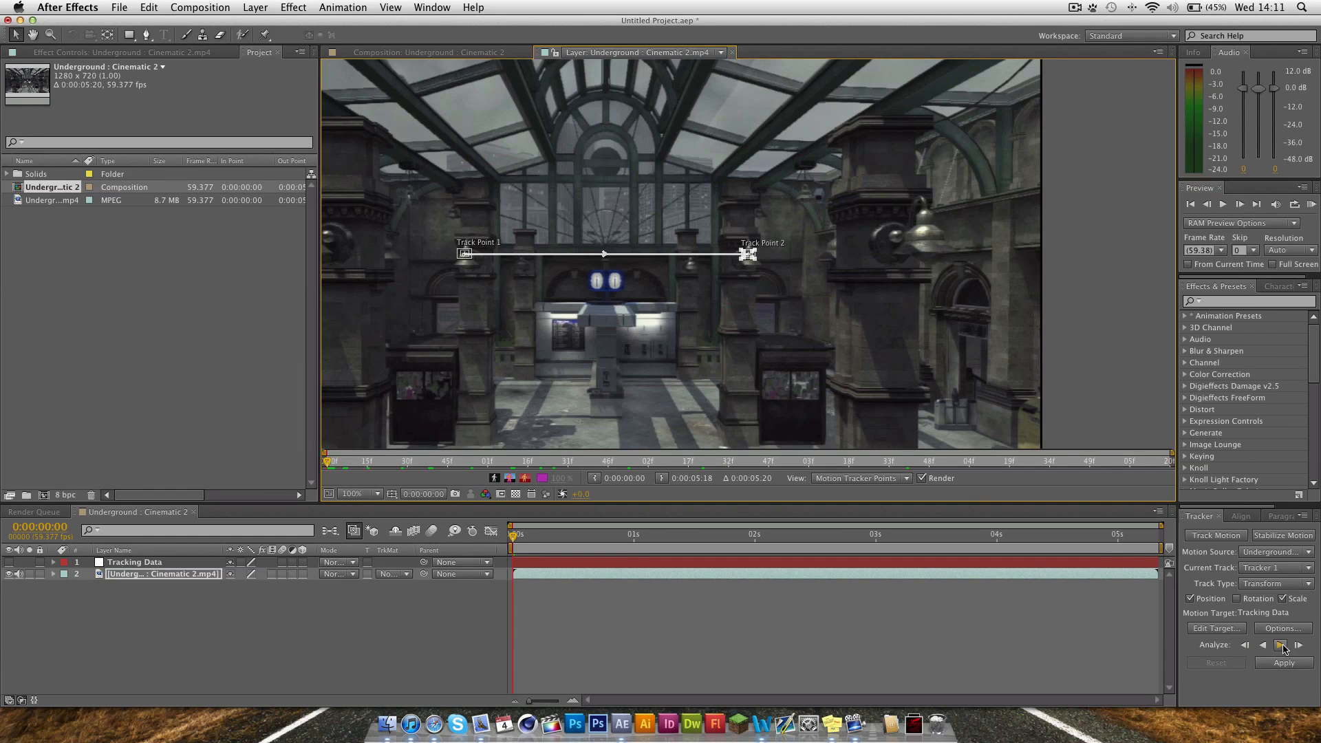
{"action": "left_click", "coordinate": [1298, 645]}
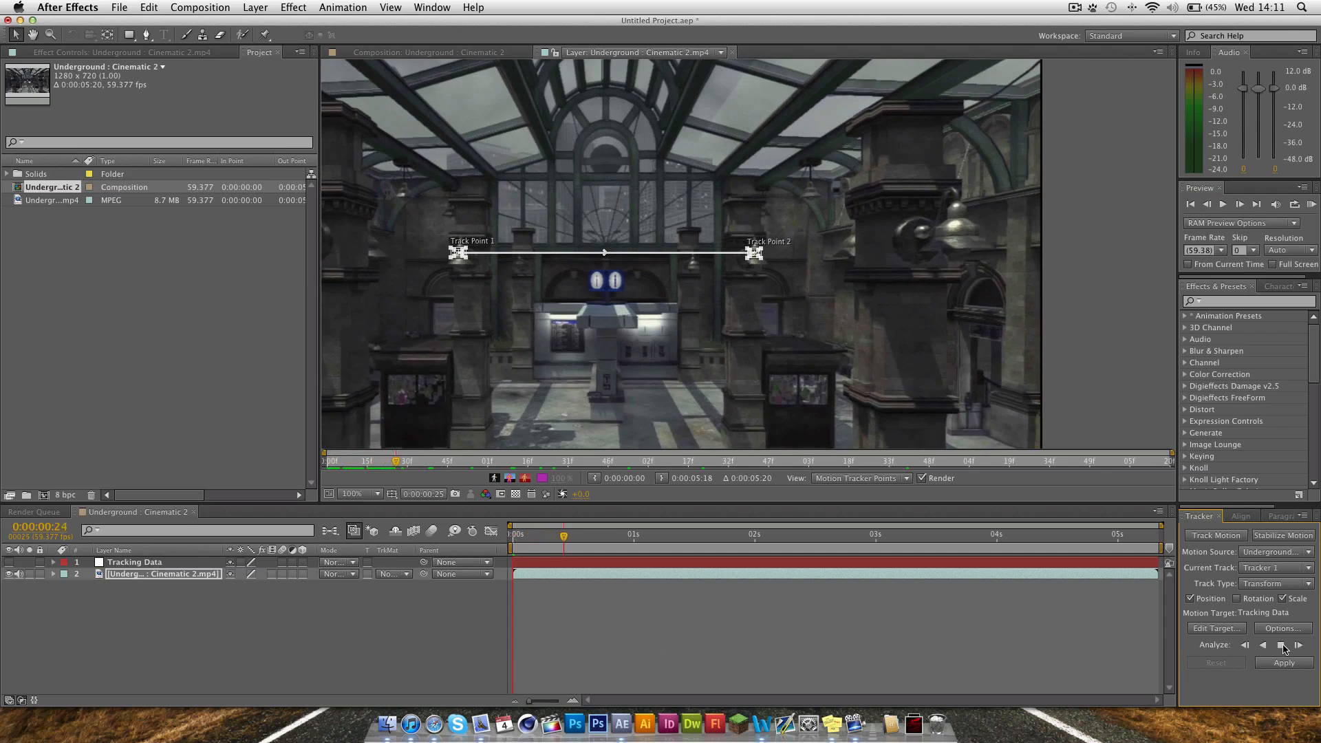
{"action": "left_click", "coordinate": [1280, 645]}
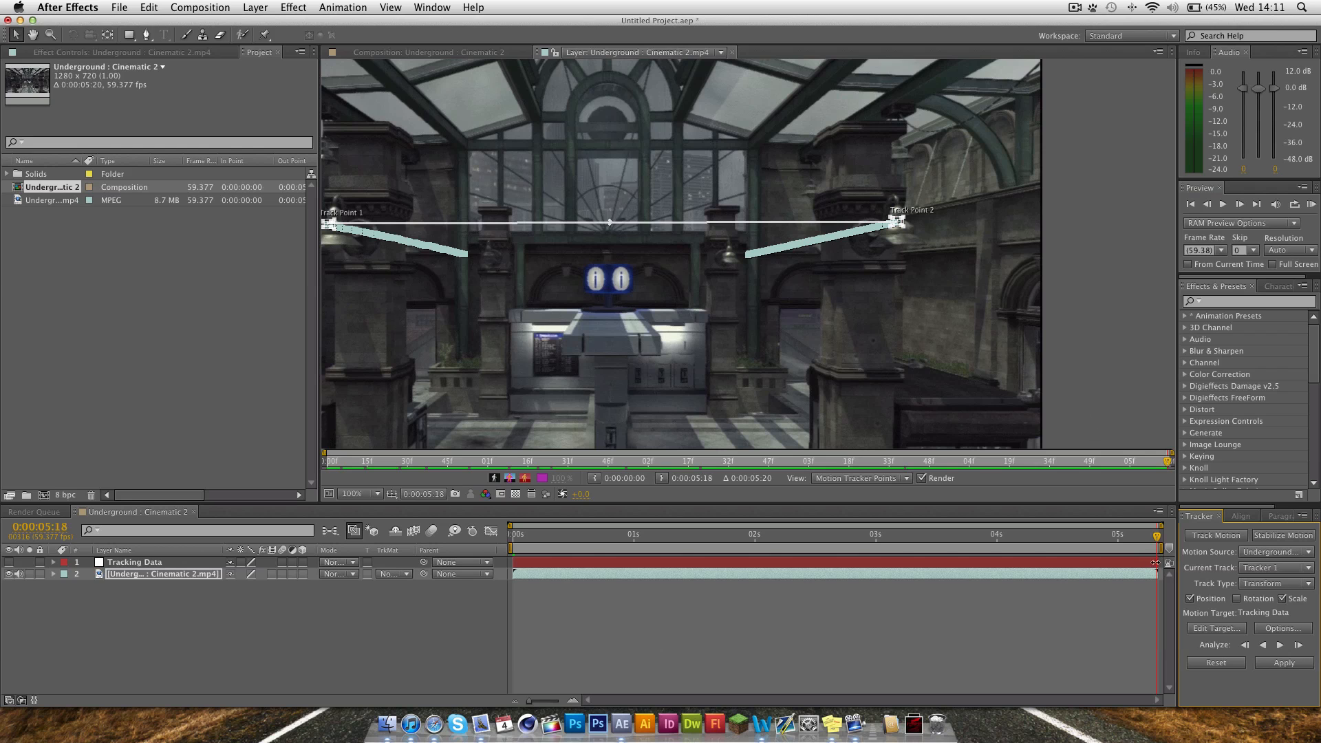
{"action": "left_click", "coordinate": [726, 533]}
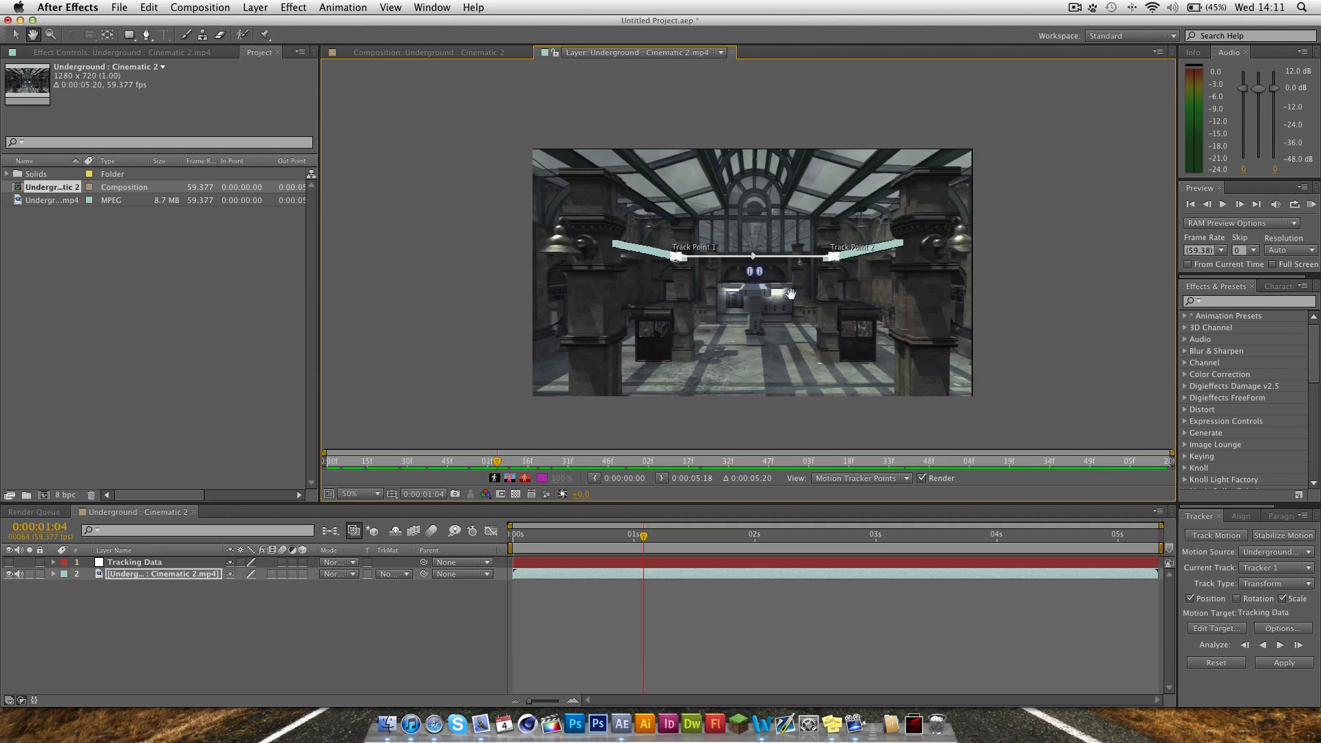
- Set Tracking Data as the motion target and apply the track in X and Y
{"action": "left_click", "coordinate": [357, 493]}
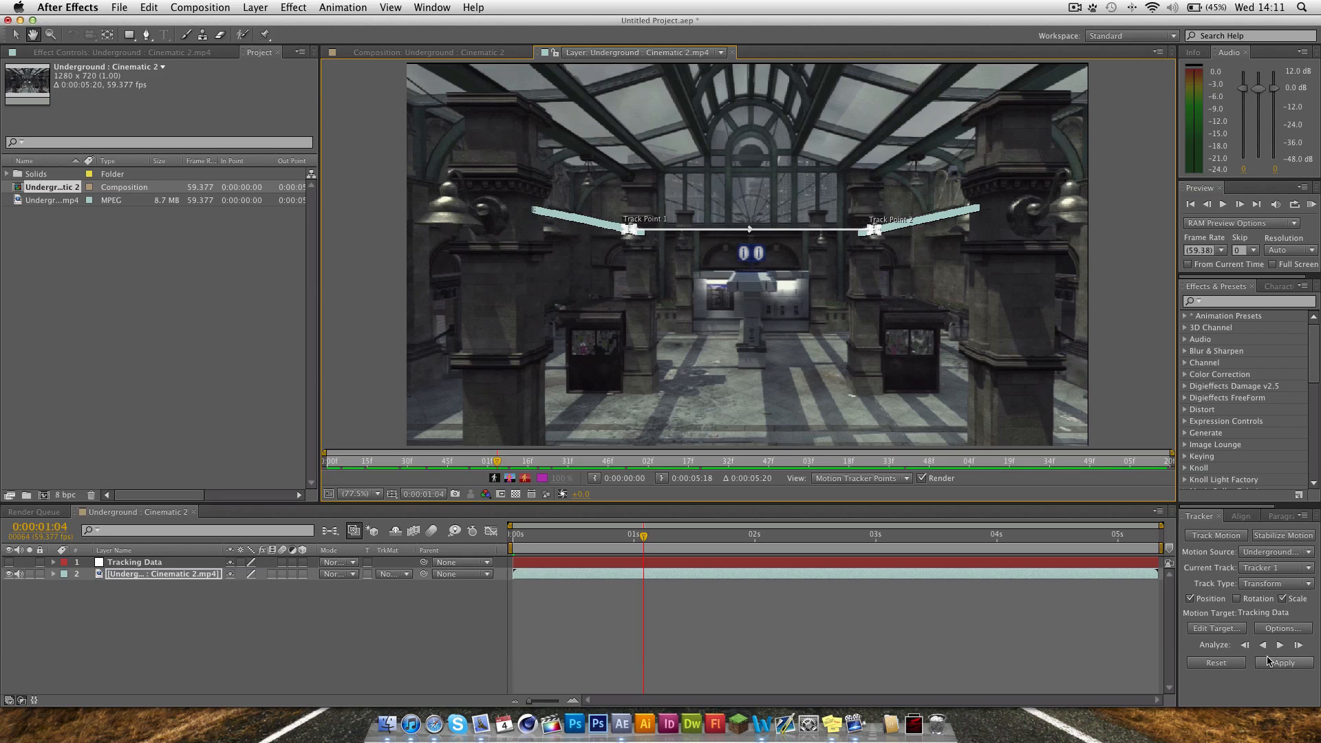
{"action": "left_click", "coordinate": [1282, 661]}
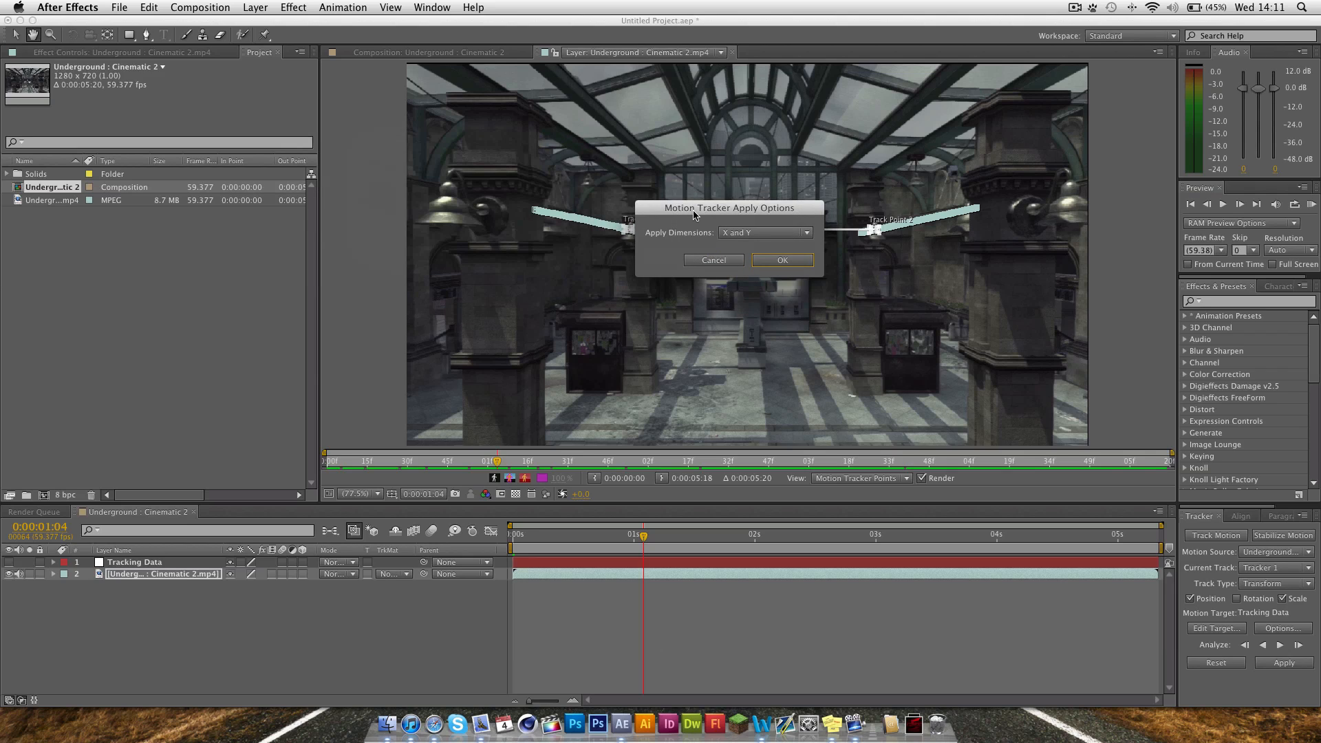
{"action": "left_click", "coordinate": [782, 260]}
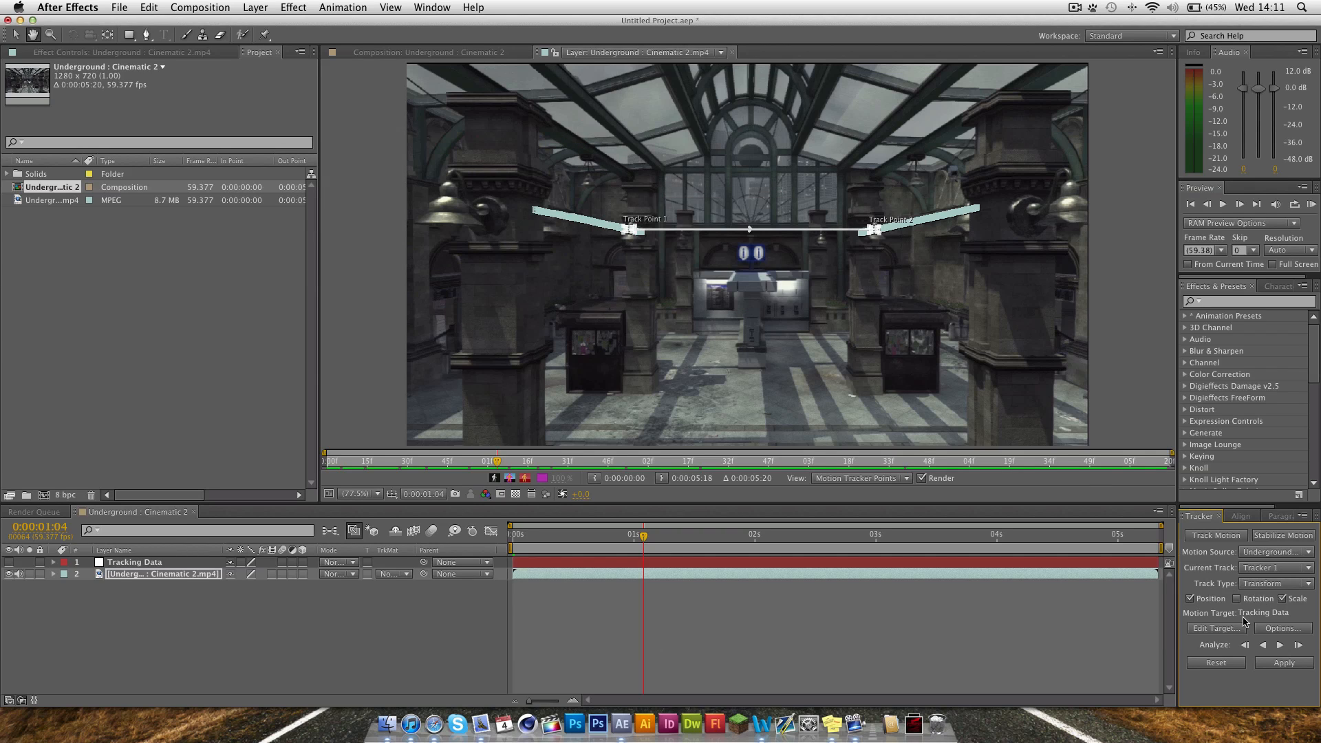
{"action": "left_click", "coordinate": [1214, 627]}
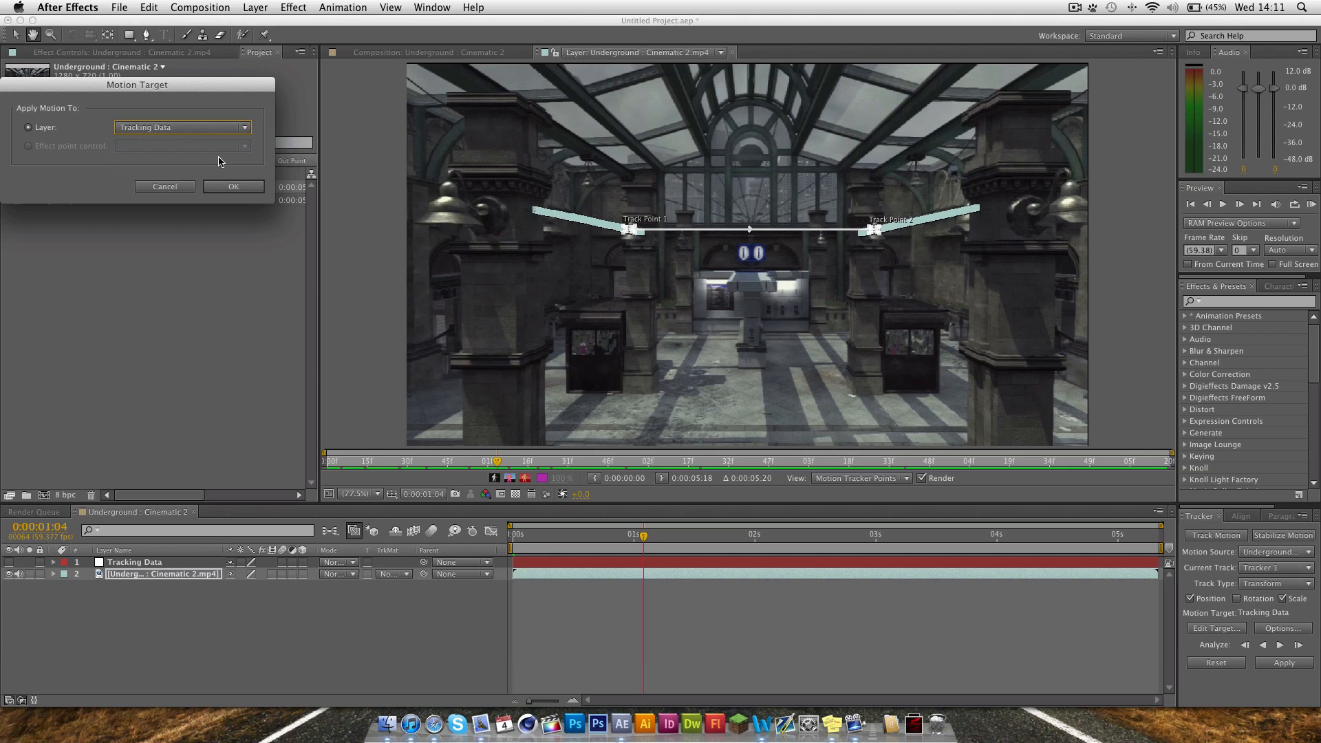
{"action": "left_click", "coordinate": [234, 186]}
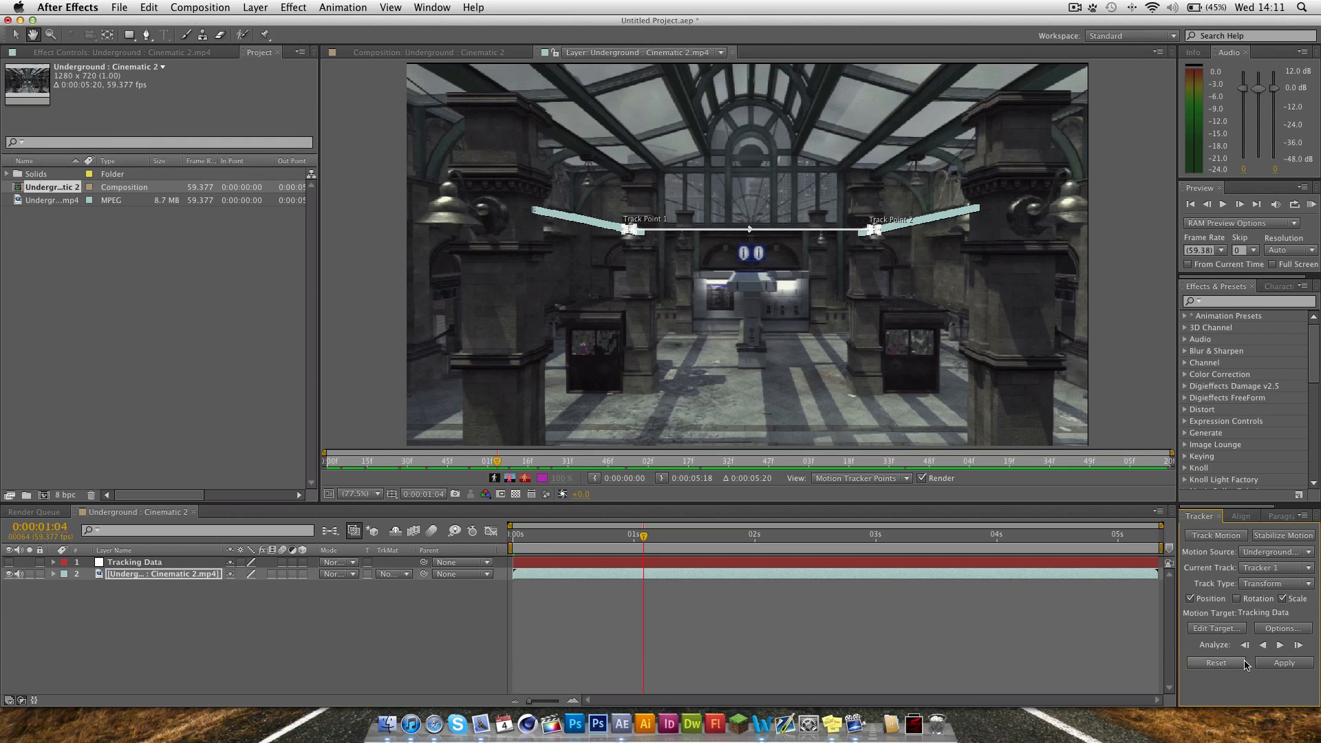
{"action": "left_click", "coordinate": [1284, 663]}
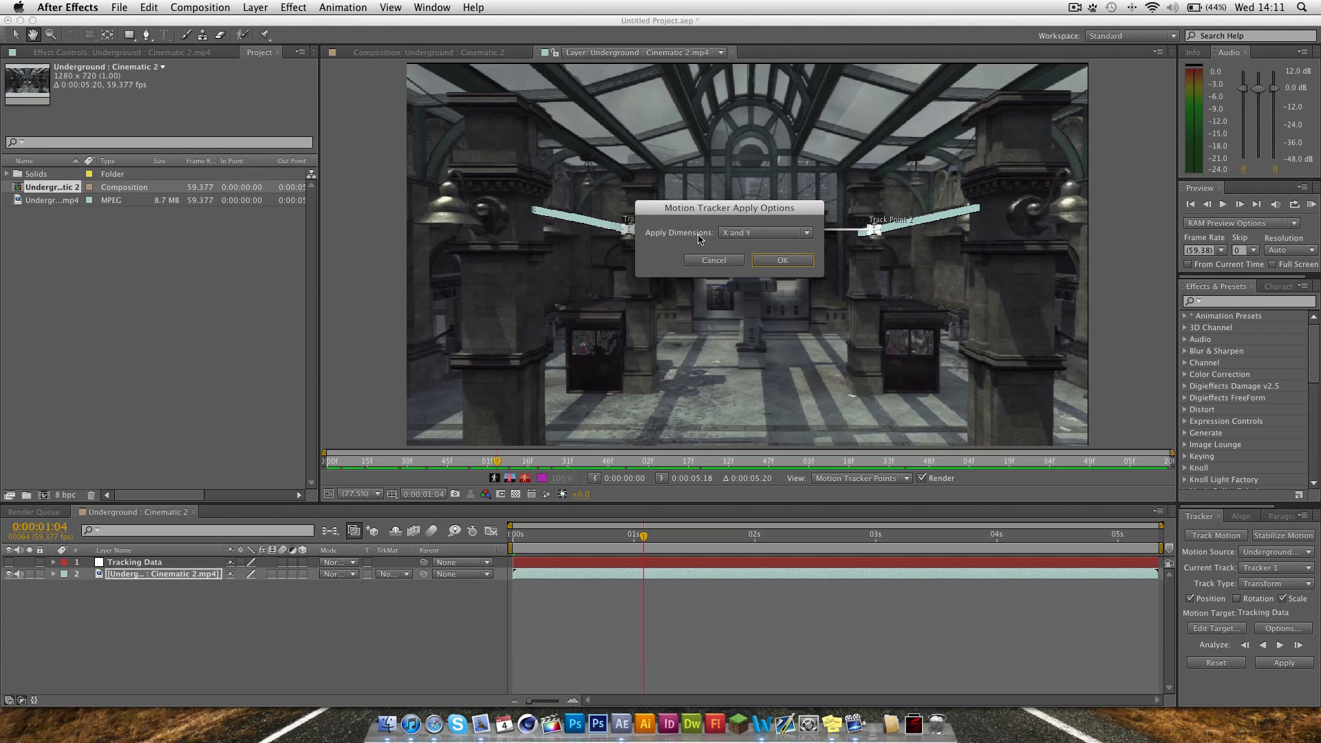
{"action": "left_click", "coordinate": [782, 260]}
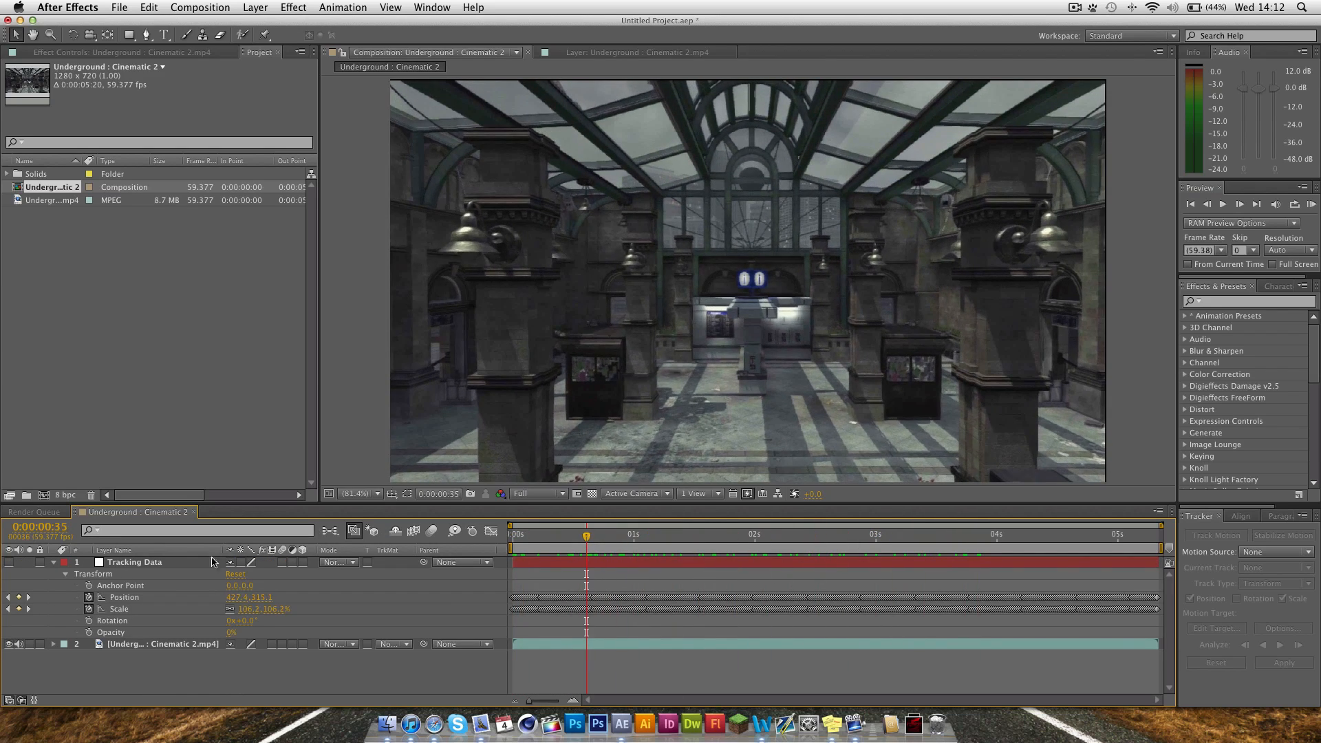
- Collapse the Tracking Data layer's Position and Scale keyframes
{"action": "left_click", "coordinate": [53, 561]}
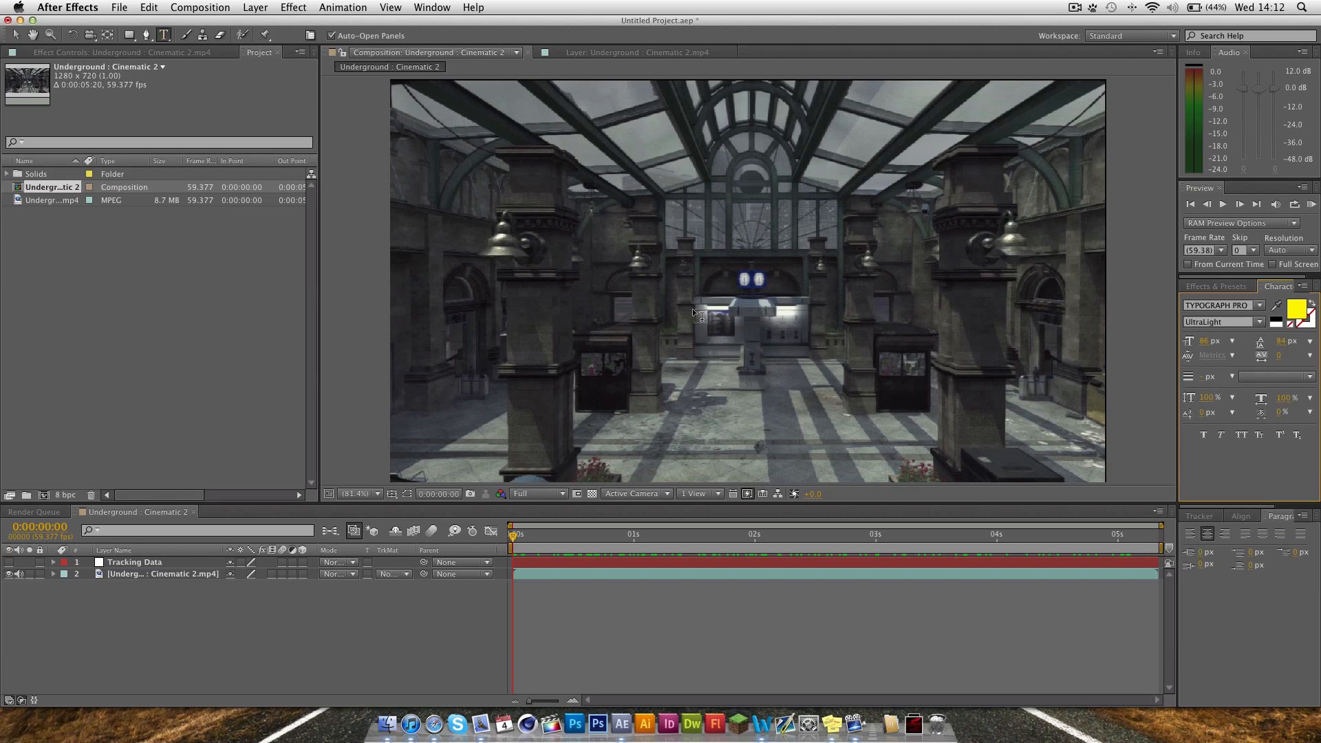
- Create a 'Text' layer above the kiosk and set its font weight to Light
{"action": "left_click", "coordinate": [697, 314]}
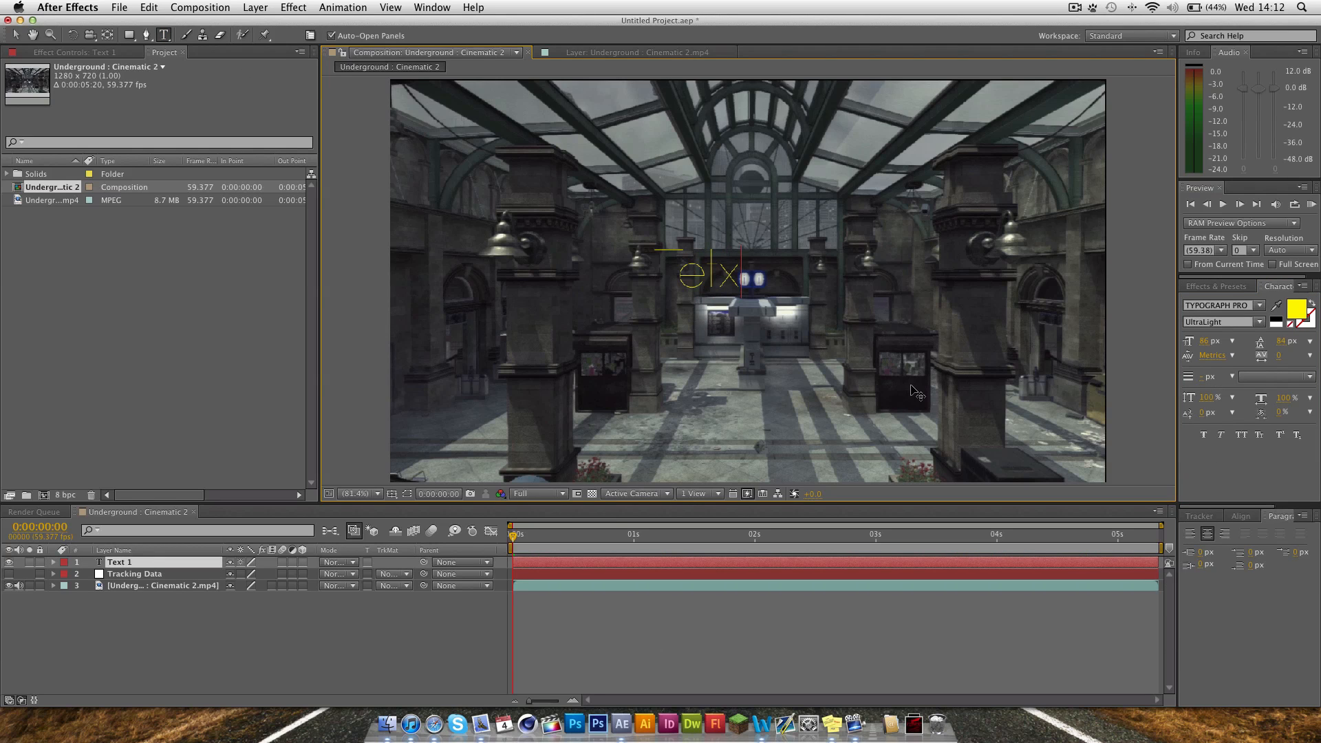
{"action": "type", "text": "Text"}
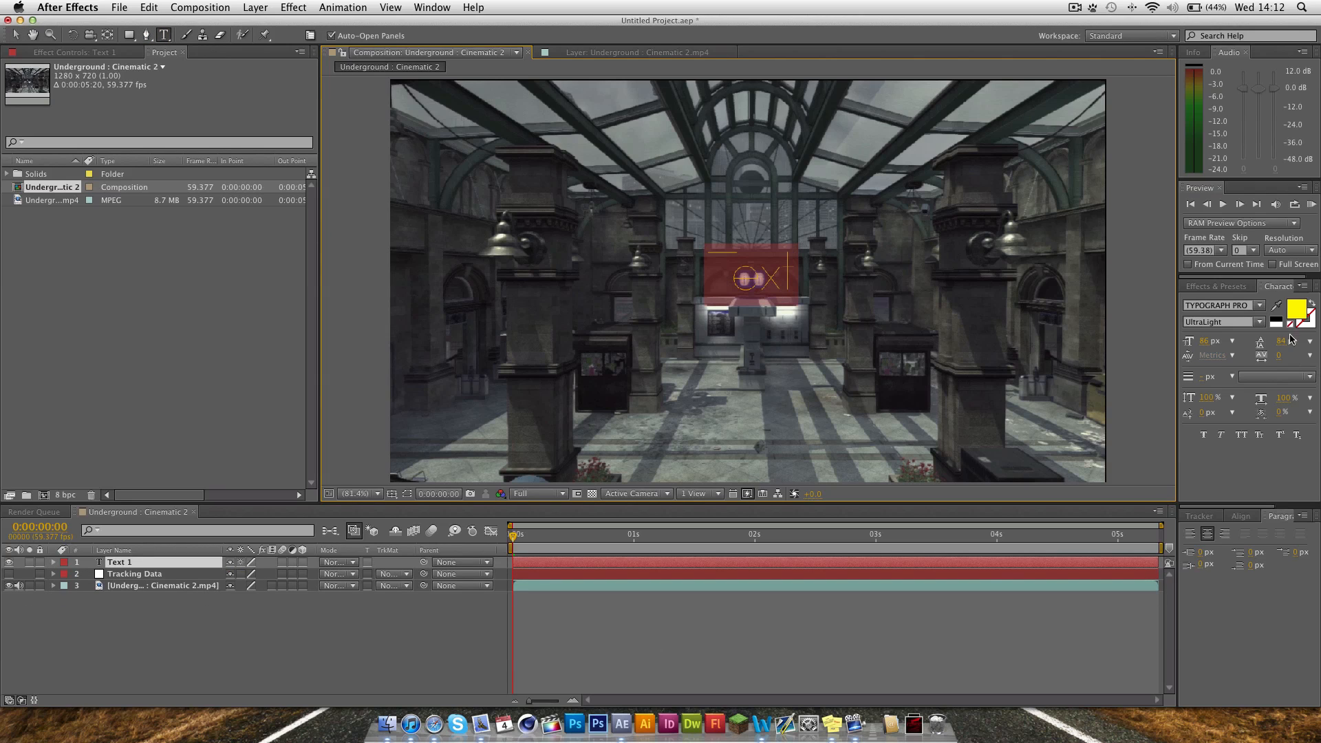
{"action": "left_click", "coordinate": [1217, 322]}
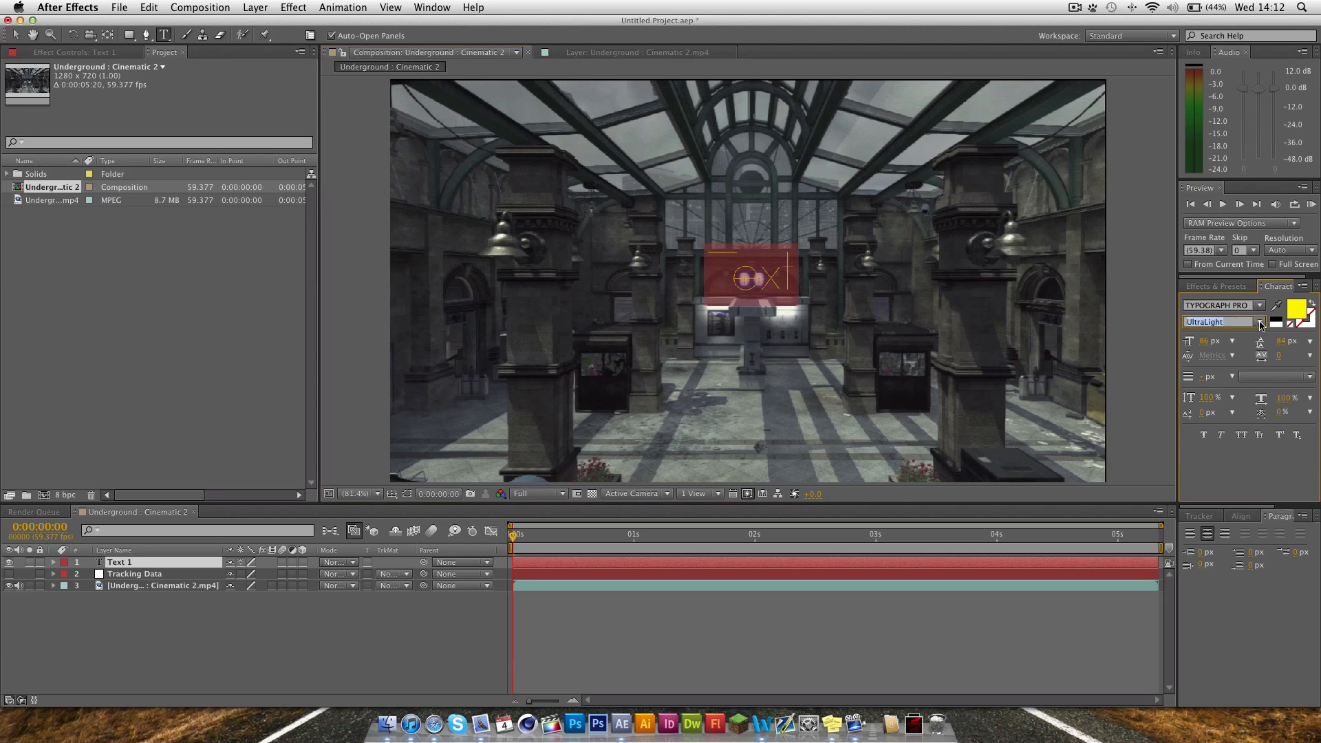
{"action": "left_click", "coordinate": [1221, 322]}
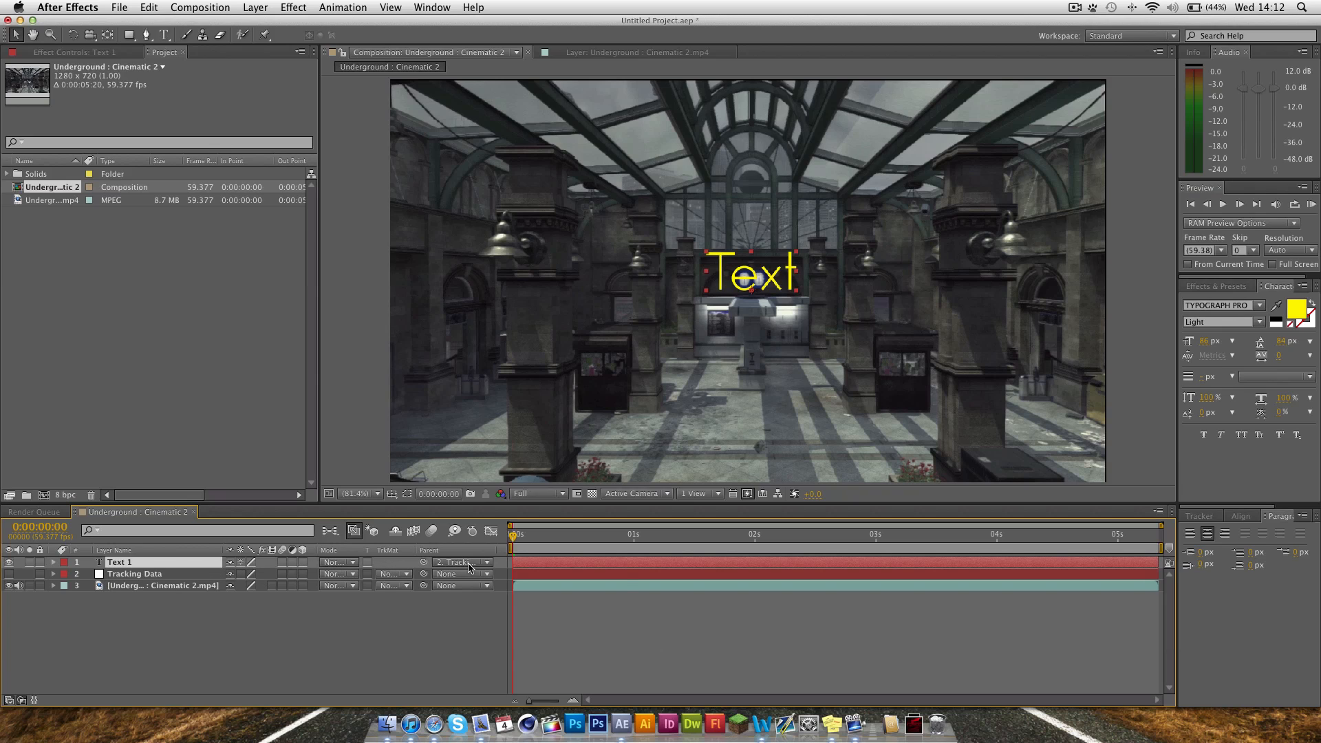
- Parent Text 1 to Tracking Data and scrub the timeline to confirm it follows
{"action": "left_click", "coordinate": [462, 561]}
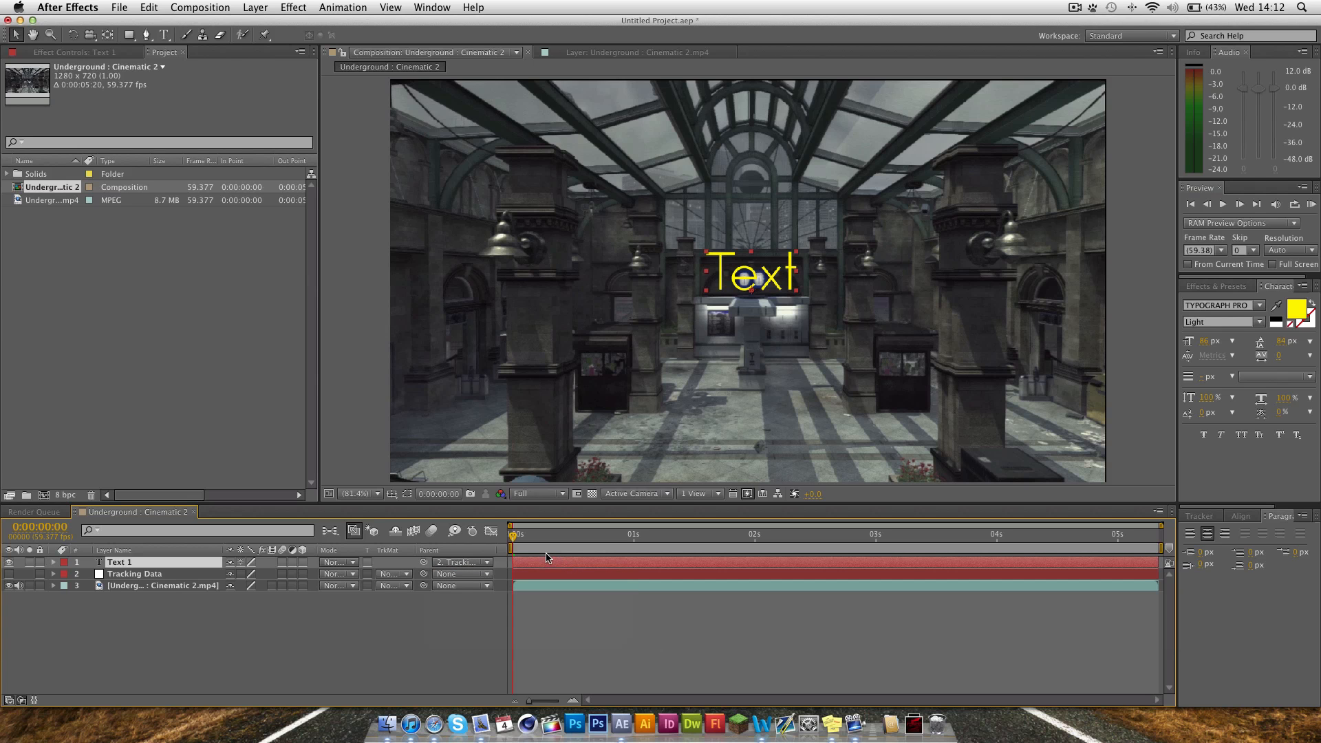
{"action": "left_click_drag", "start_coordinate": [512, 534], "coordinate": [675, 533]}
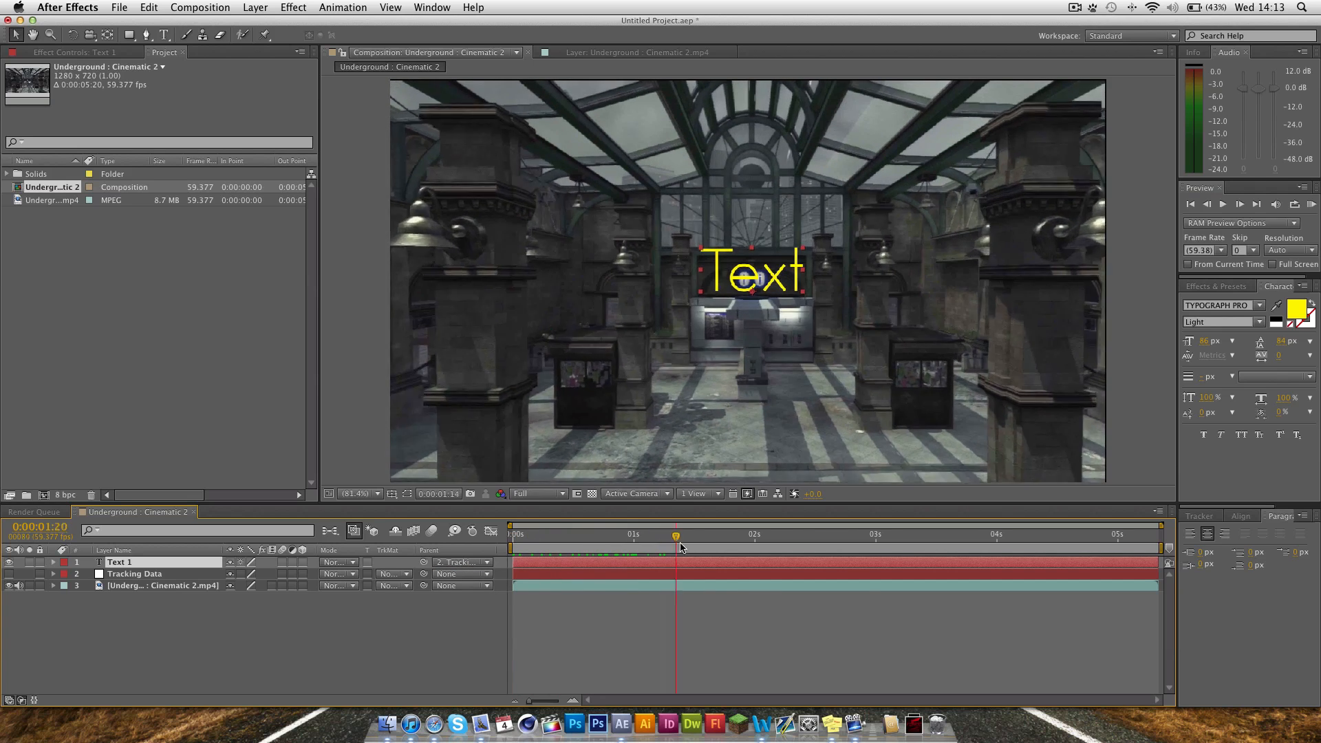
{"action": "left_click", "coordinate": [875, 535]}
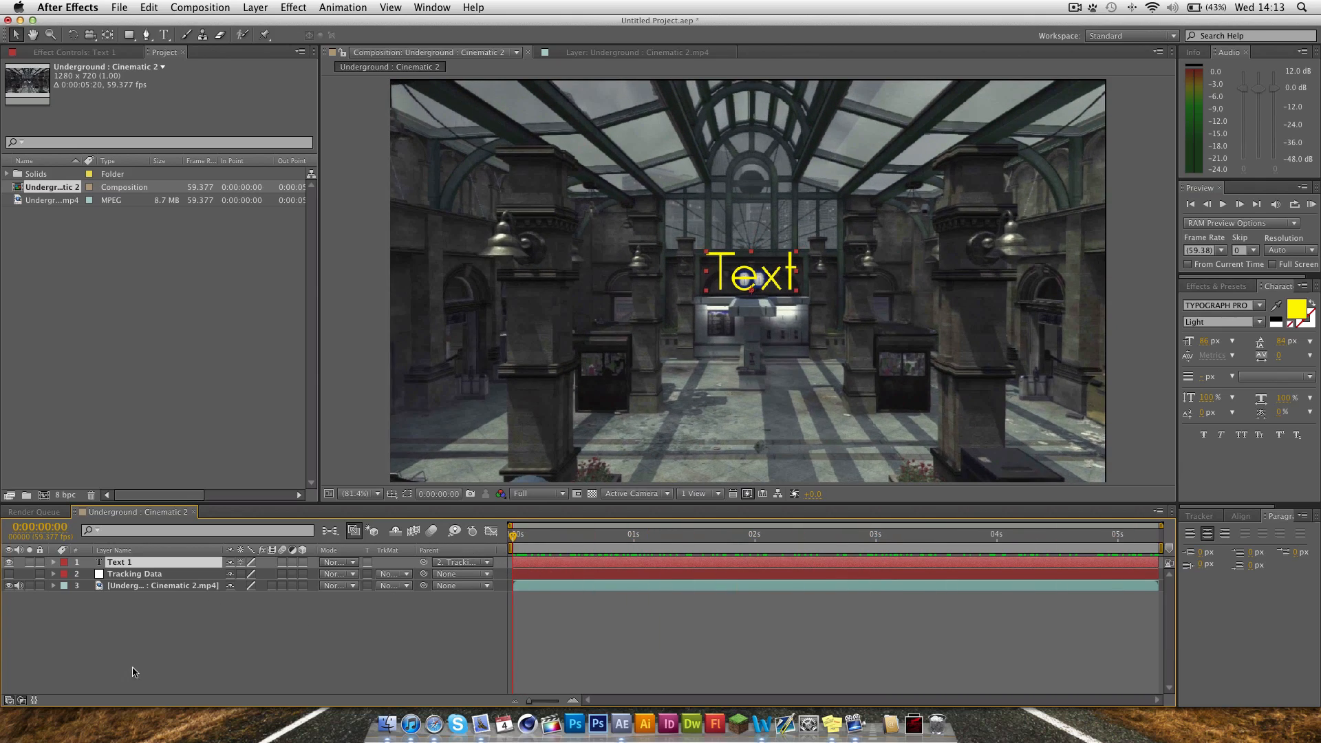
- Add an adjustment layer with Magic Bullet Letterboxer at 2.40 aspect ratio for black bars
{"action": "right_click", "coordinate": [119, 561]}
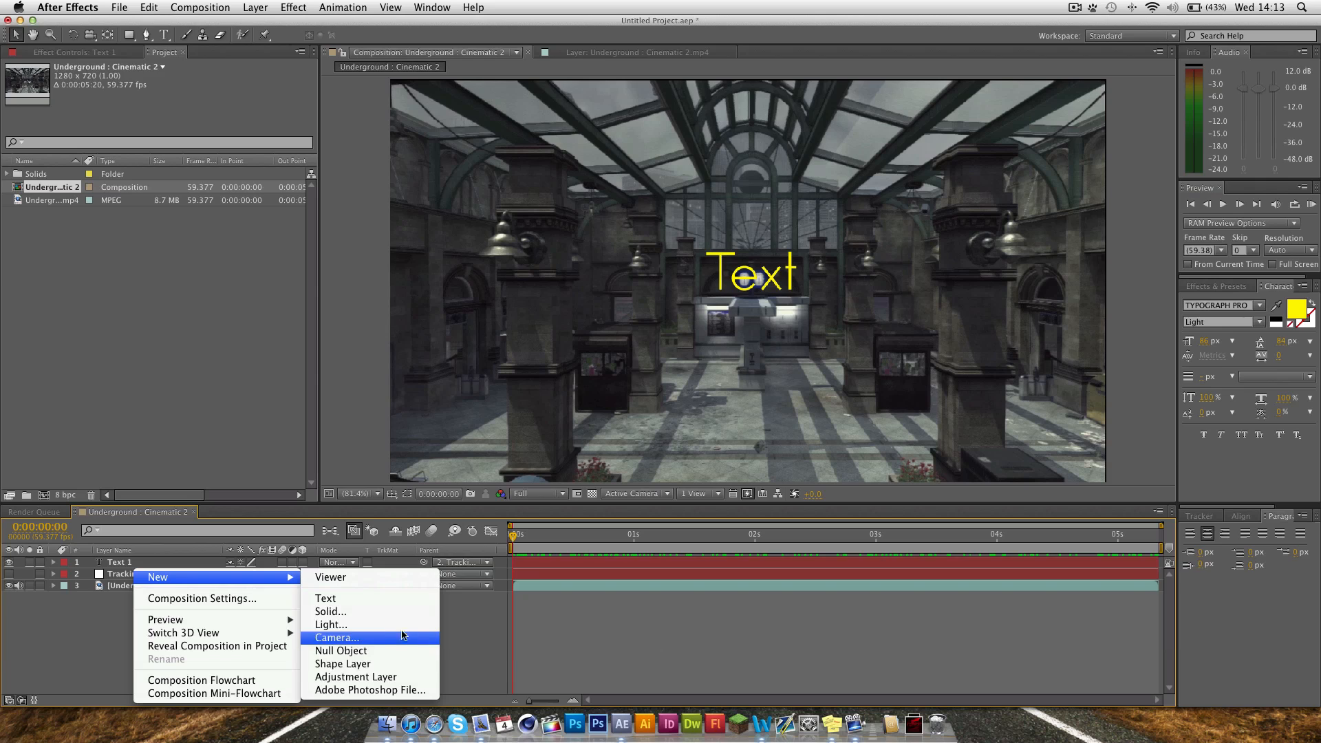
{"action": "left_click", "coordinate": [355, 677]}
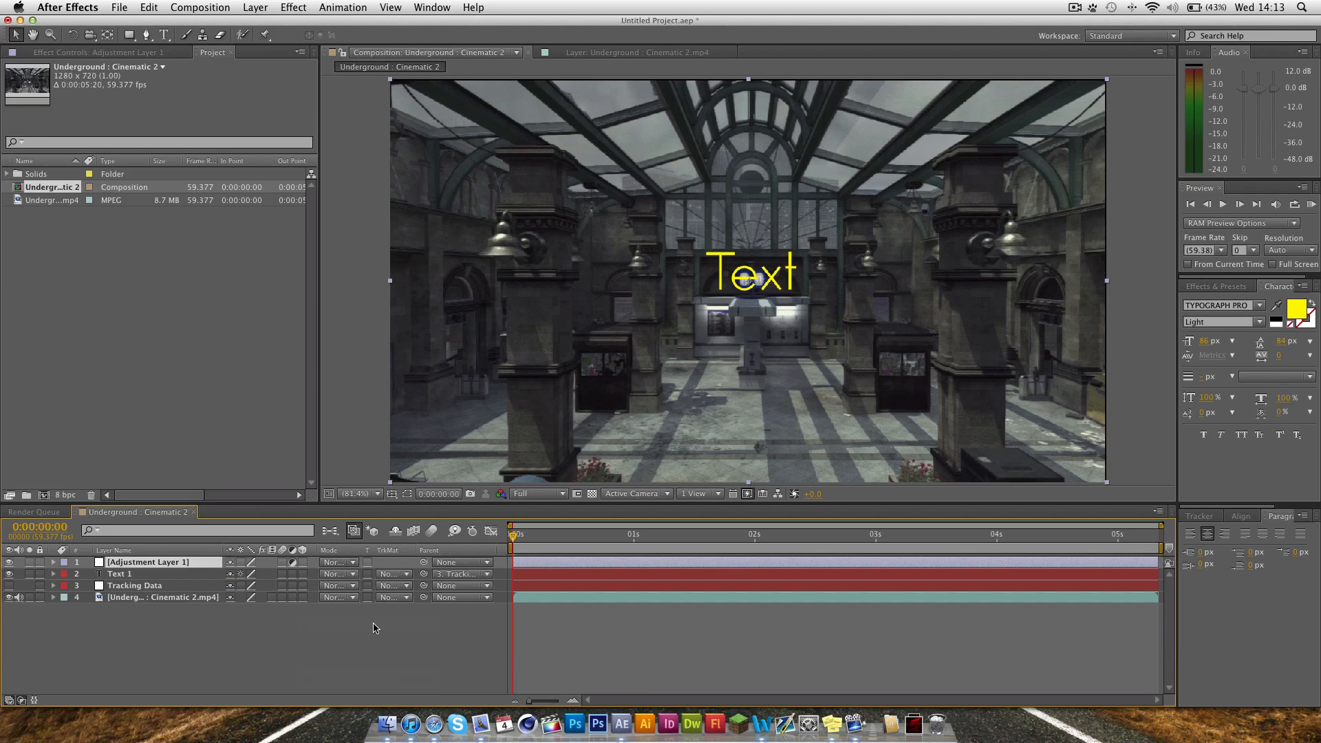
{"action": "left_click", "coordinate": [1214, 286]}
{"action": "type", "text": "letter"}
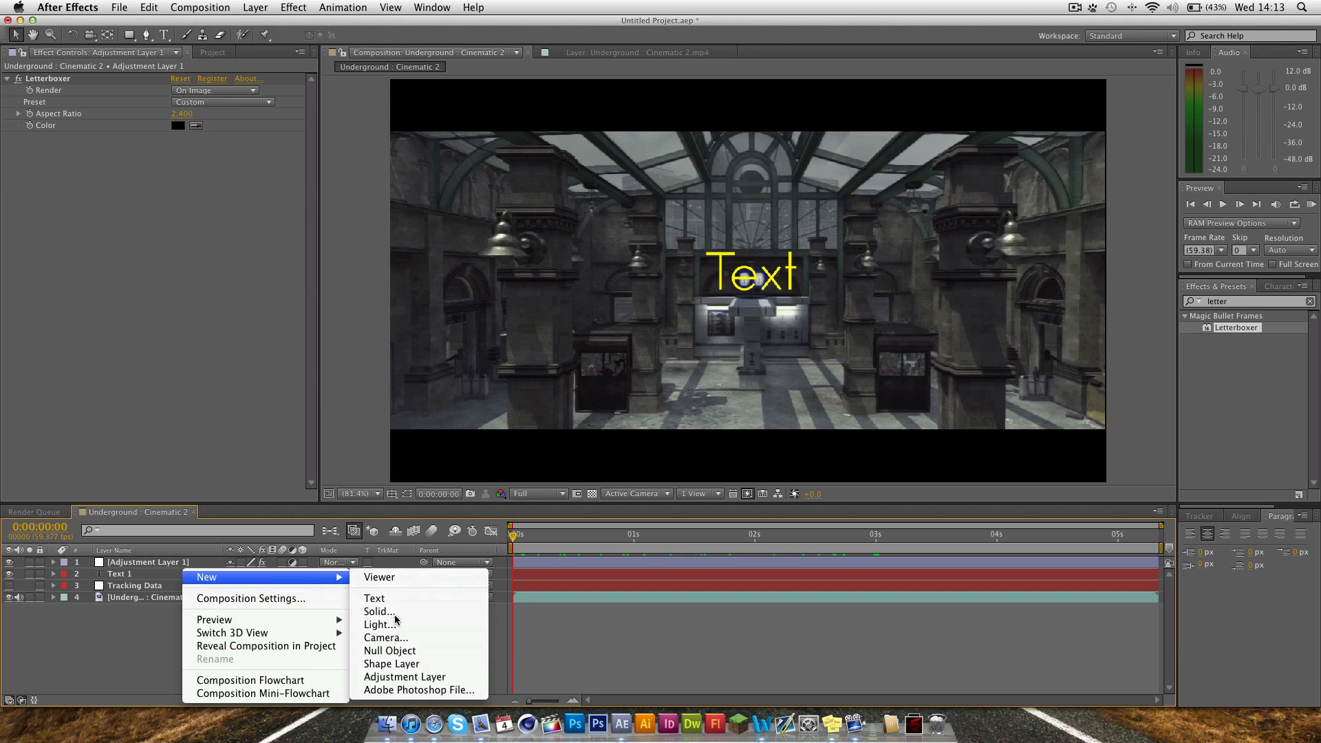
- Create a new black solid and set its blending mode to Add
{"action": "left_click", "coordinate": [378, 611]}
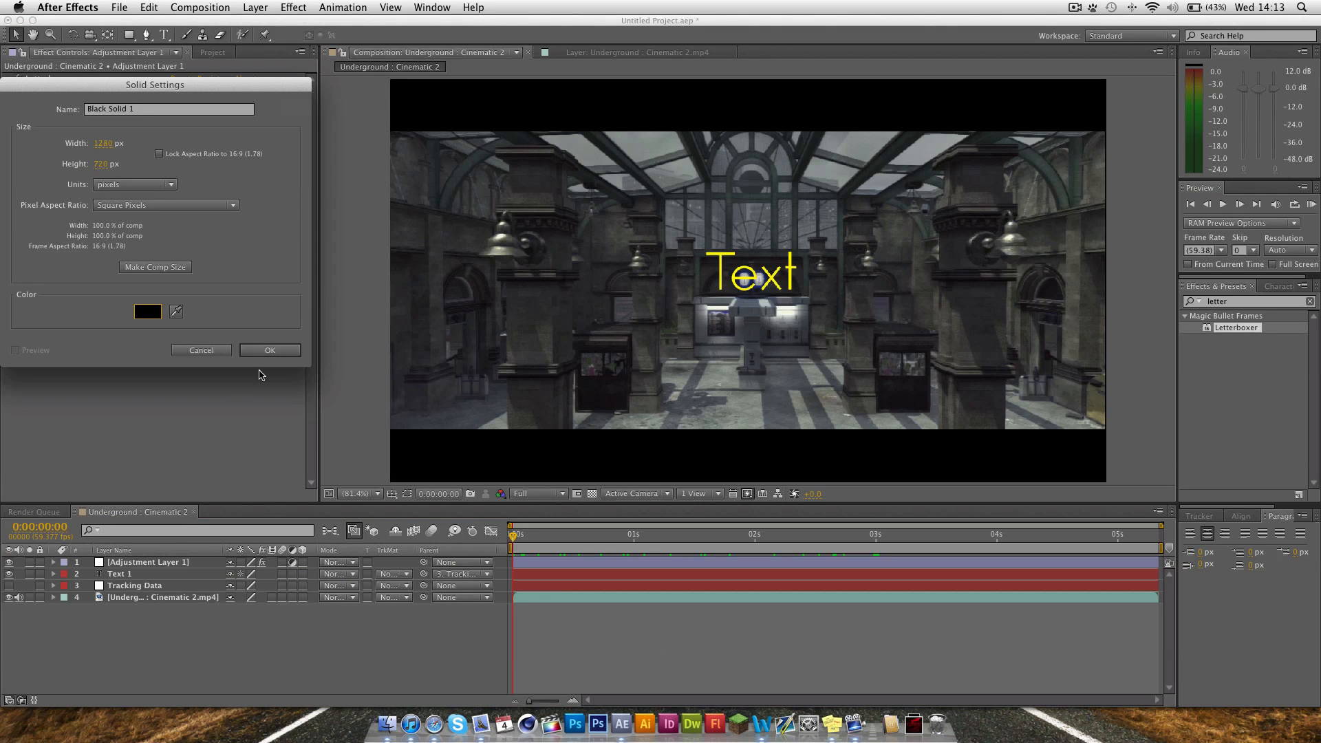
{"action": "left_click", "coordinate": [270, 349]}
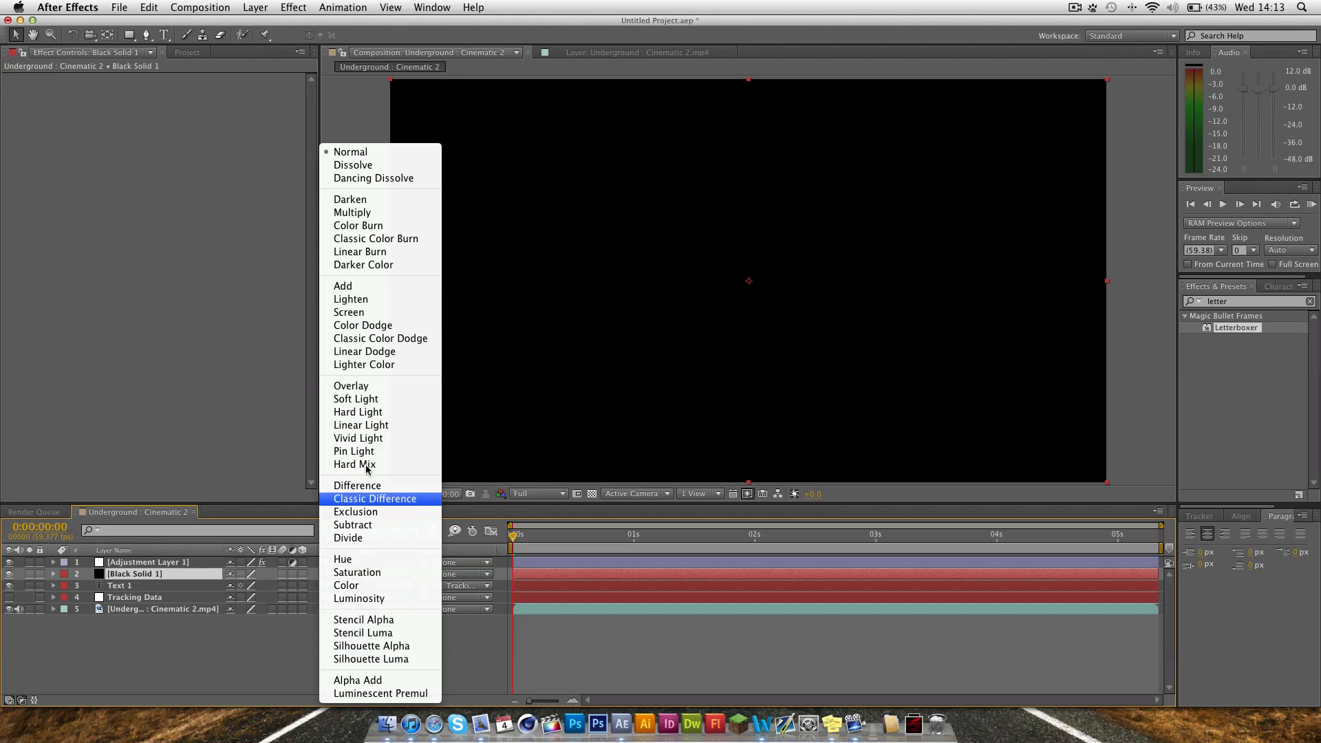
{"action": "left_click", "coordinate": [343, 286]}
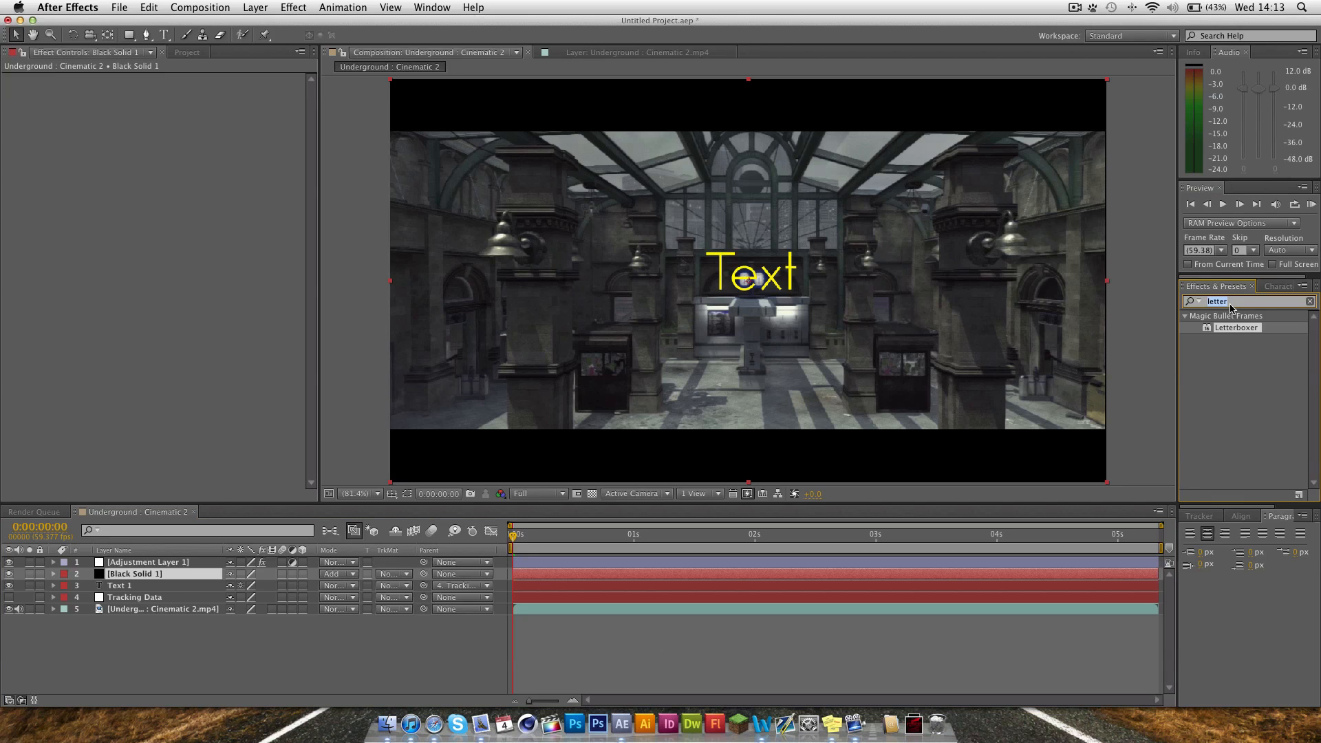
- Apply Optical Flares to the solid and move the flare onto the lamp left of the text
{"action": "type", "text": "flares"}
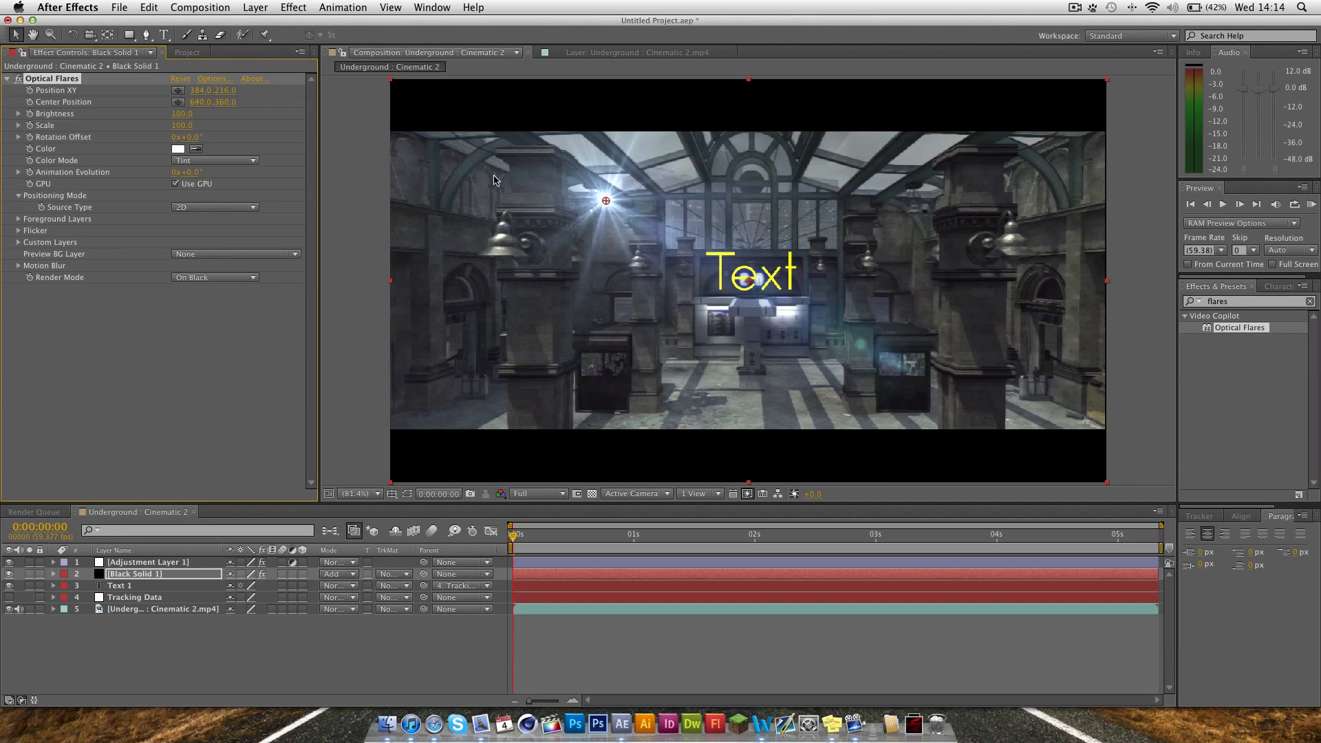
{"action": "left_click_drag", "start_coordinate": [606, 201], "coordinate": [637, 263]}
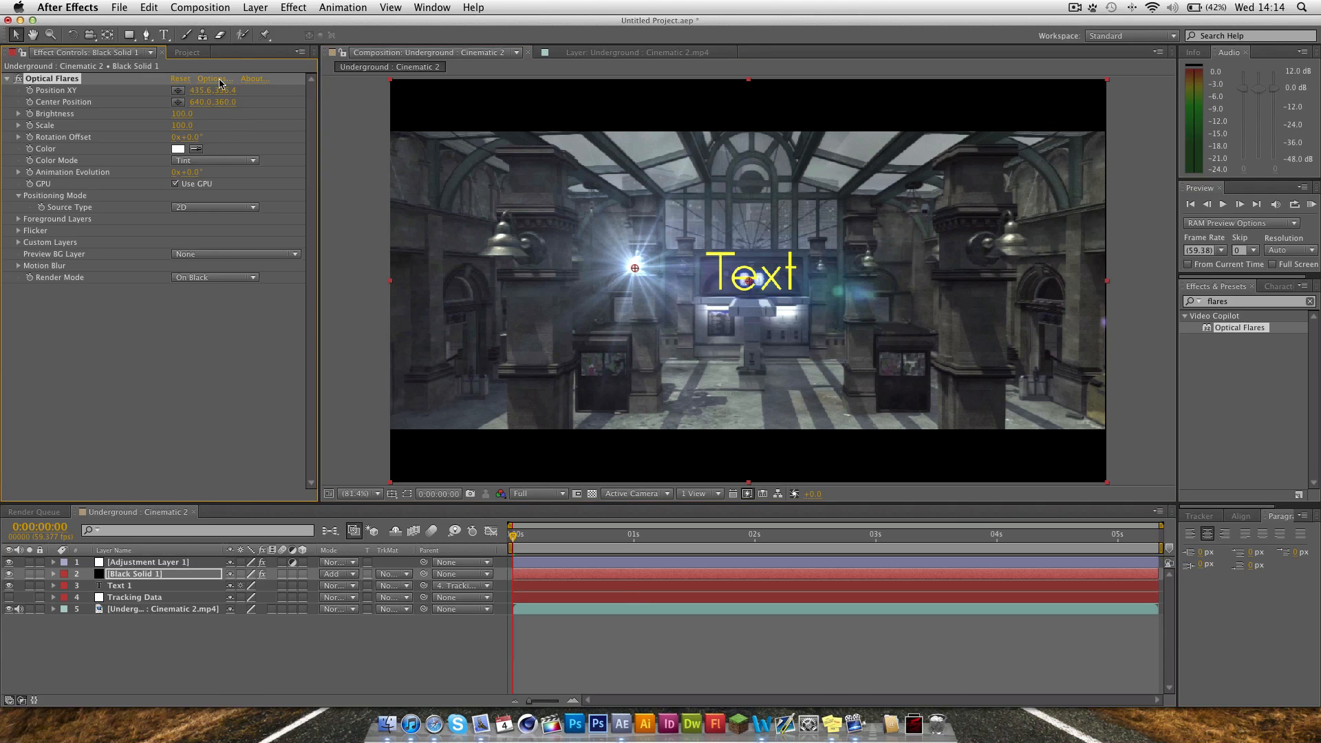
- Clear all flare elements in the designer and rebuild it from a Glow and a Streak
{"action": "left_click", "coordinate": [211, 78]}
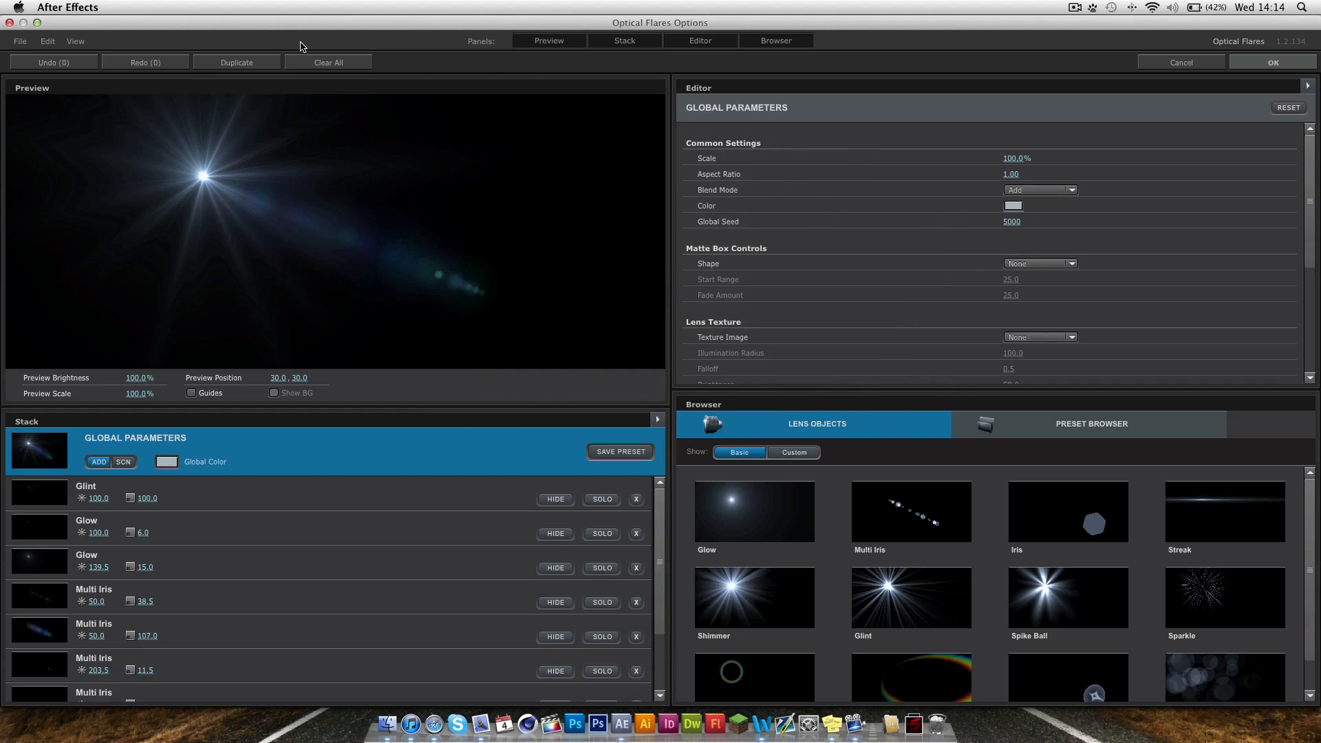
{"action": "left_click", "coordinate": [327, 62]}
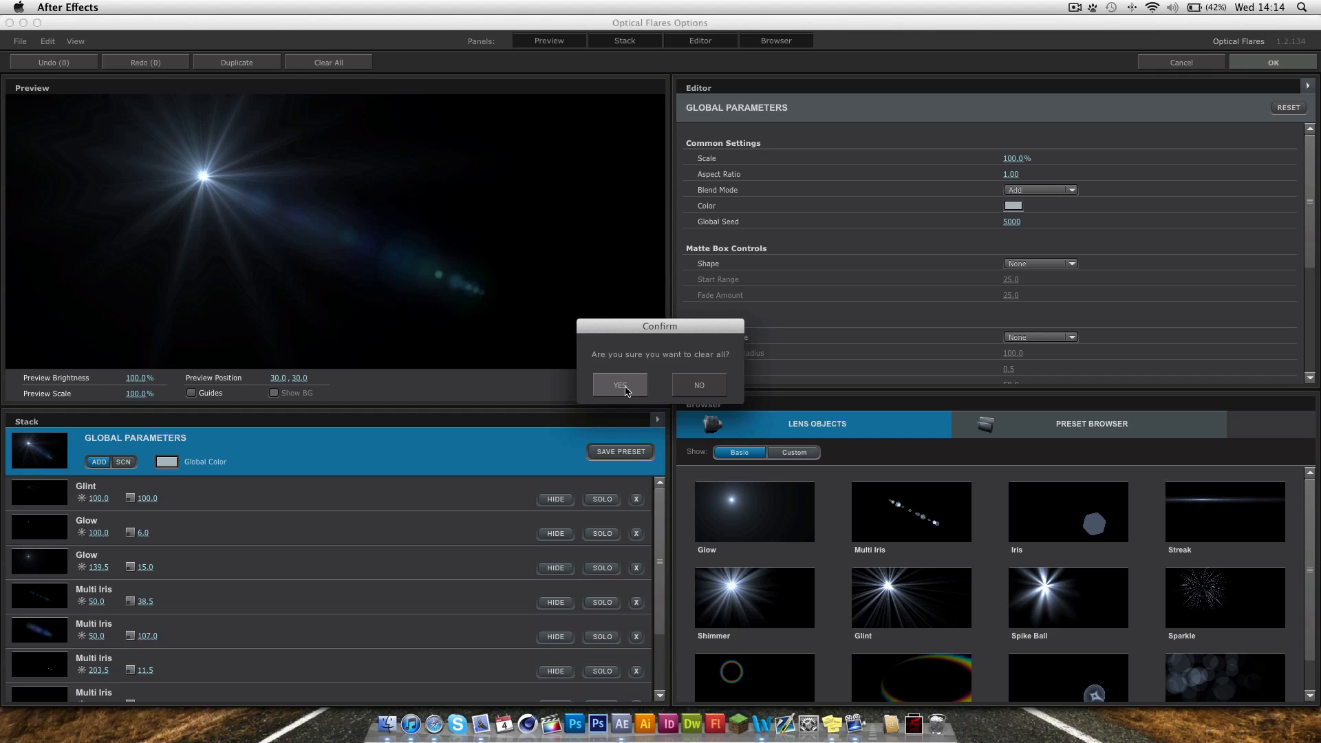
{"action": "left_click", "coordinate": [620, 385]}
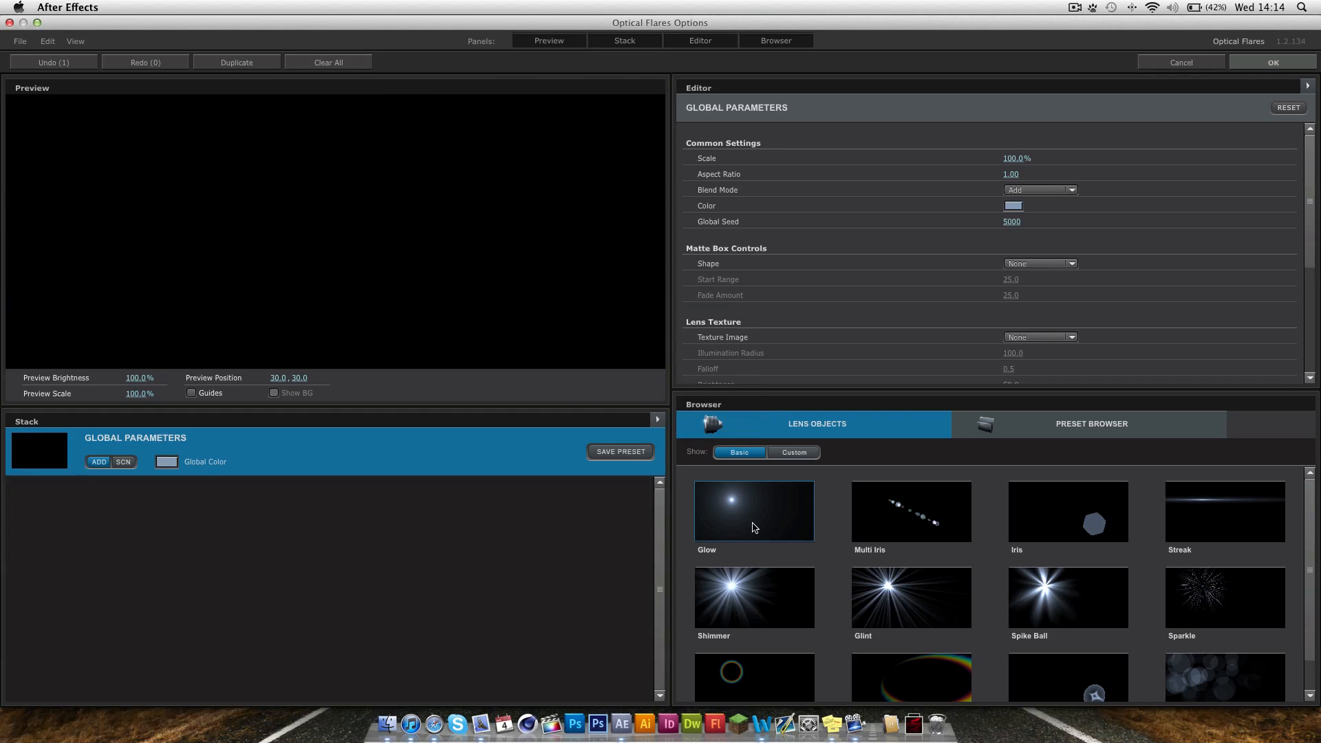
{"action": "double_click", "coordinate": [1225, 512]}
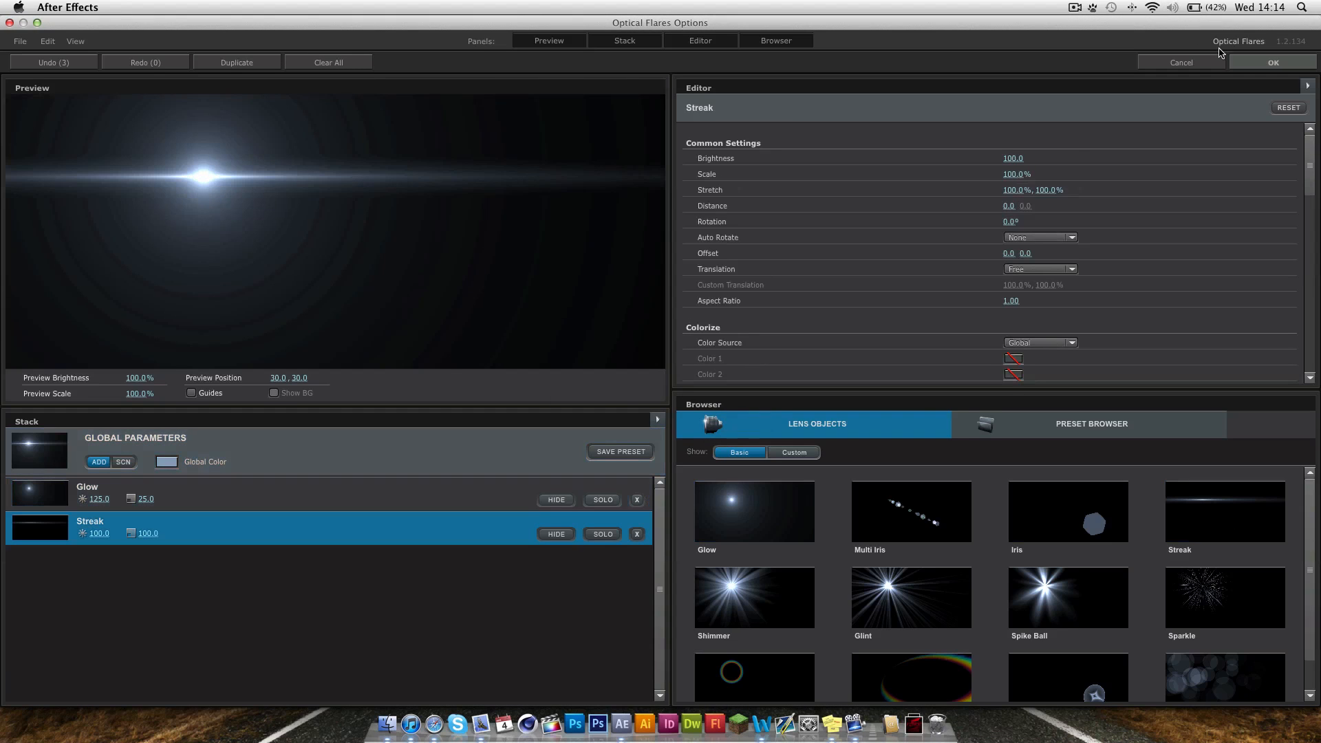
{"action": "left_click", "coordinate": [1272, 62]}
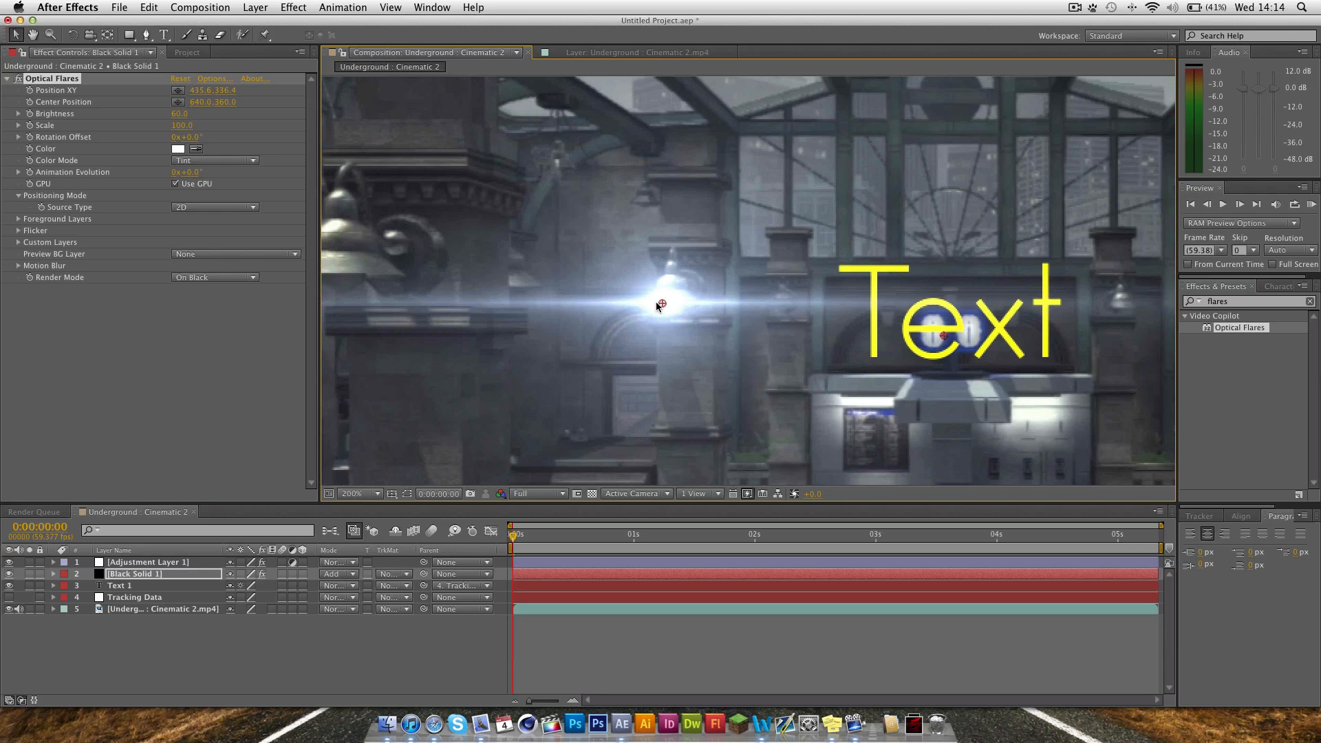
- Nudge the flare centre exactly onto the lamp, parent the solid to Tracking Data and scrub to verify
{"action": "left_click_drag", "start_coordinate": [659, 305], "coordinate": [674, 307]}
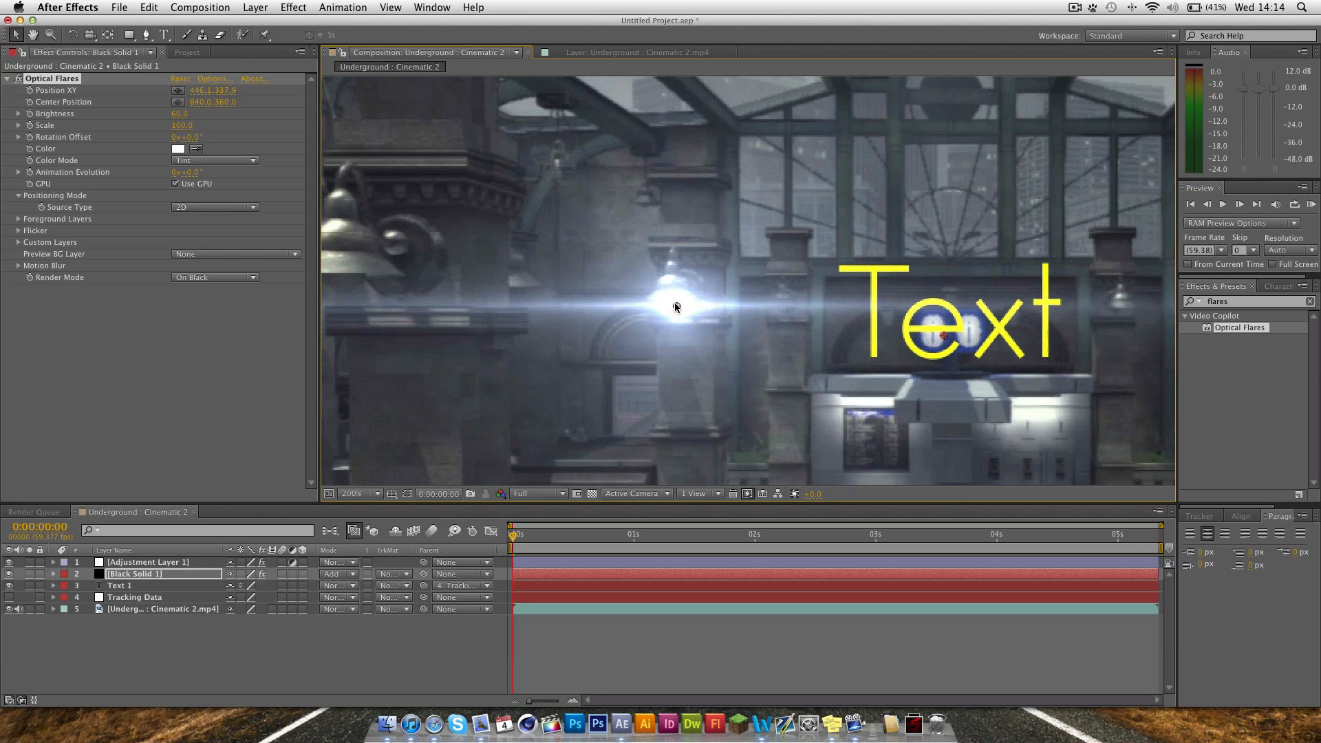
{"action": "left_click_drag", "start_coordinate": [674, 307], "coordinate": [669, 302]}
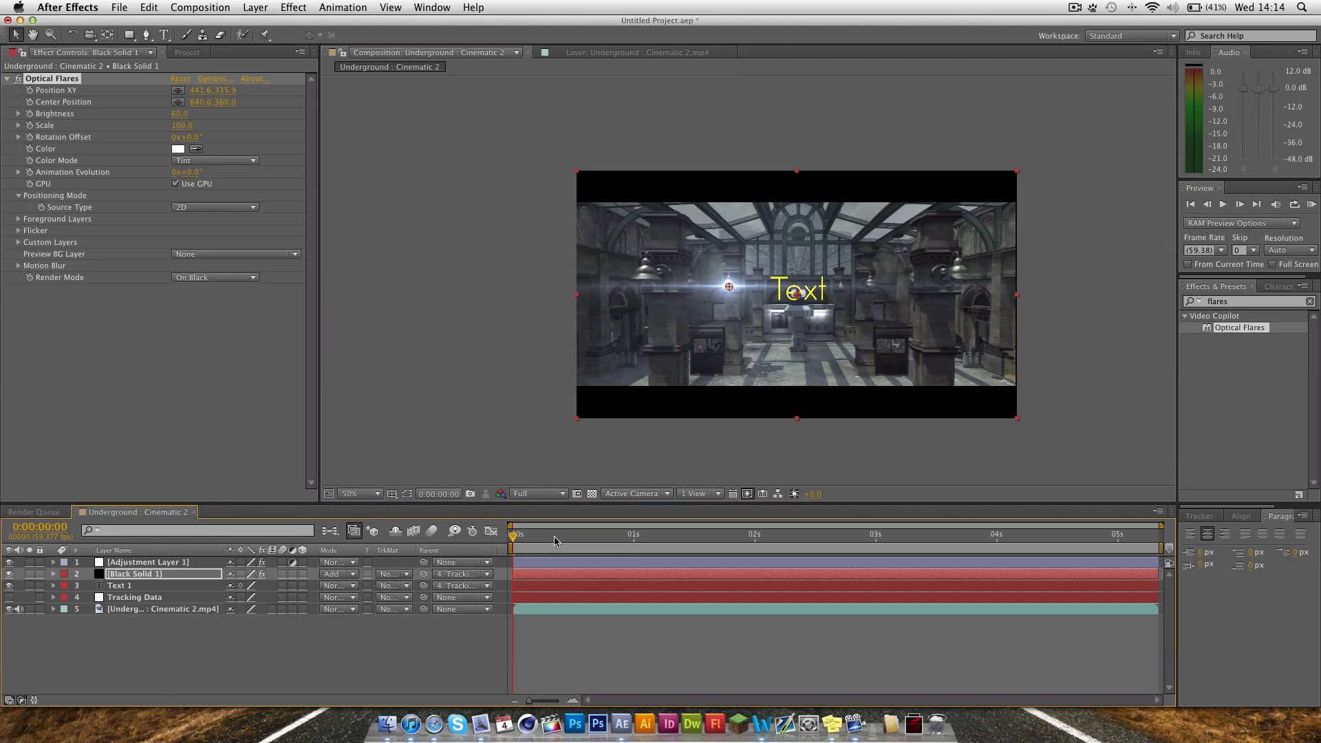
{"action": "left_click", "coordinate": [809, 534]}
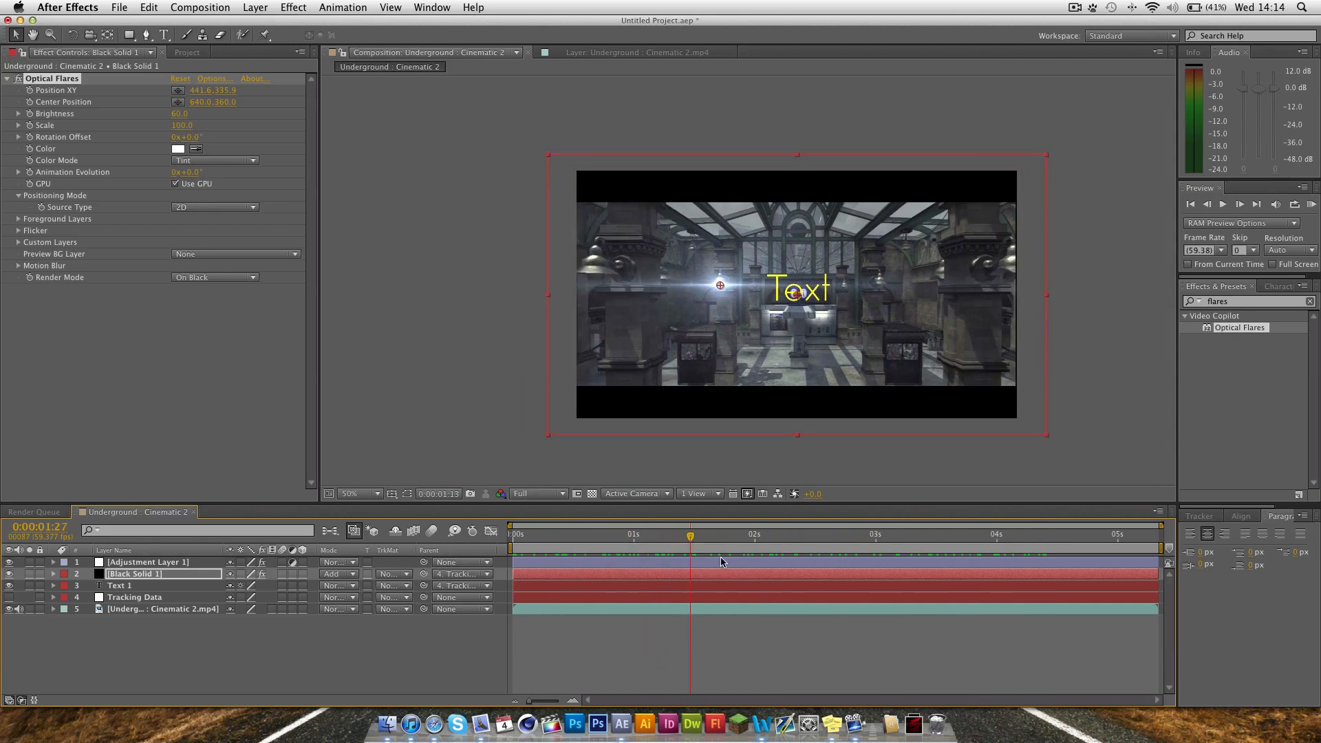
{"action": "left_click", "coordinate": [703, 533]}
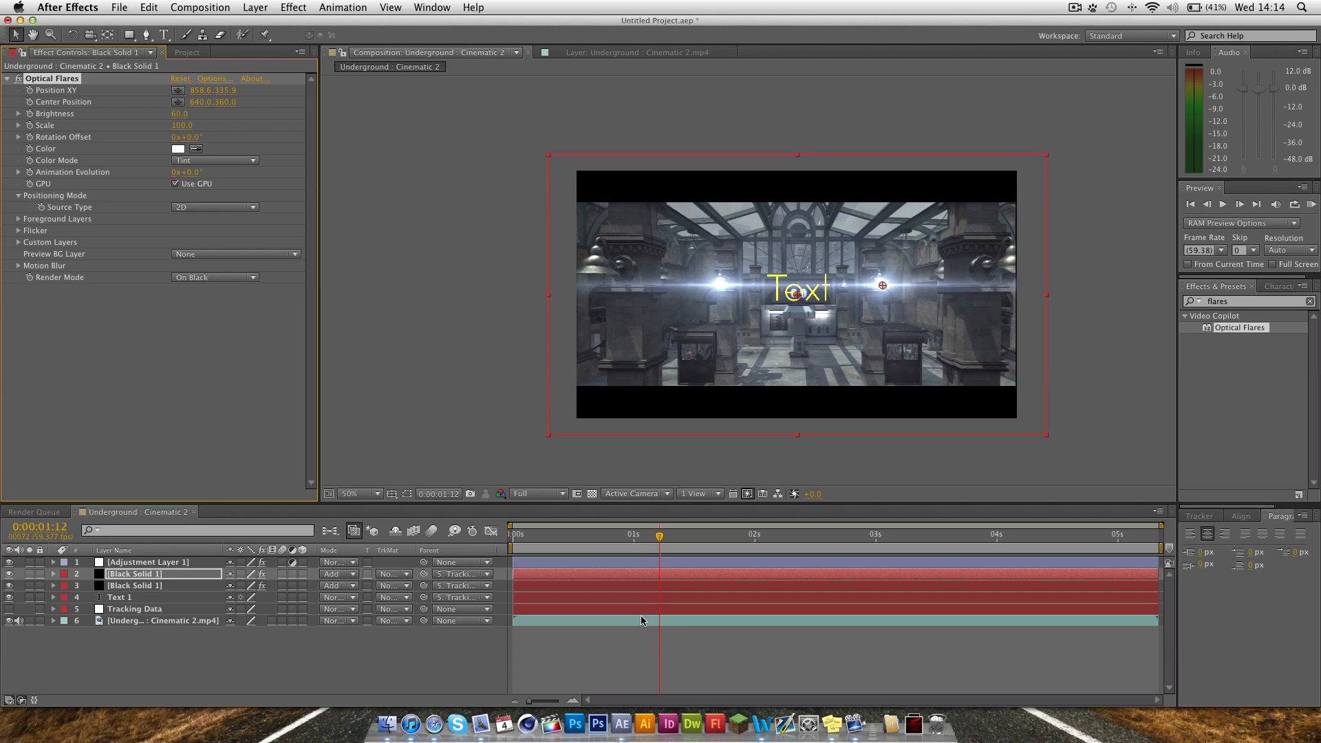
- Scrub the timeline to check both flares follow their lamps, then return to the start
{"action": "left_click", "coordinate": [967, 533]}
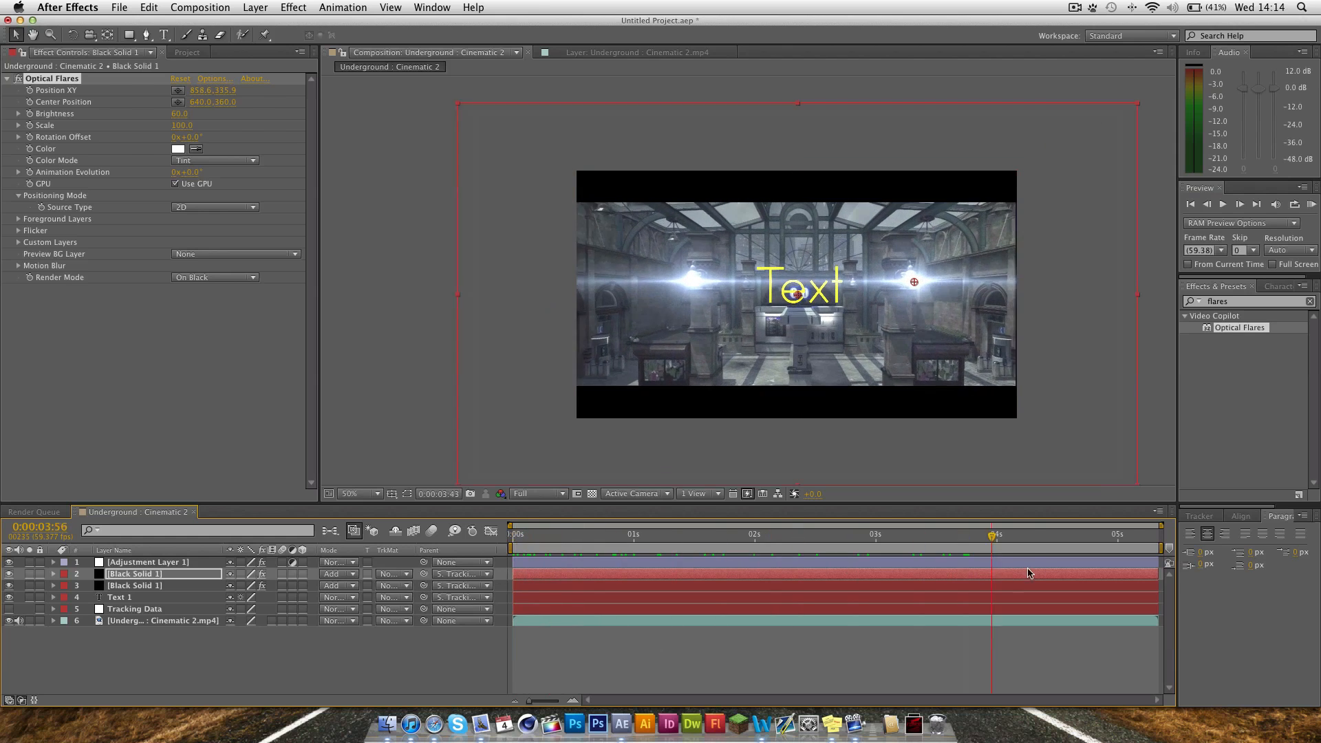
{"action": "left_click", "coordinate": [669, 534]}
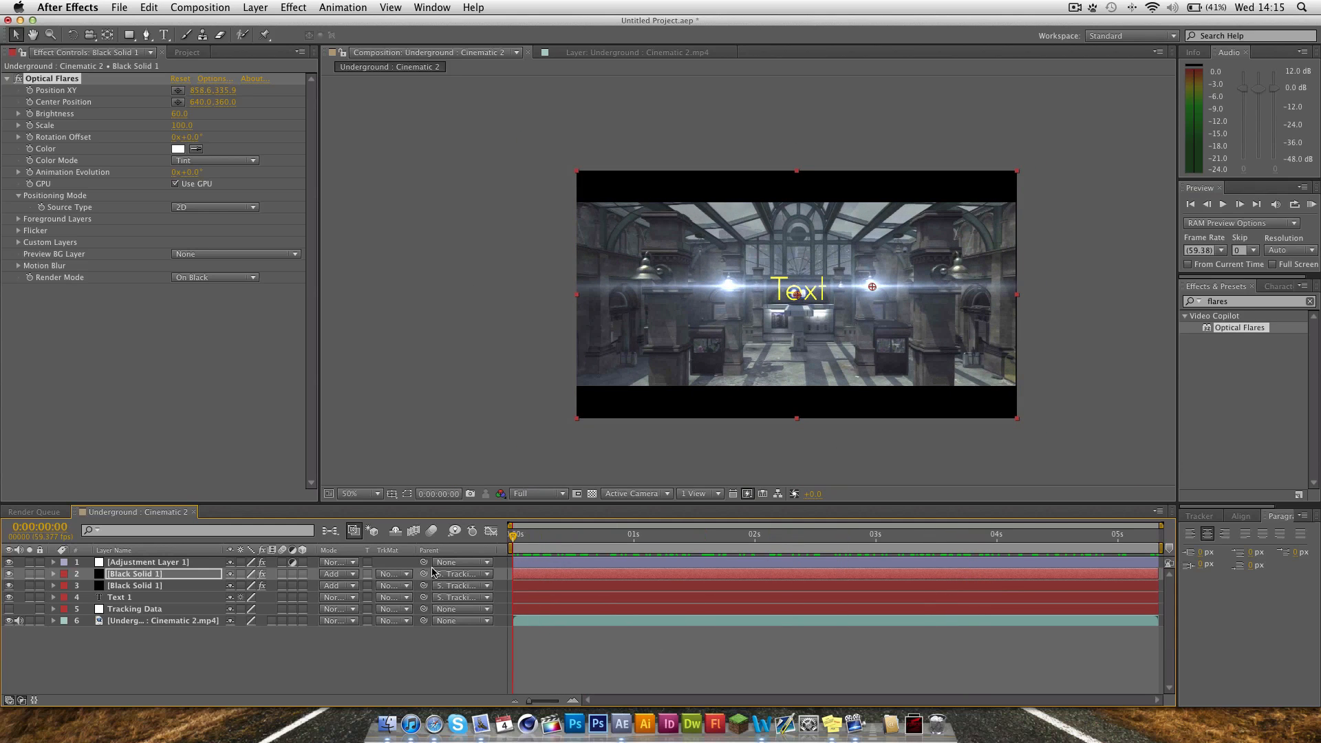
{"action": "left_click", "coordinate": [354, 494]}
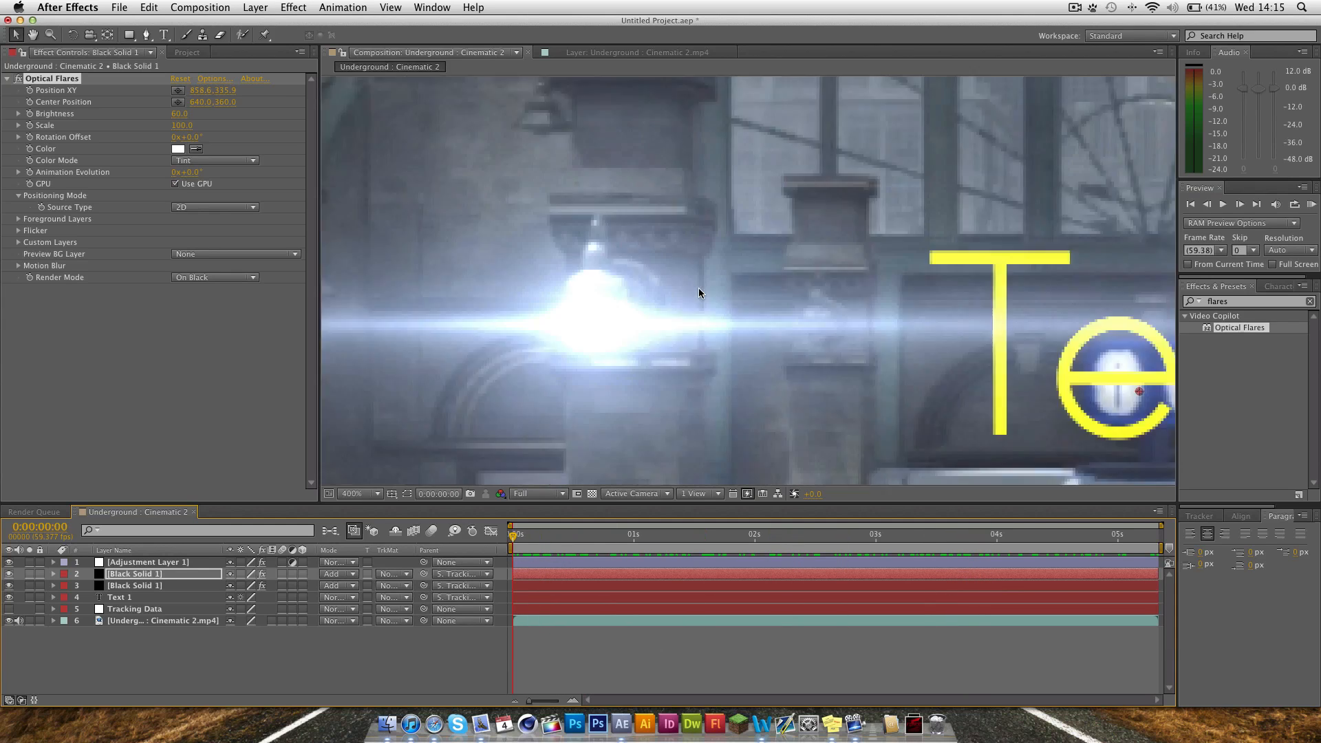
{"action": "left_click", "coordinate": [354, 493]}
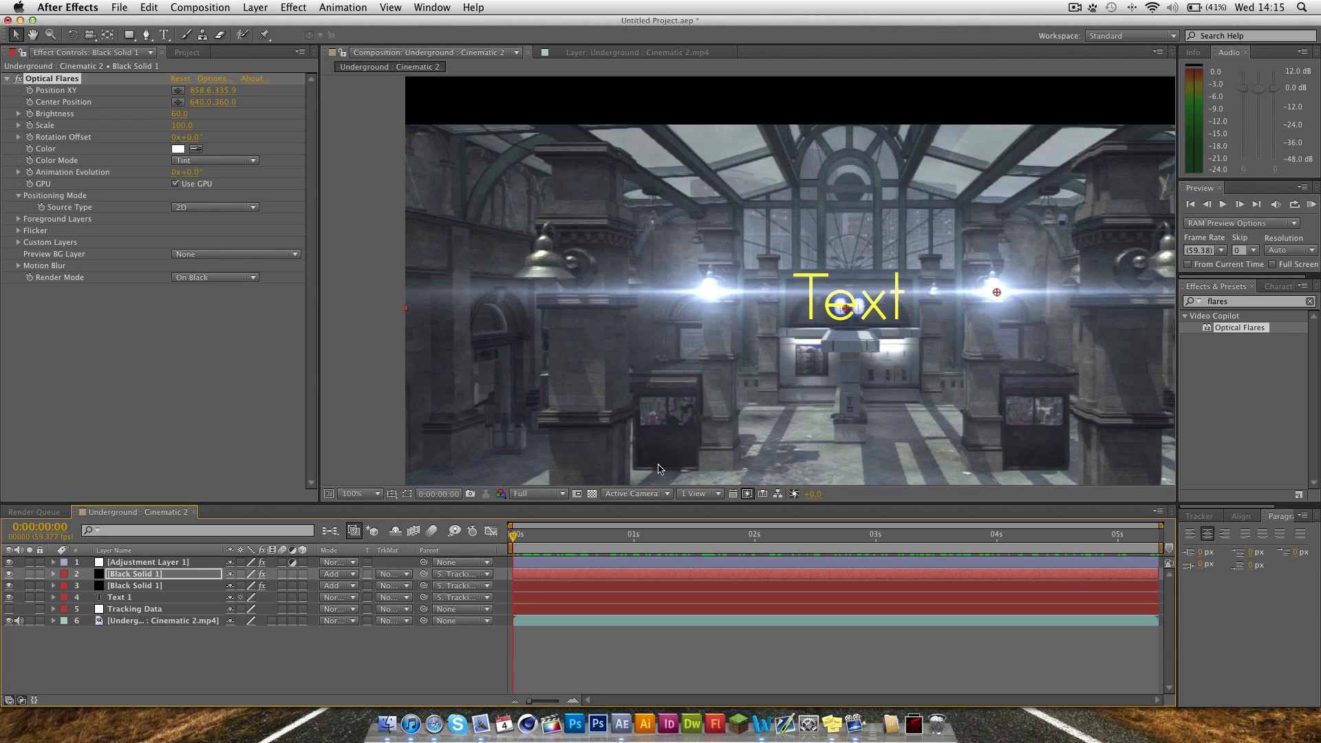
{"action": "mouse_move", "coordinate": [818, 453]}
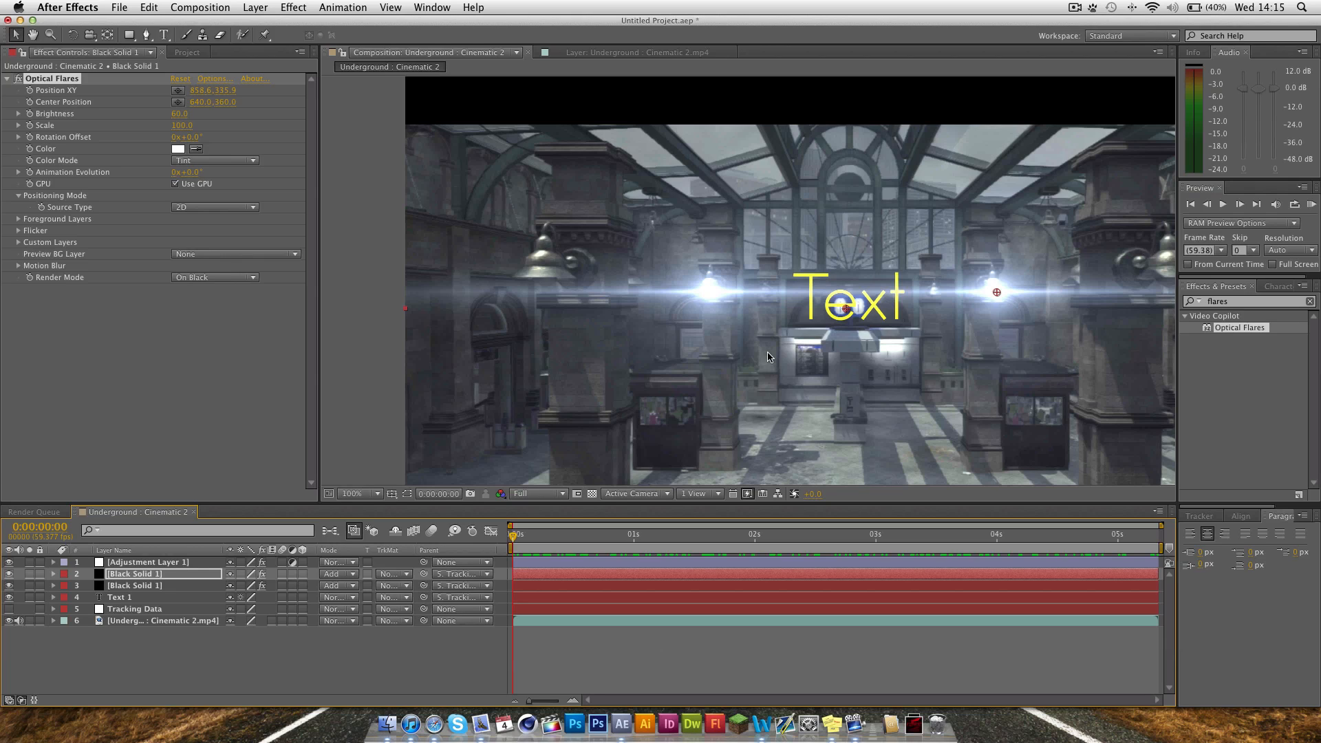
{"action": "left_click", "coordinate": [354, 492]}
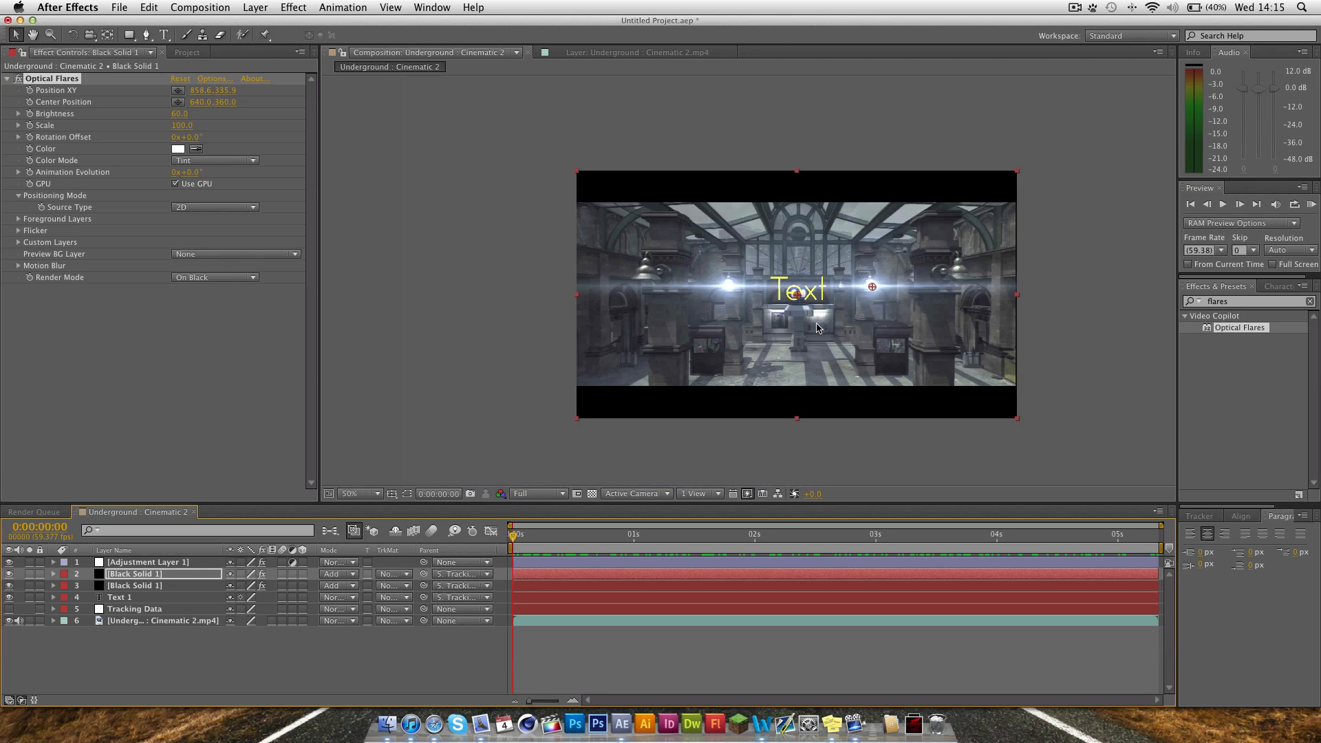
{"action": "mouse_move", "coordinate": [811, 318]}
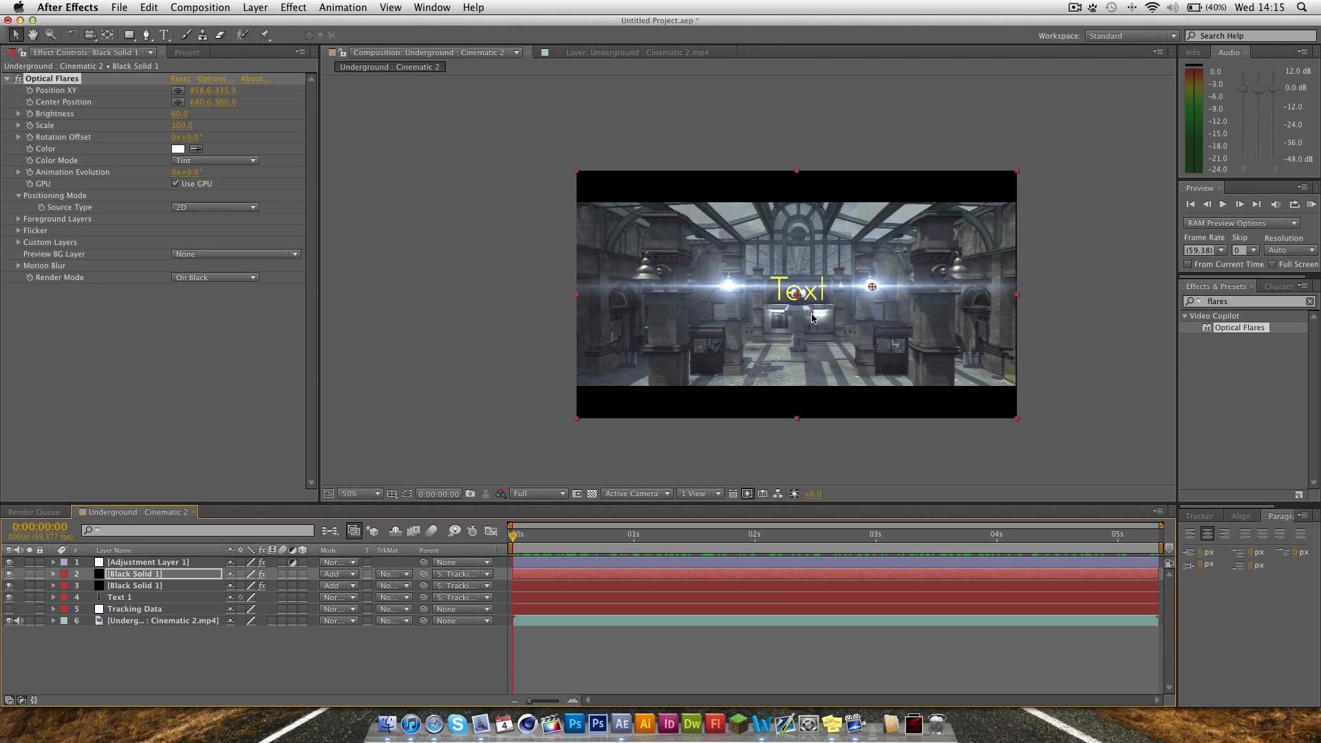
{"action": "mouse_move", "coordinate": [956, 264]}
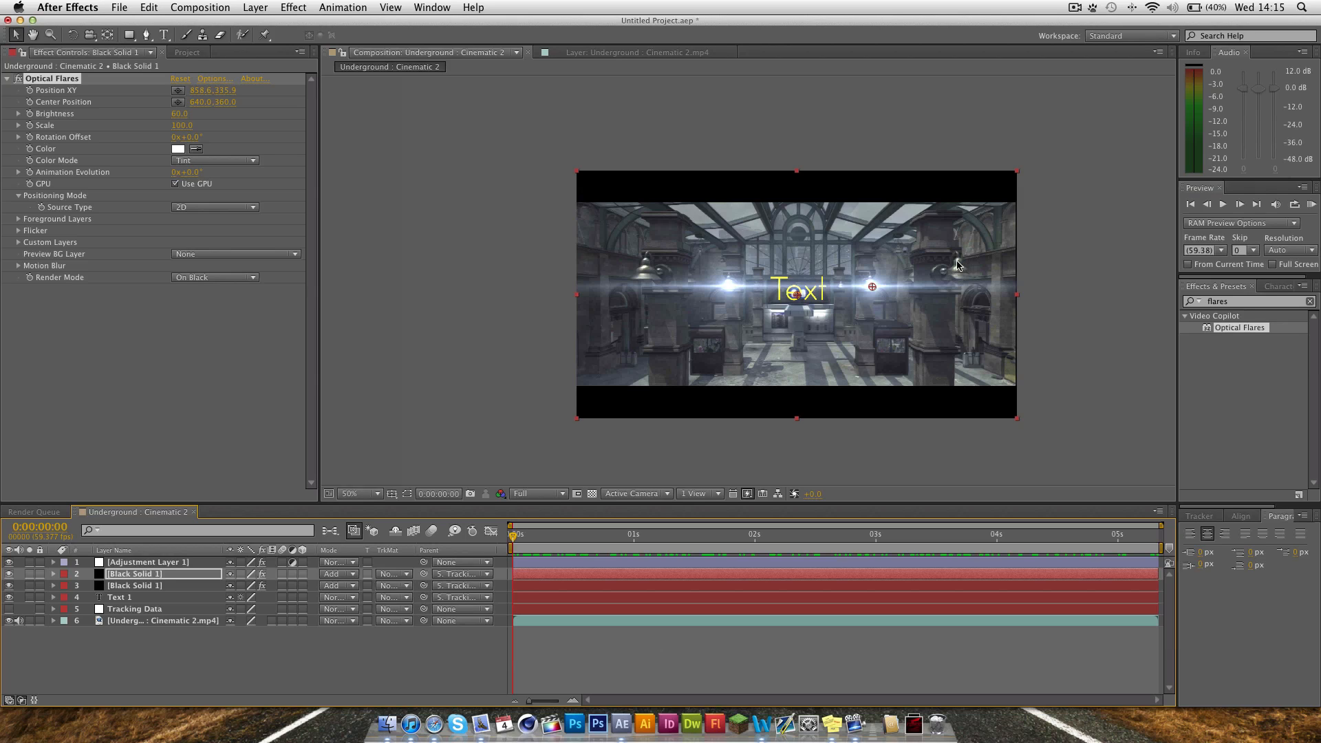
{"action": "mouse_move", "coordinate": [825, 277]}
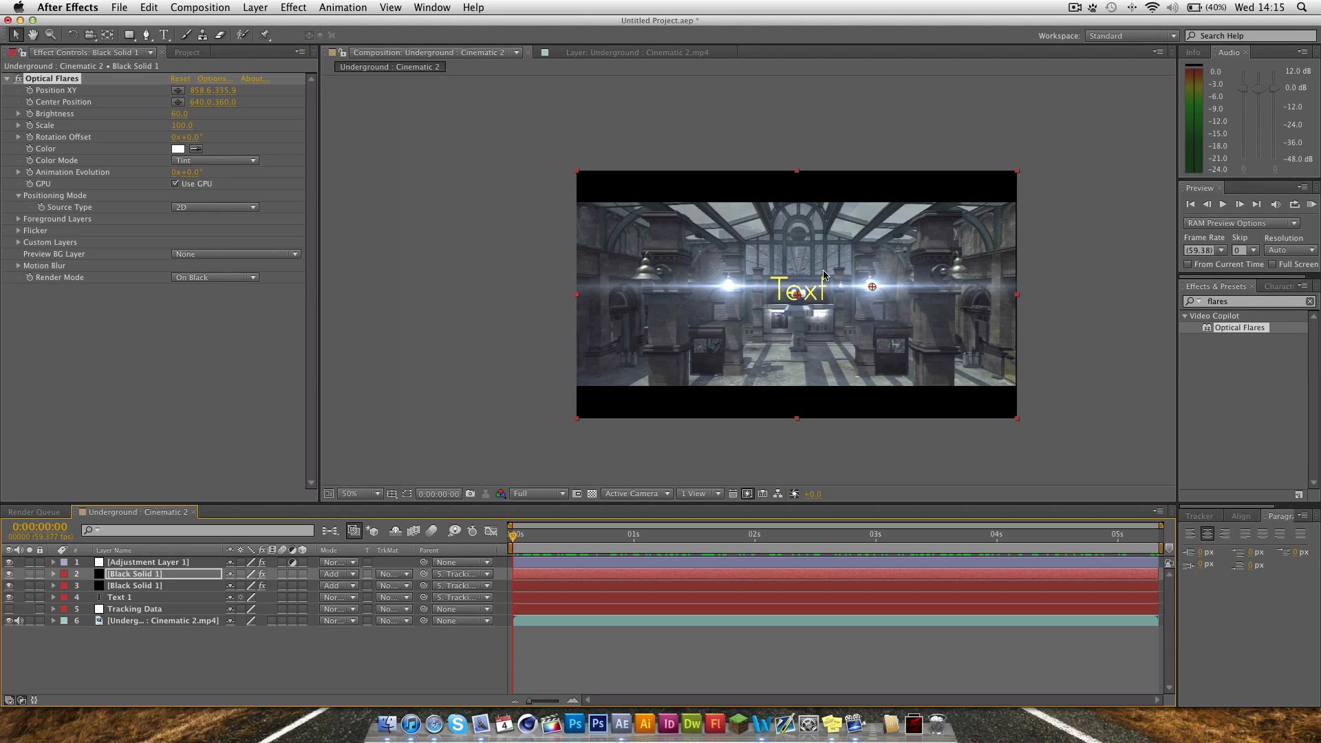
{"action": "mouse_move", "coordinate": [696, 451]}
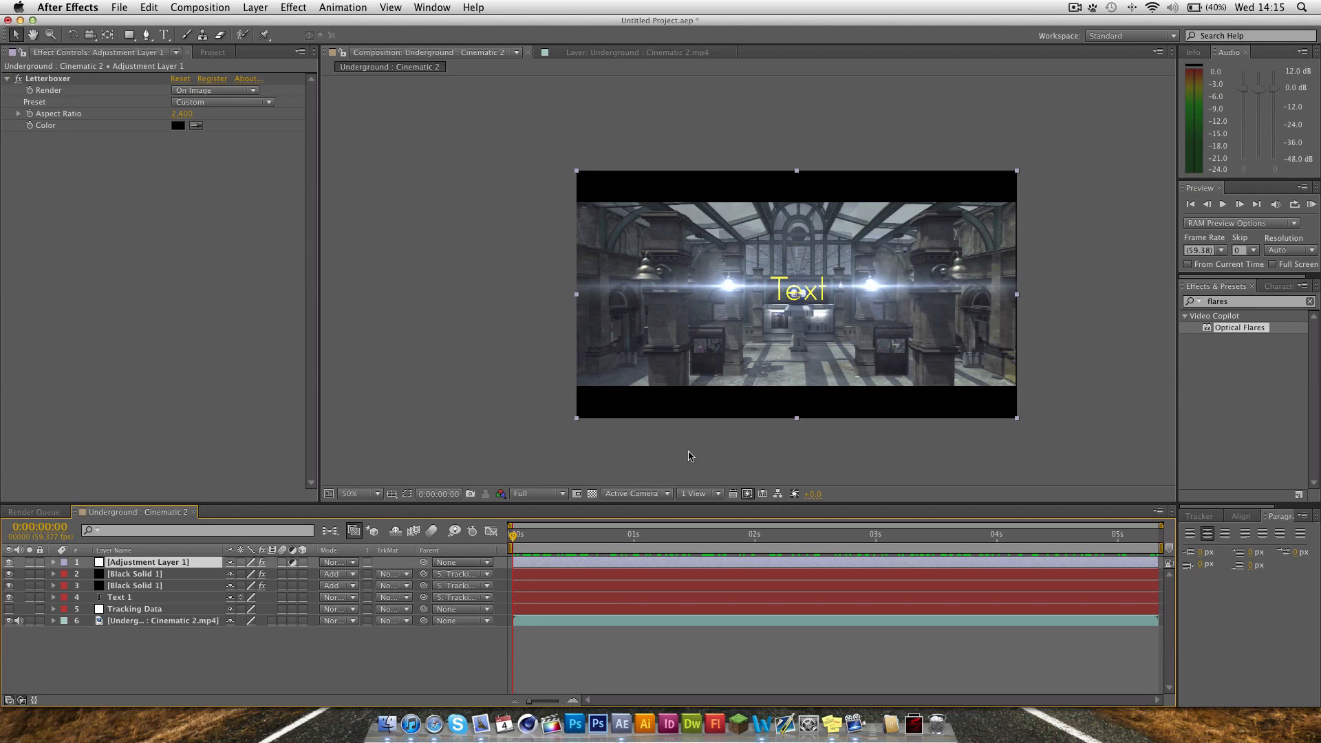
{"action": "mouse_move", "coordinate": [731, 441]}
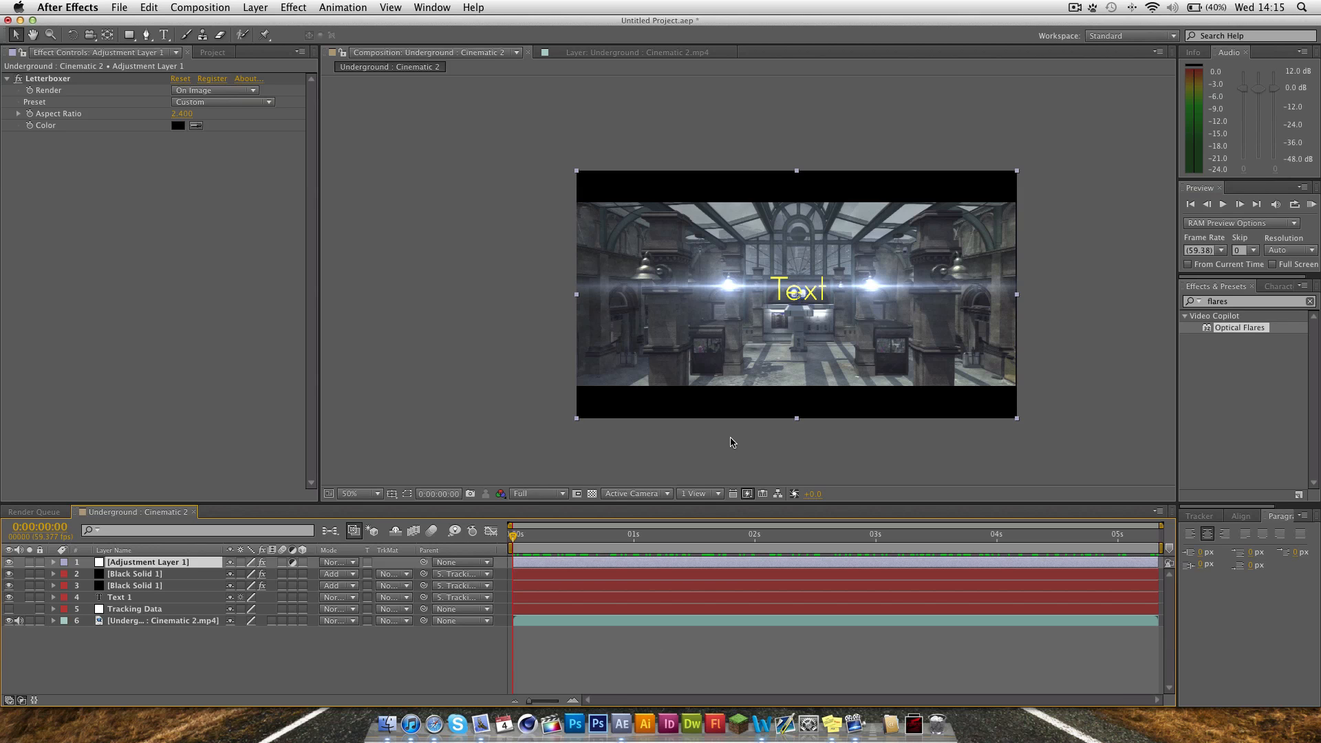
{"action": "mouse_move", "coordinate": [818, 447]}
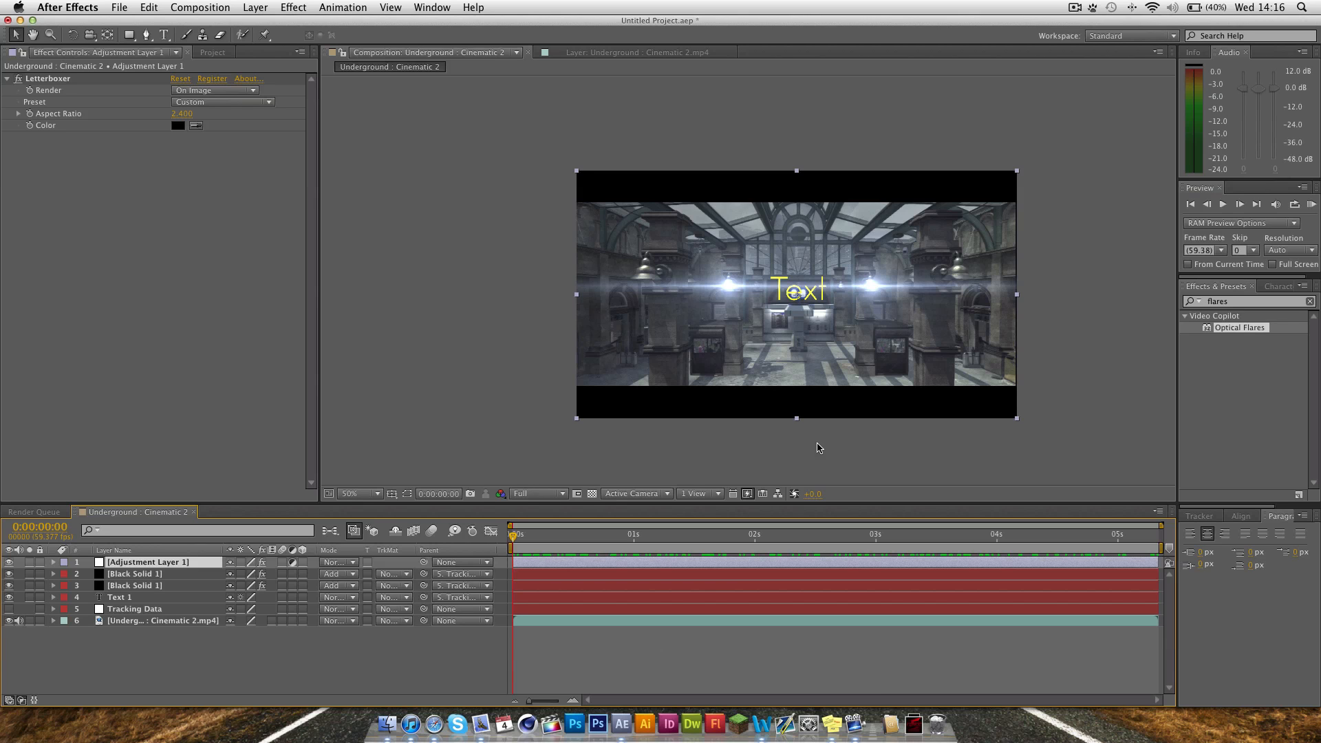